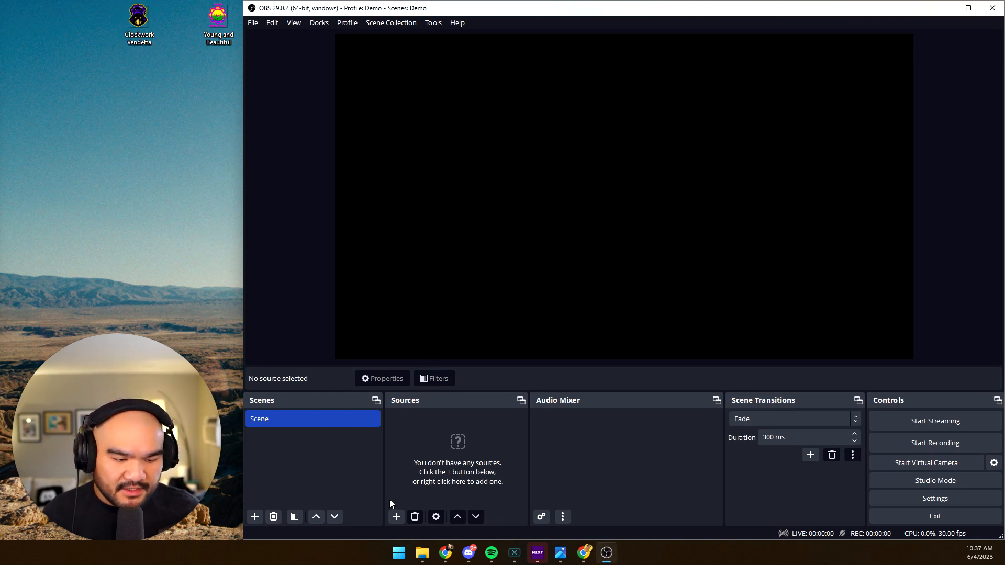
Step: Add a Text (GDI+) source named Team Name 1 reading "Clockwork vendetta"
click(395, 516)
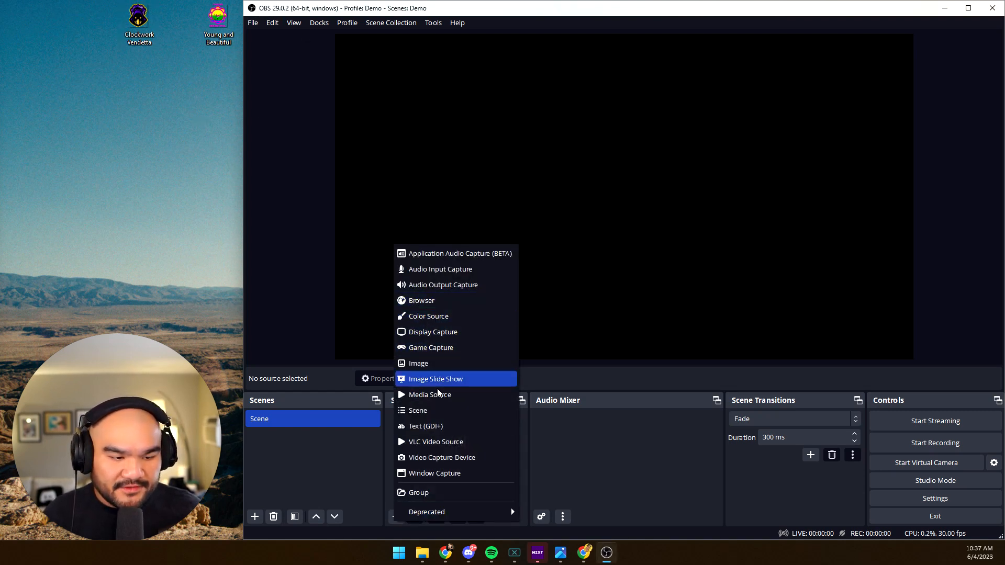
click(435, 379)
text(Team Name 1)
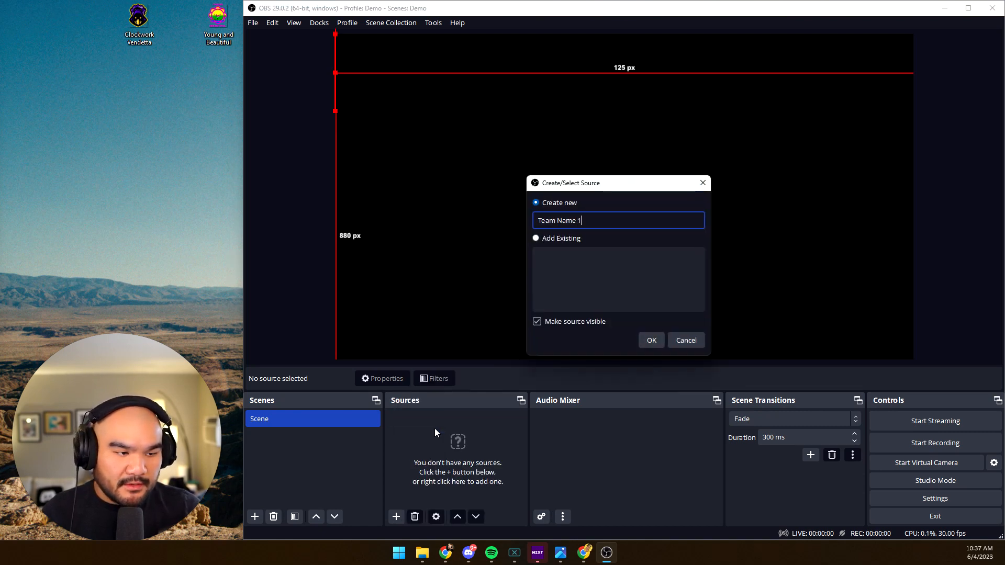
click(650, 340)
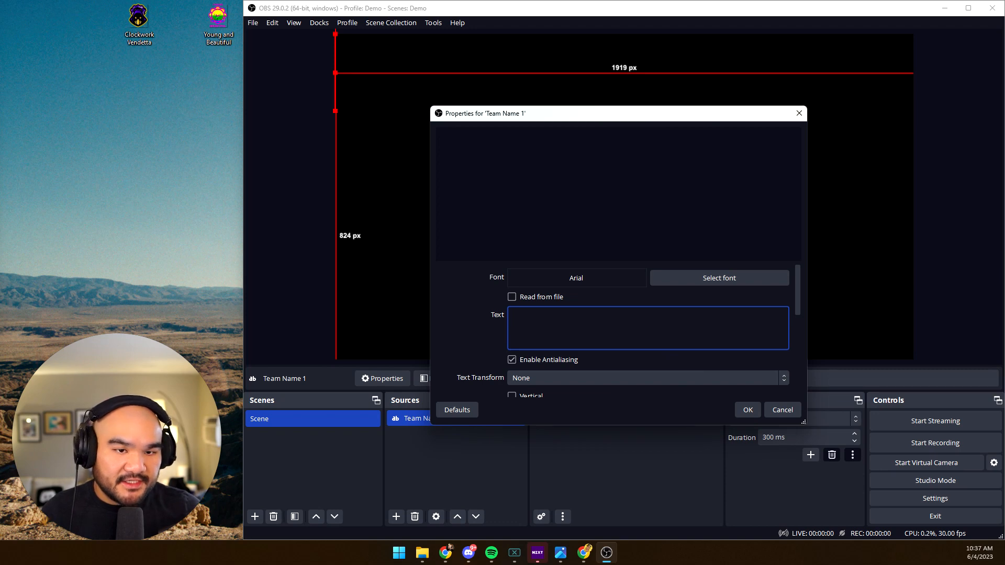
text(Clockwork vendetta)
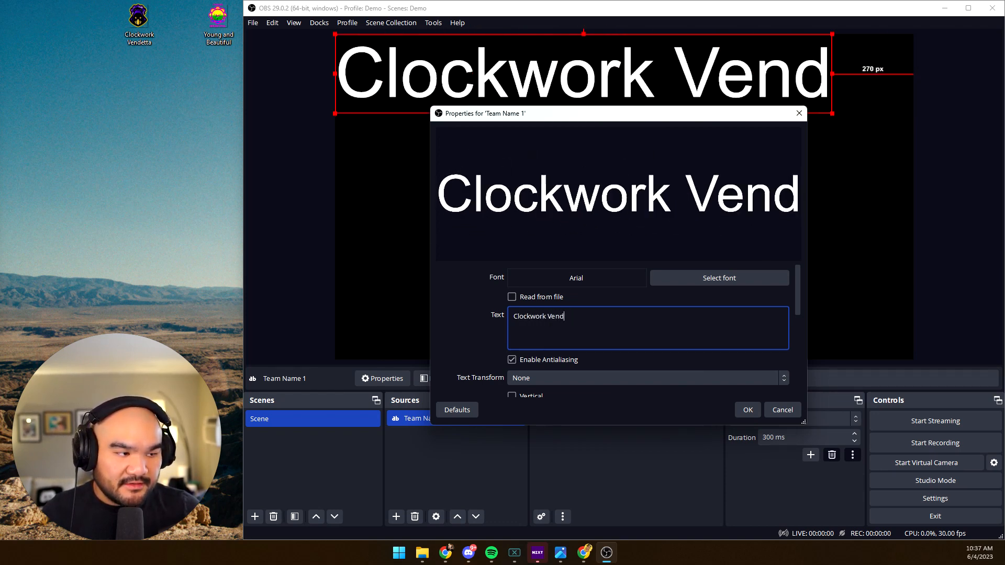
click(746, 409)
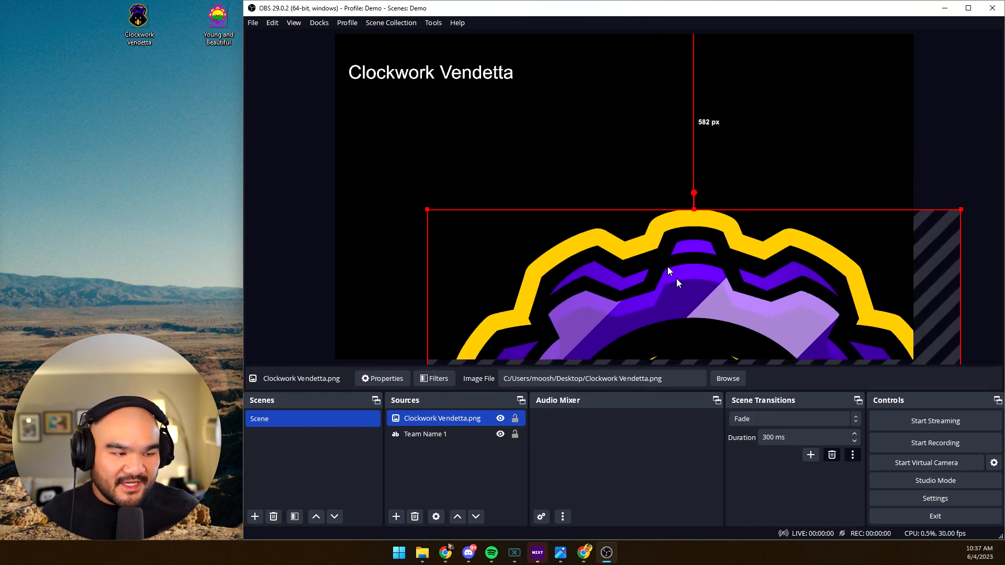
Step: Move the Clockwork Vendetta logo toward the top and shrink it beside the name
drag(692, 211, 767, 282)
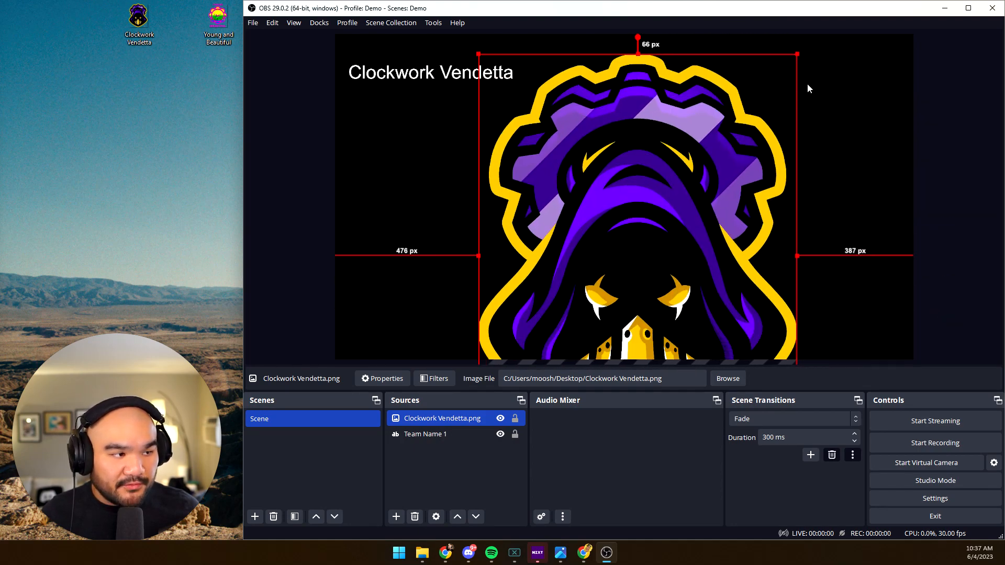
drag(637, 55, 539, 303)
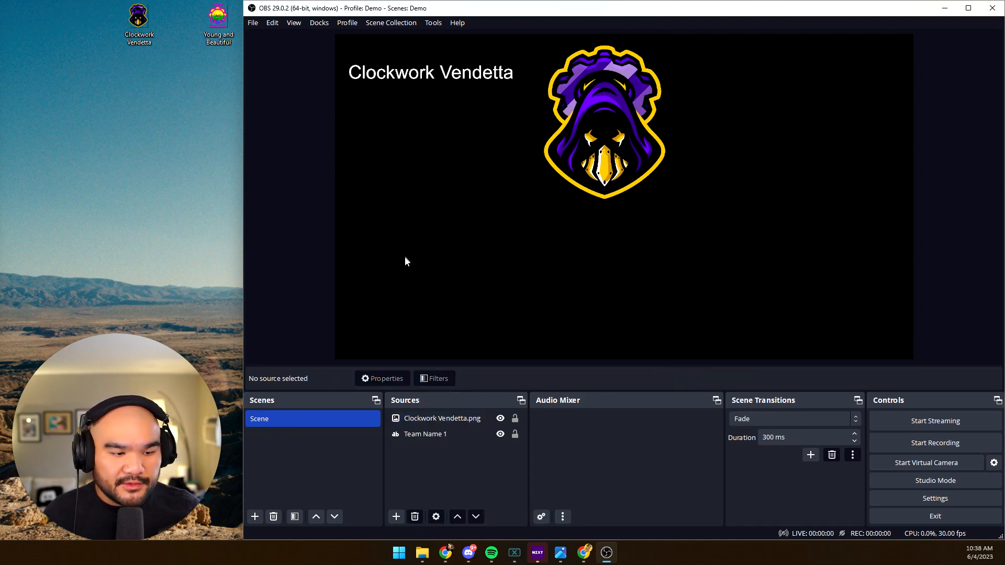
mouse_move(606, 553)
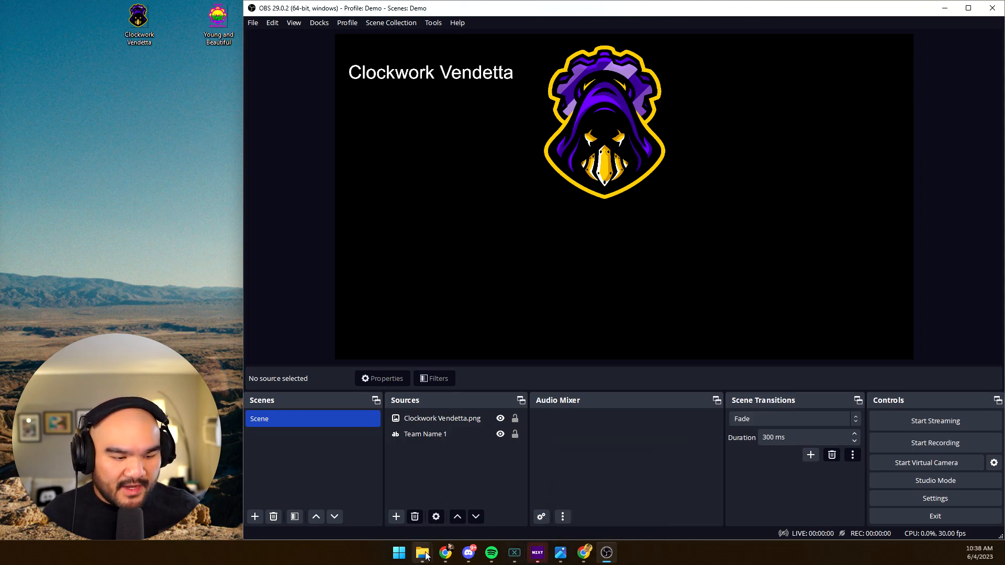
Step: Scroll to the release Assets and download BGGCommunityModern_v2.30_RELEASE_CANDIDATE_B.exe
click(444, 553)
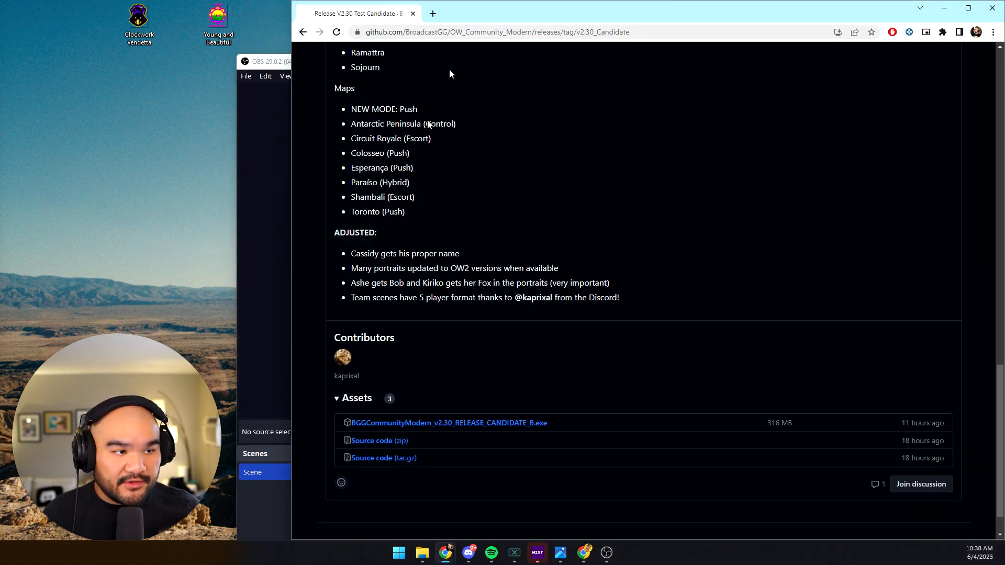
scroll(up, 3)
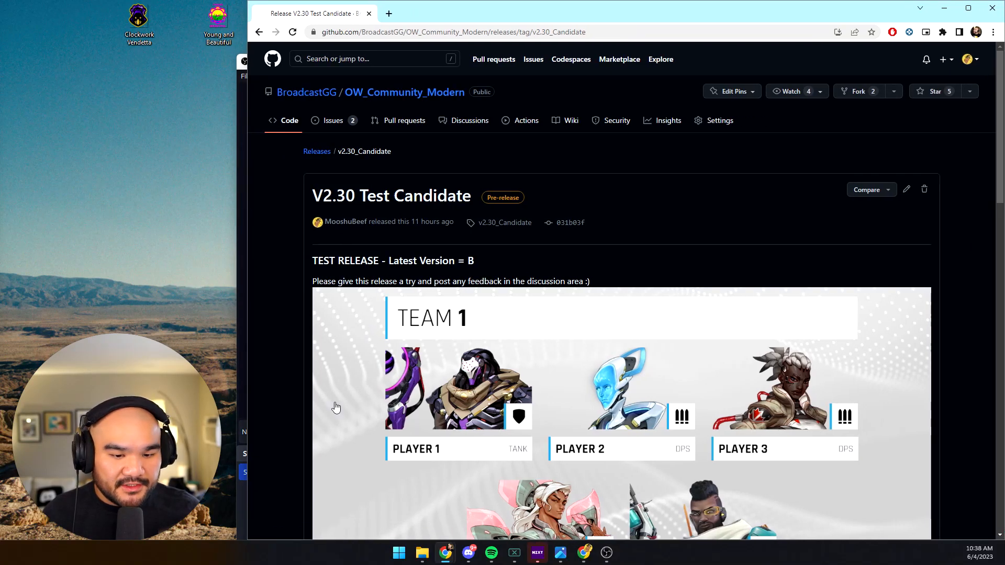
mouse_move(254, 160)
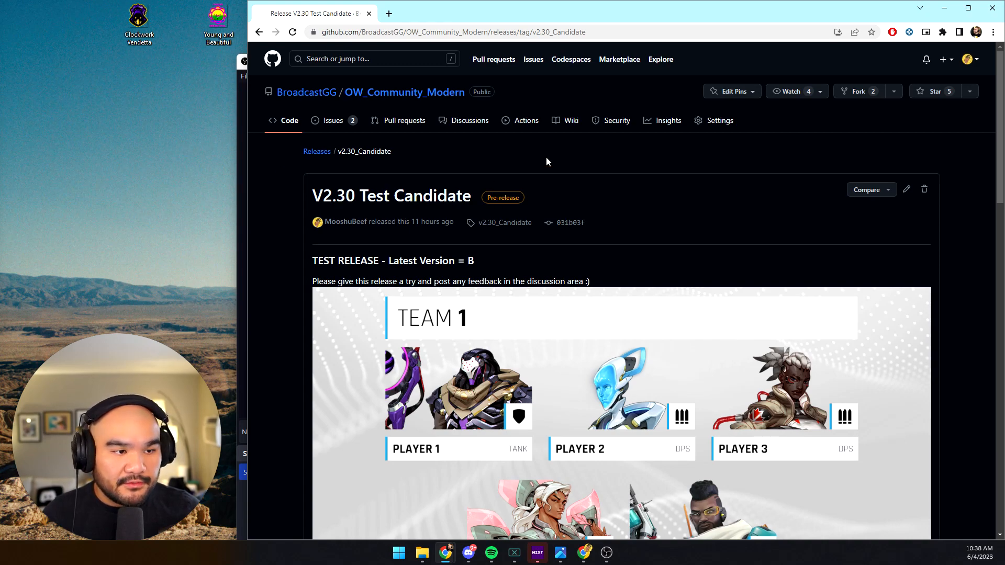
scroll(down, 3)
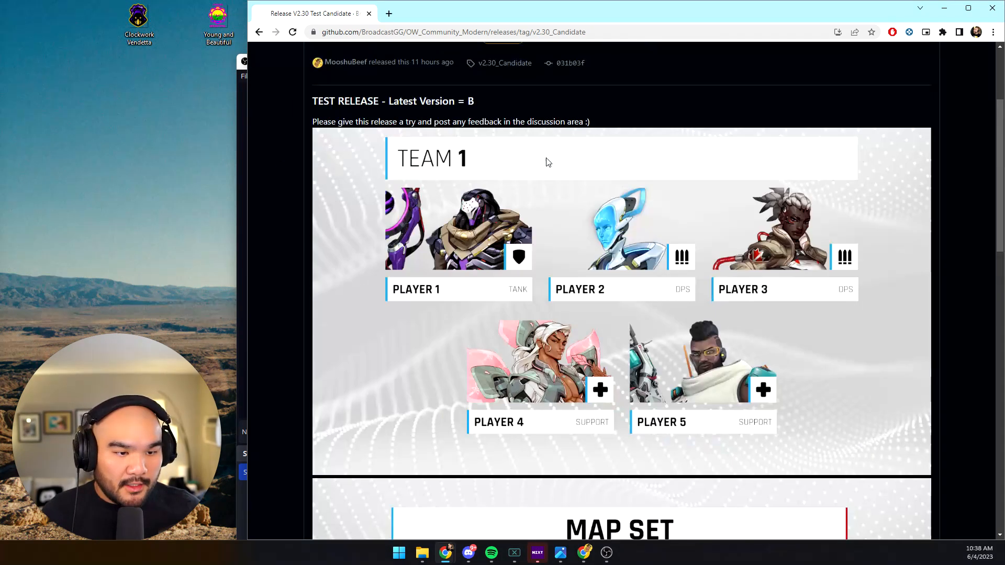
scroll(down, 3)
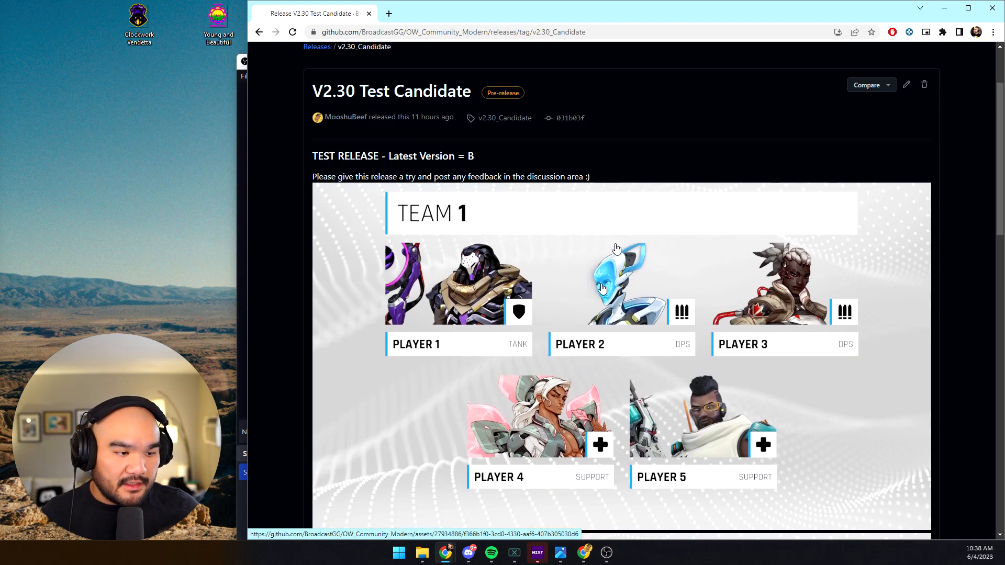
scroll(down, 3)
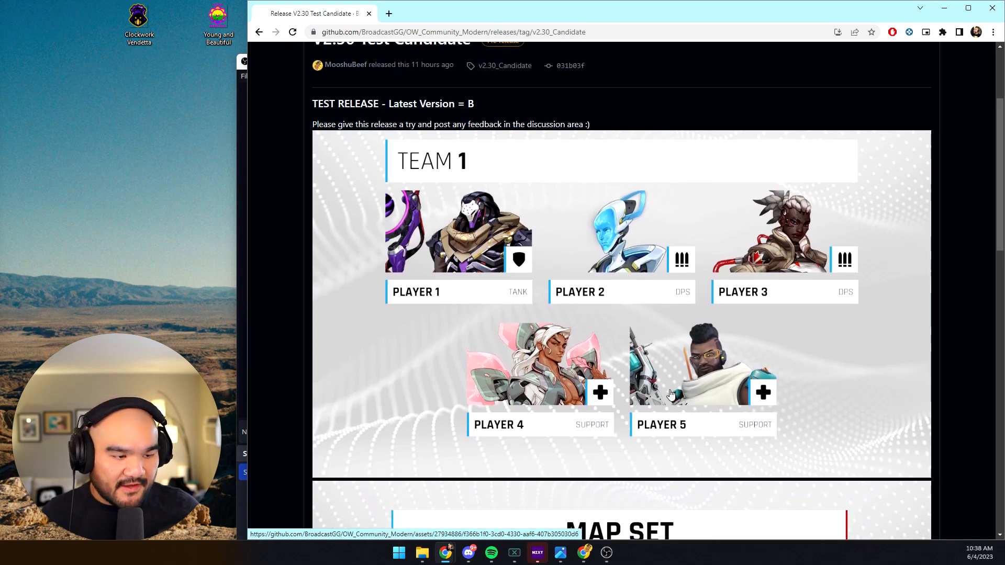
scroll(down, 3)
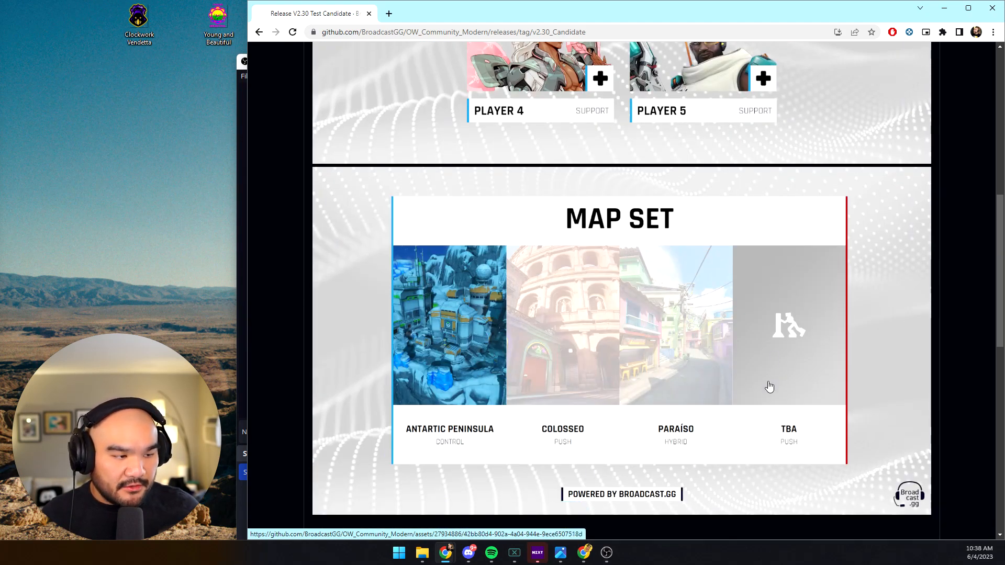
scroll(down, 3)
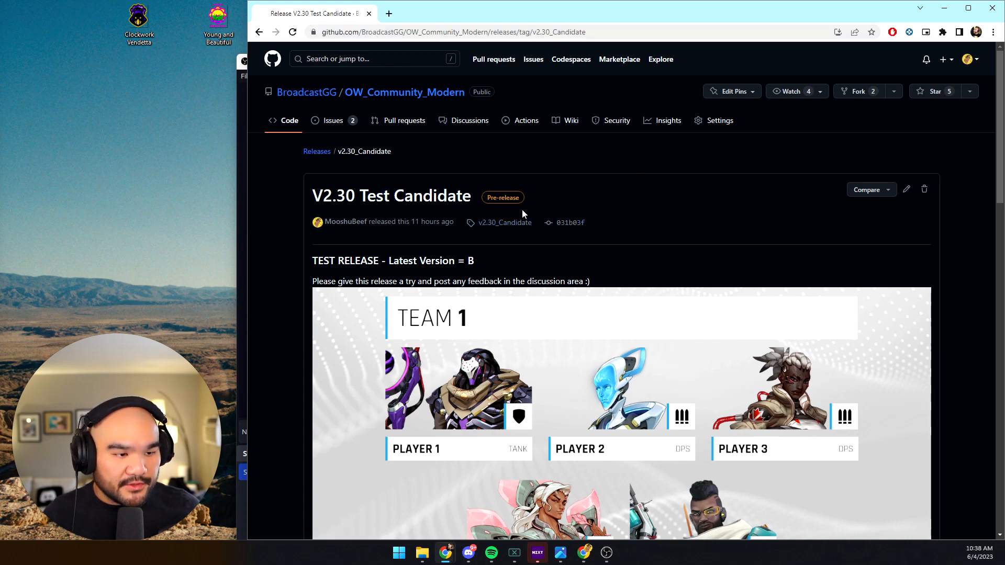
scroll(down, 3)
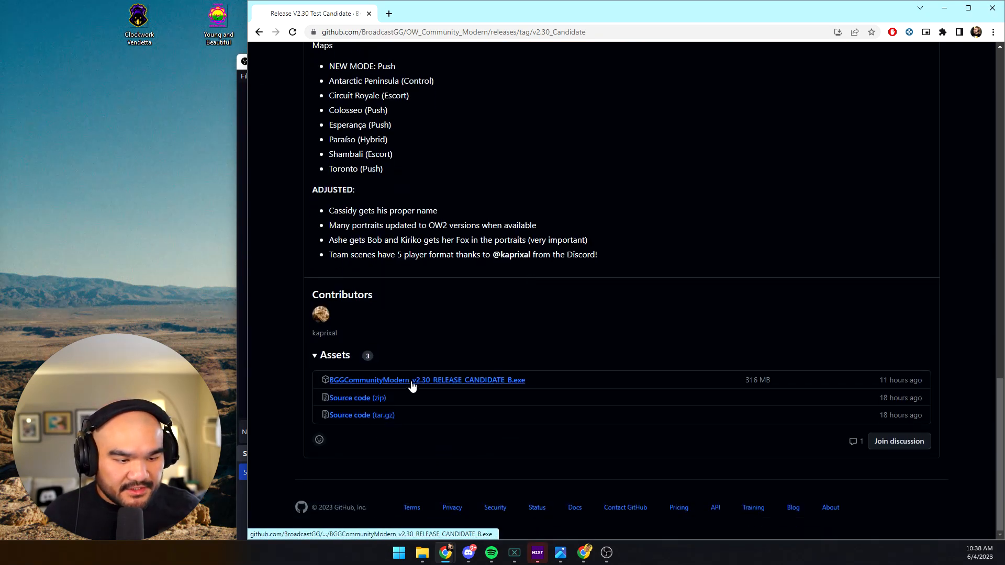
click(427, 379)
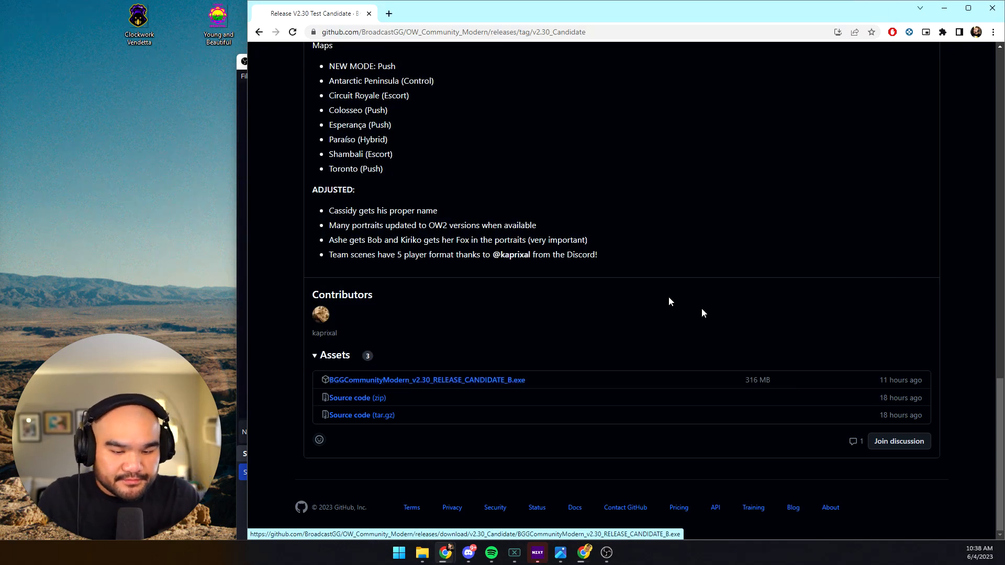
click(427, 379)
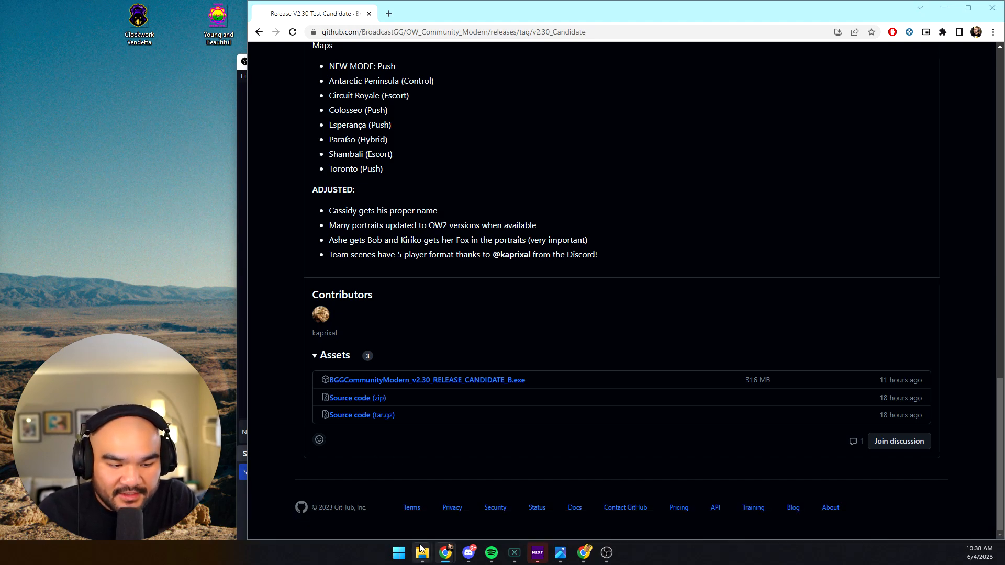
Step: Launch the RELEASE_CANDIDATE_B installer from Downloads and reveal the SmartScreen More info option
click(421, 552)
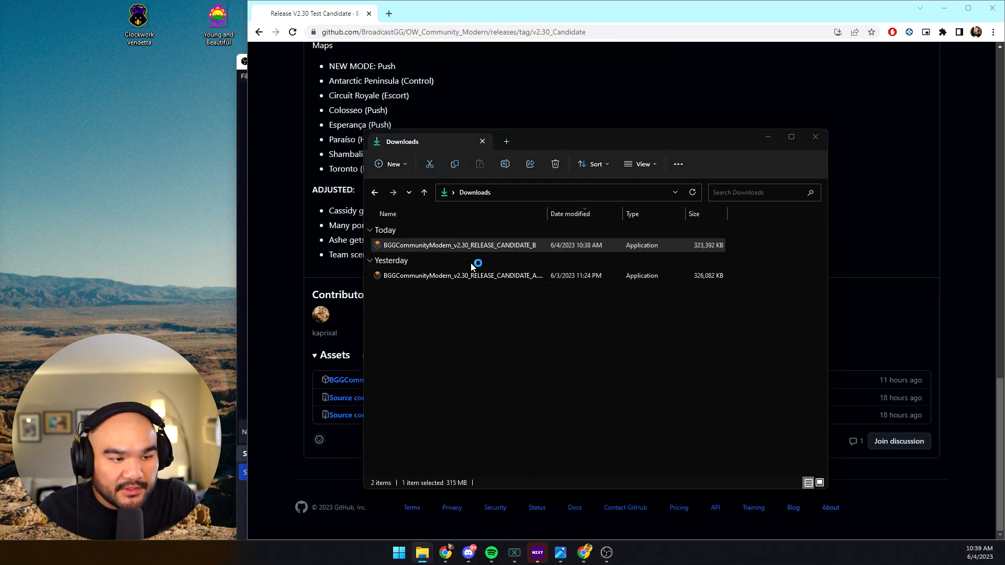
double_click(458, 245)
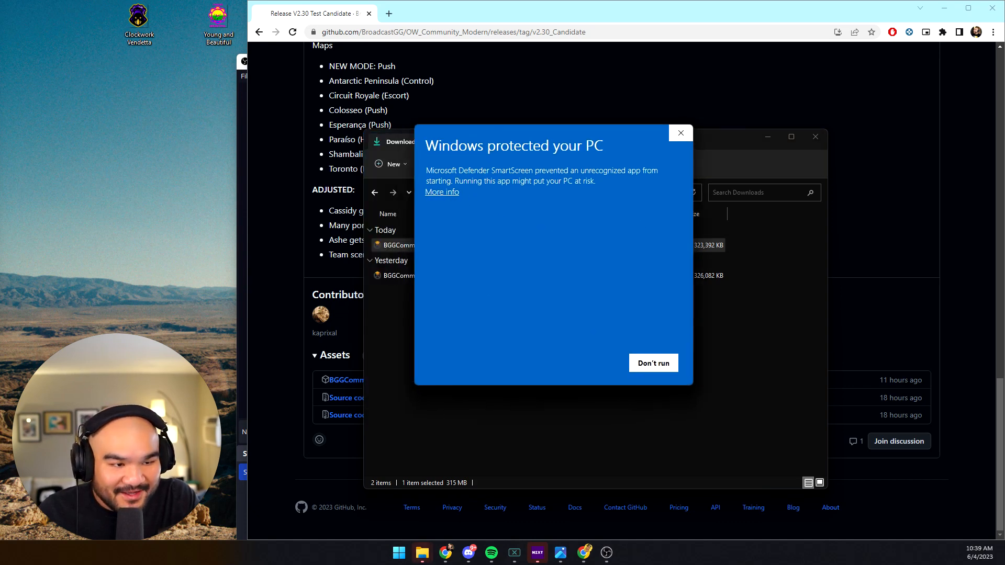
mouse_move(448, 196)
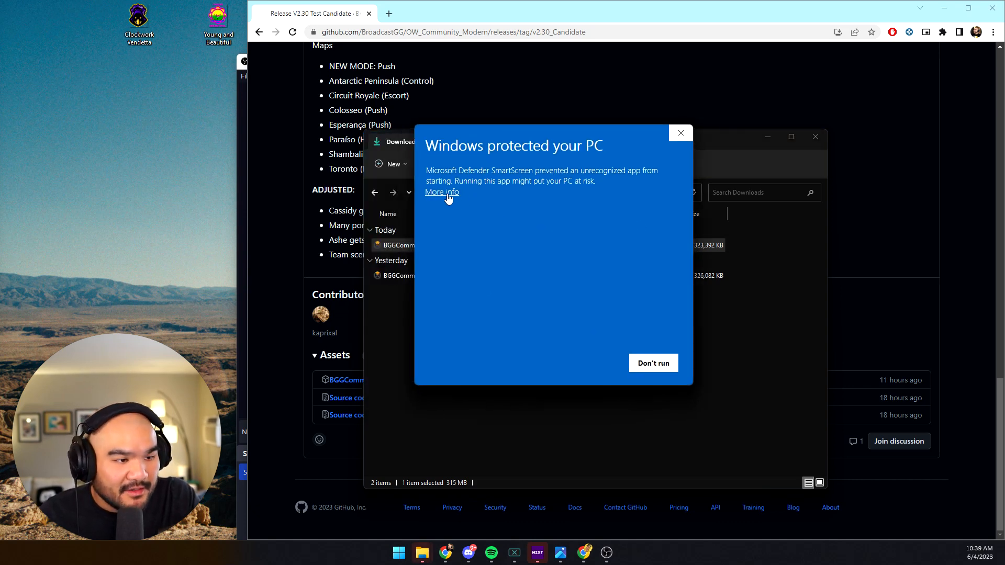
click(442, 193)
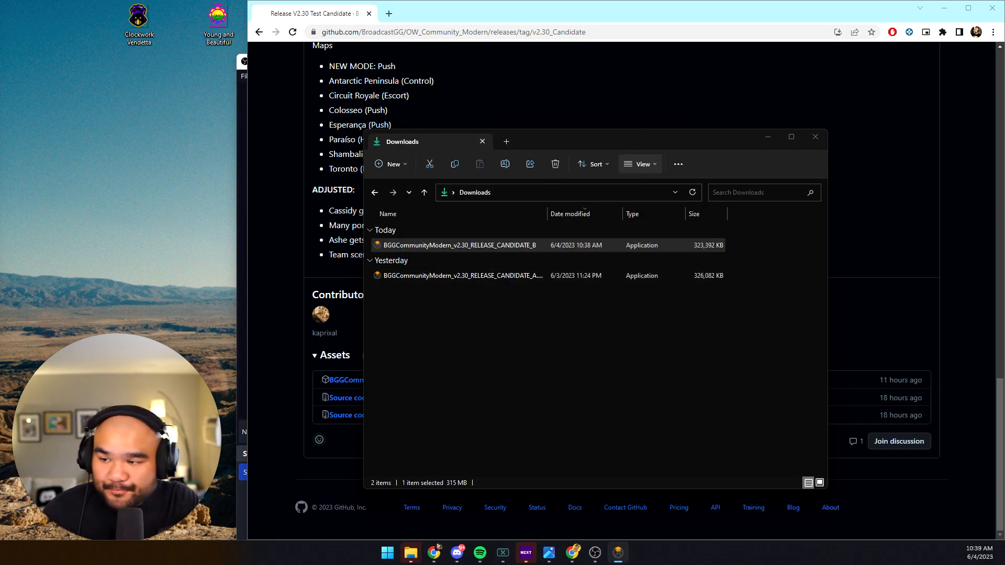
Step: Browse to C:\Broadcast\BGG HOPE THIS WORKS as destination and start the install
double_click(458, 245)
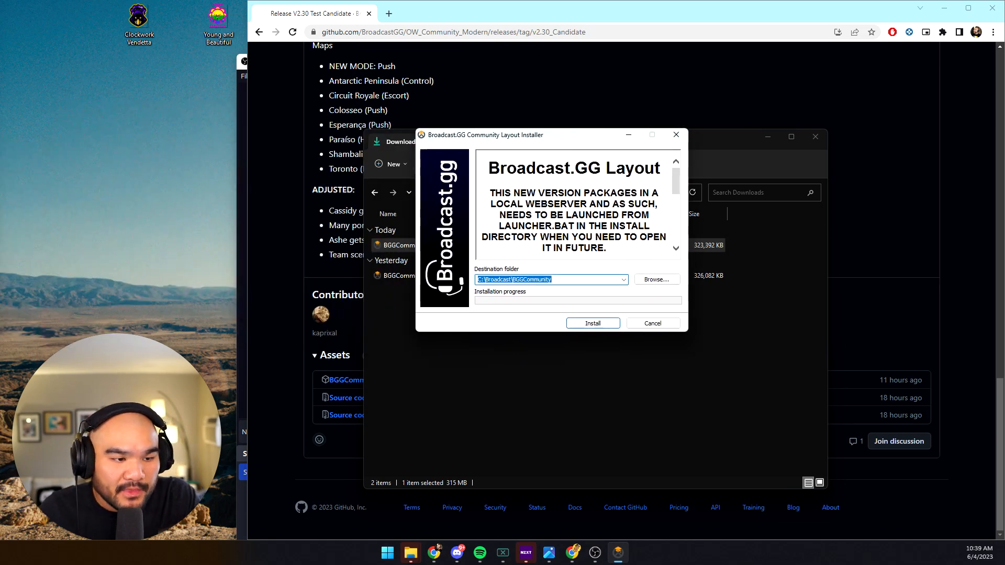
click(656, 279)
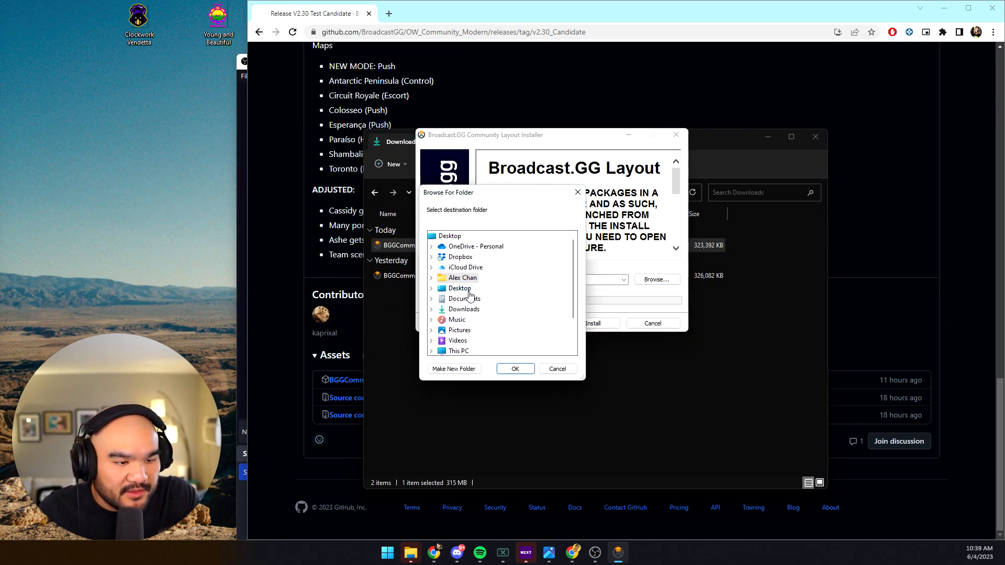
click(458, 298)
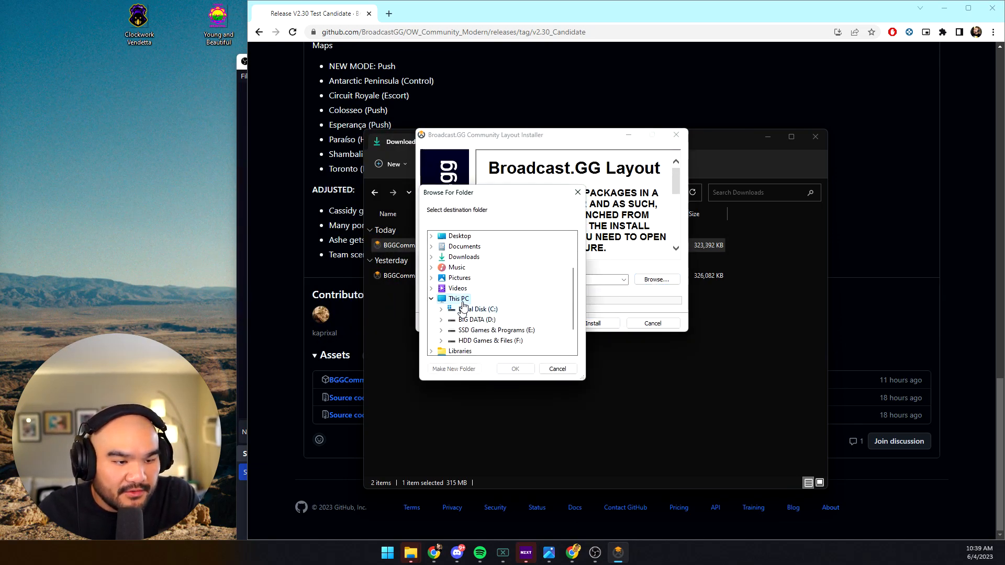
click(442, 308)
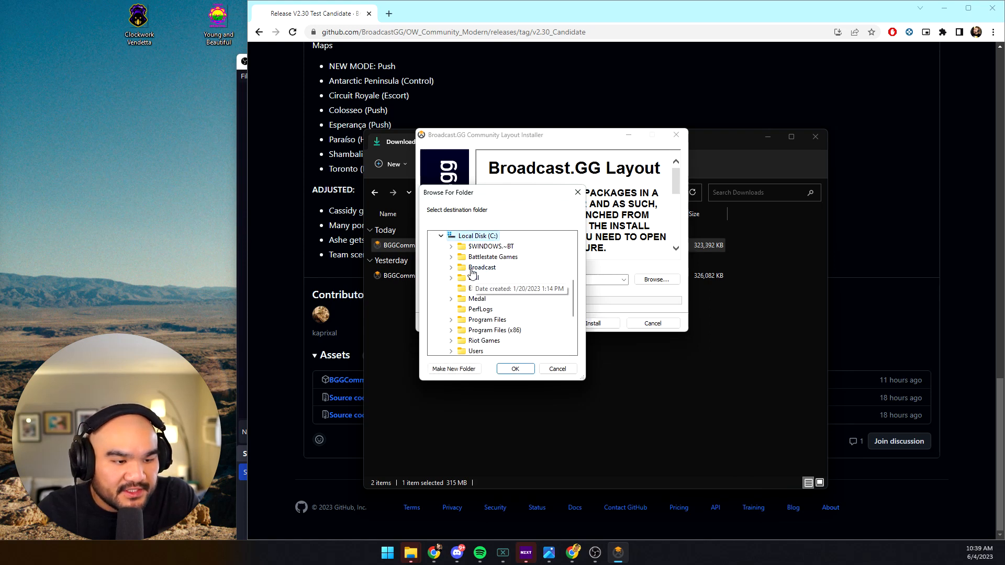
click(452, 267)
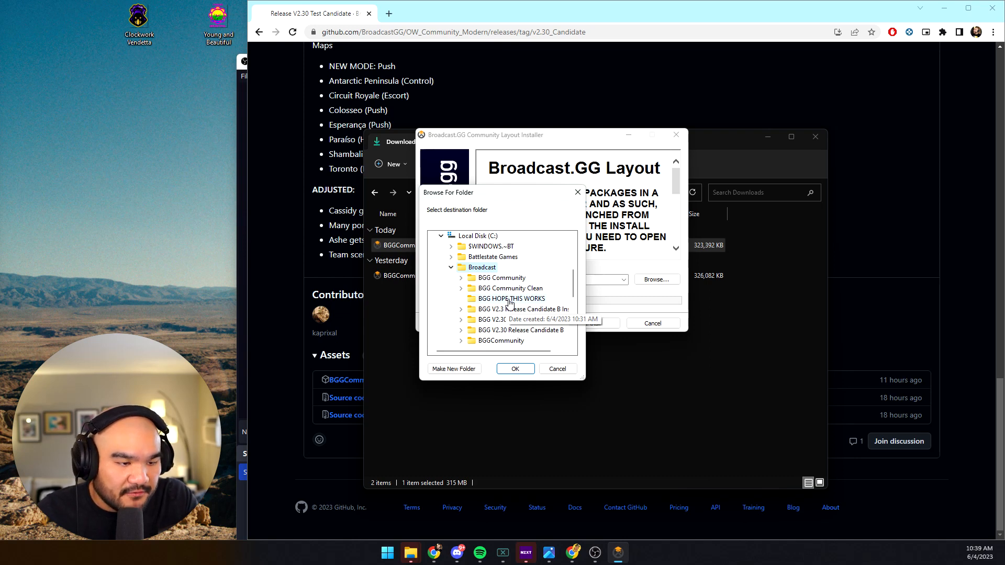
click(510, 298)
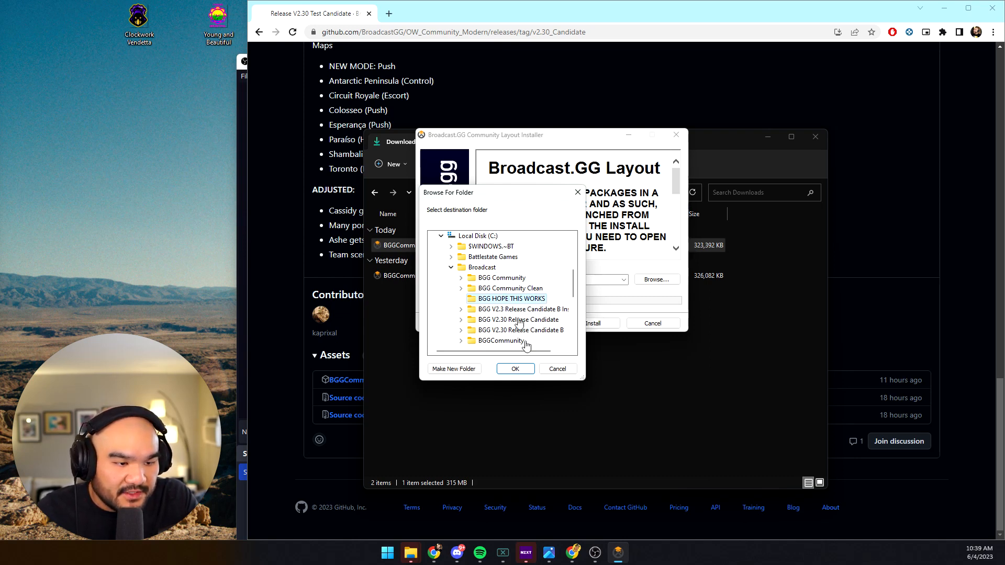
click(515, 368)
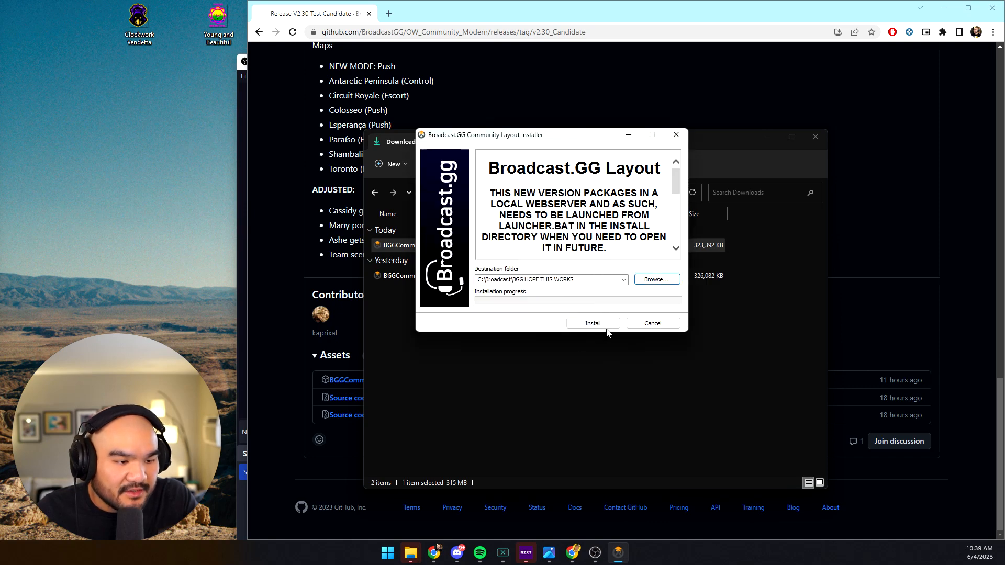
click(652, 324)
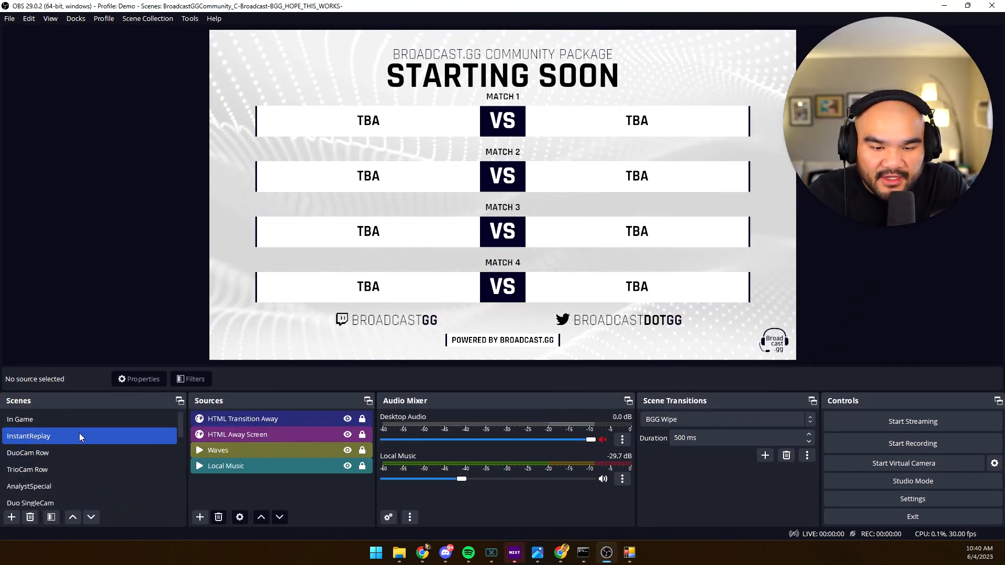
Step: Switch to the In Game scene and check the loaded Scene Collection and Profile menus
click(21, 419)
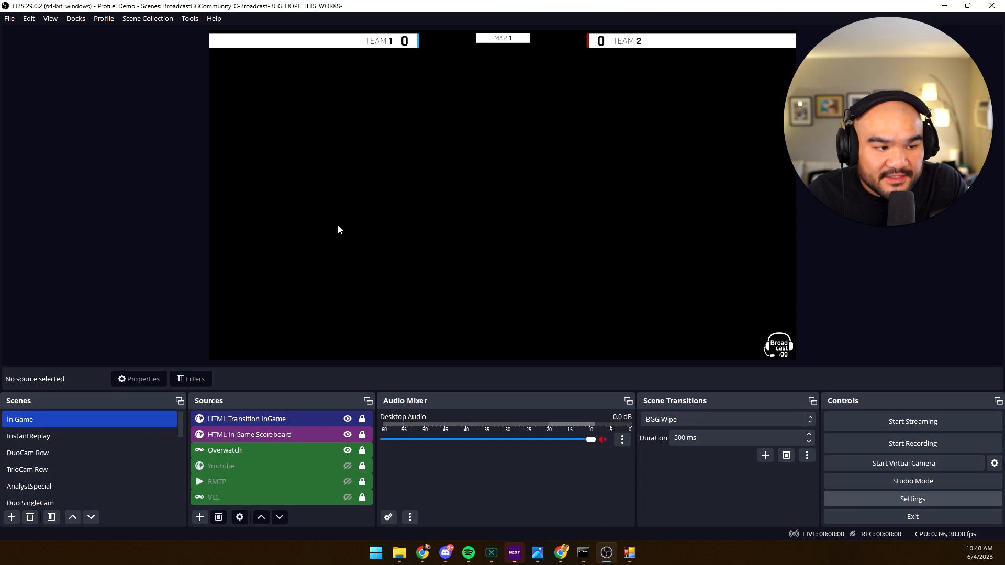
click(911, 499)
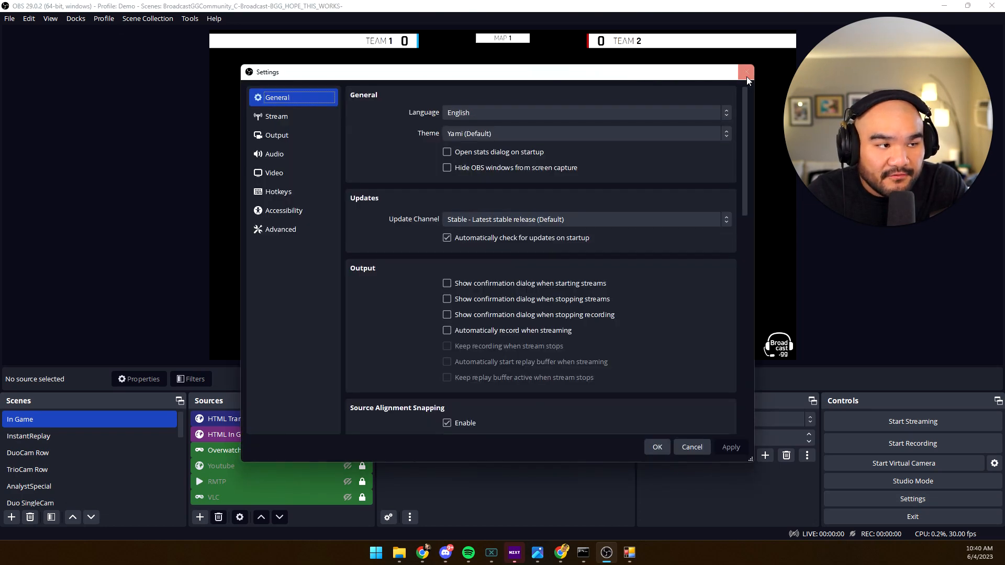
click(147, 18)
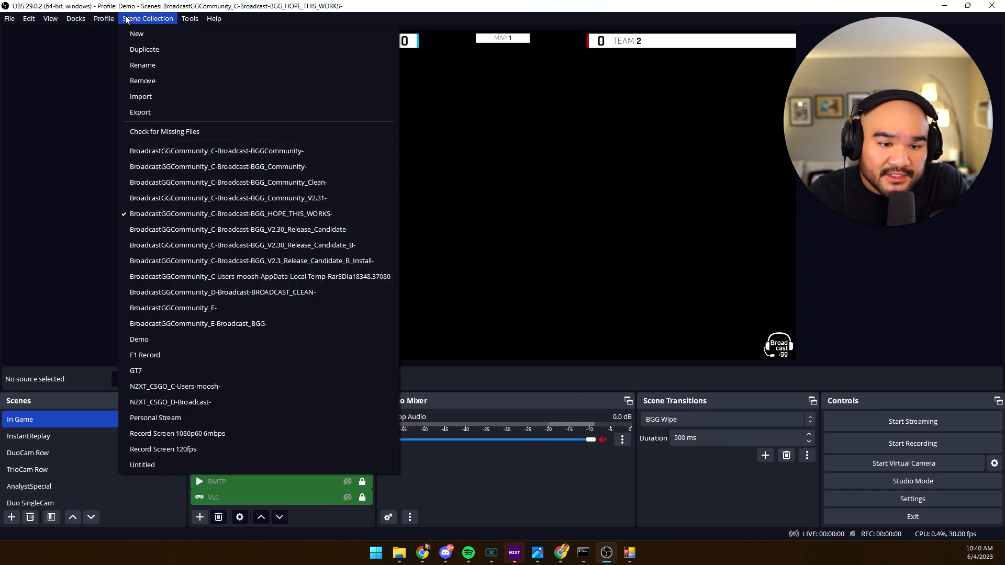
click(104, 18)
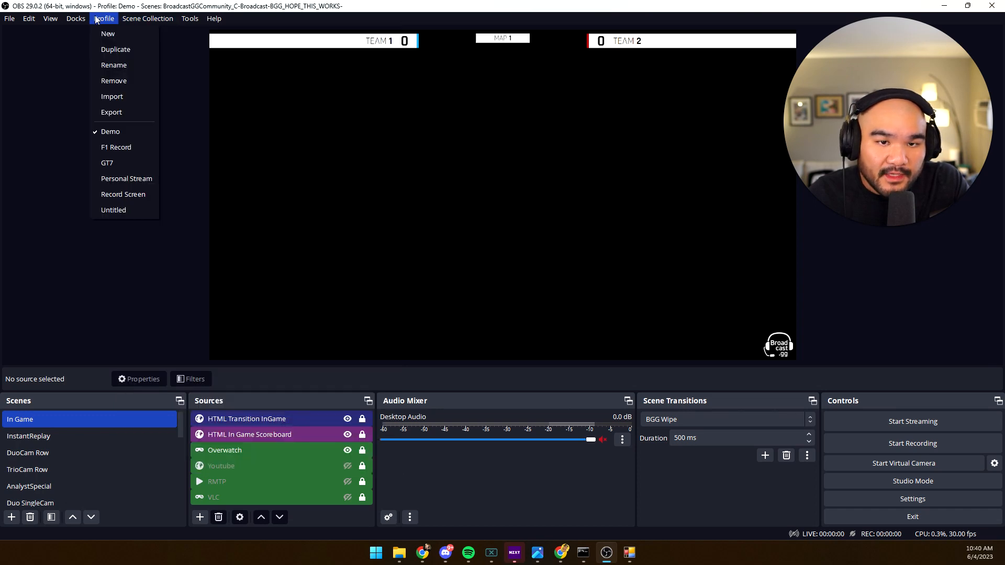
click(148, 18)
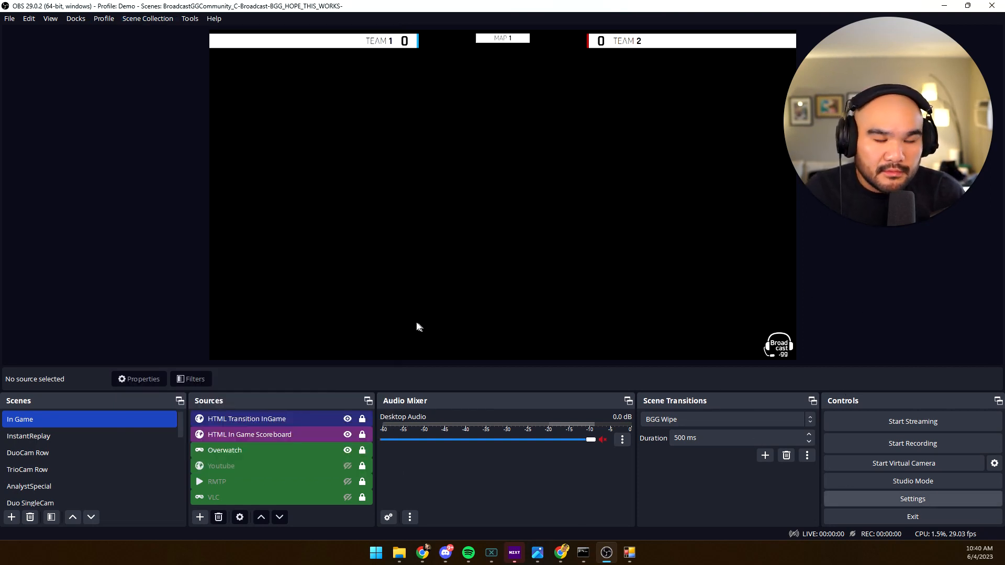
Step: Set Common FPS Values to 60 in the Video settings and confirm
click(911, 498)
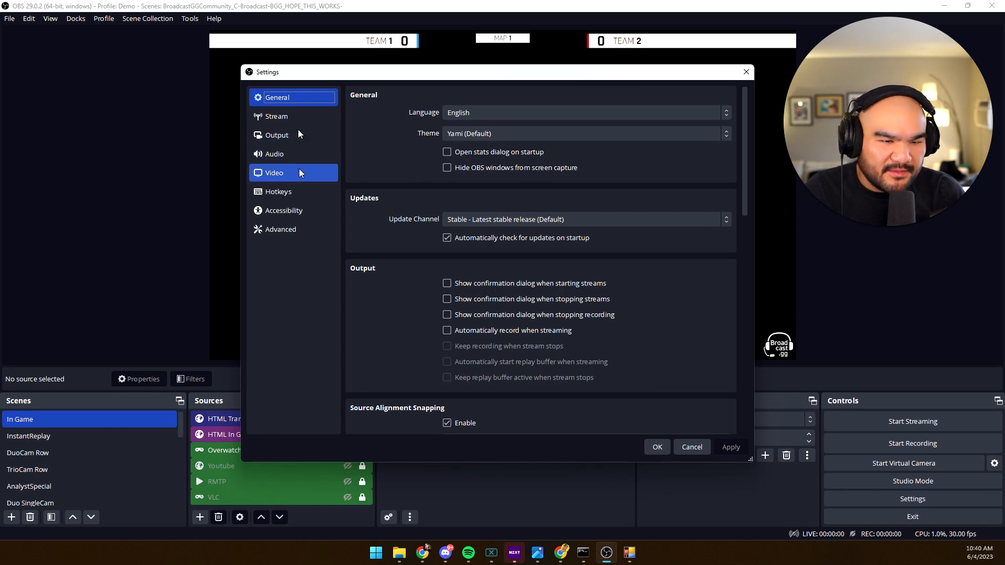
click(276, 135)
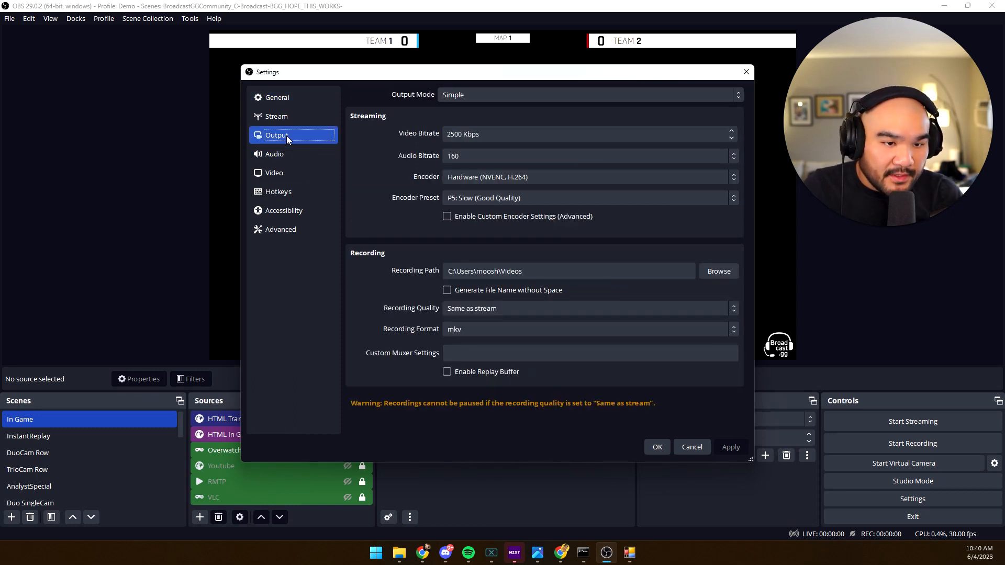
click(274, 172)
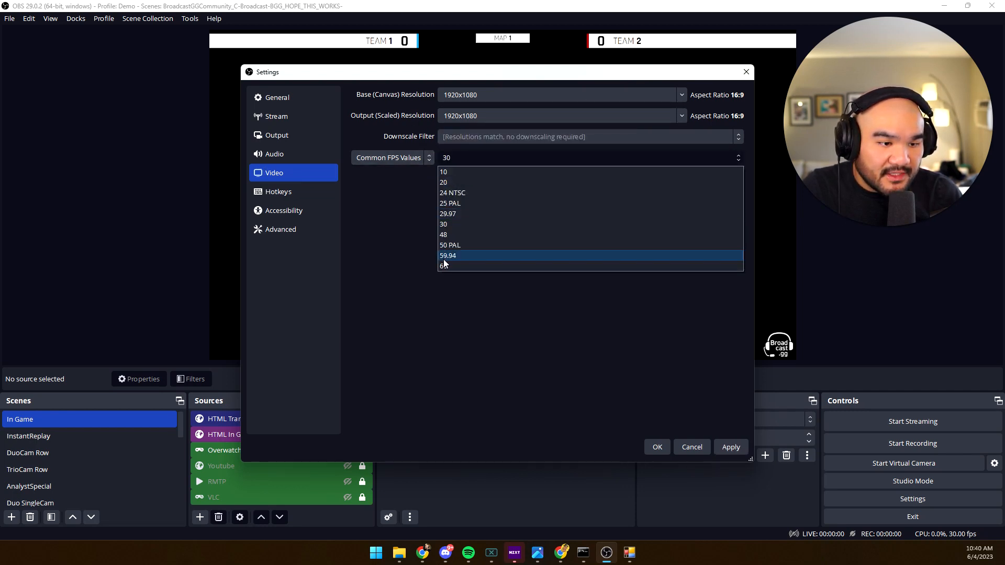
click(443, 264)
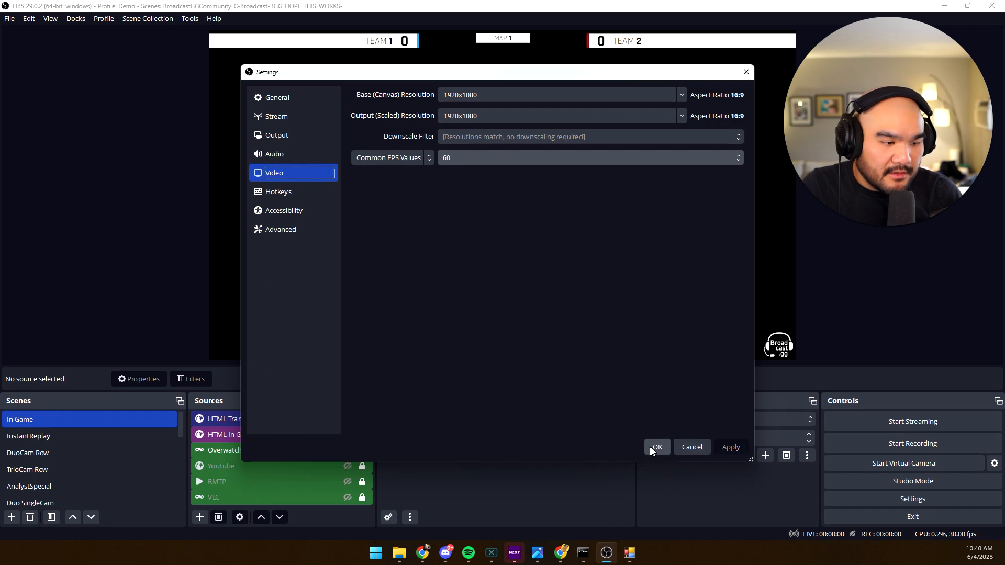
click(656, 447)
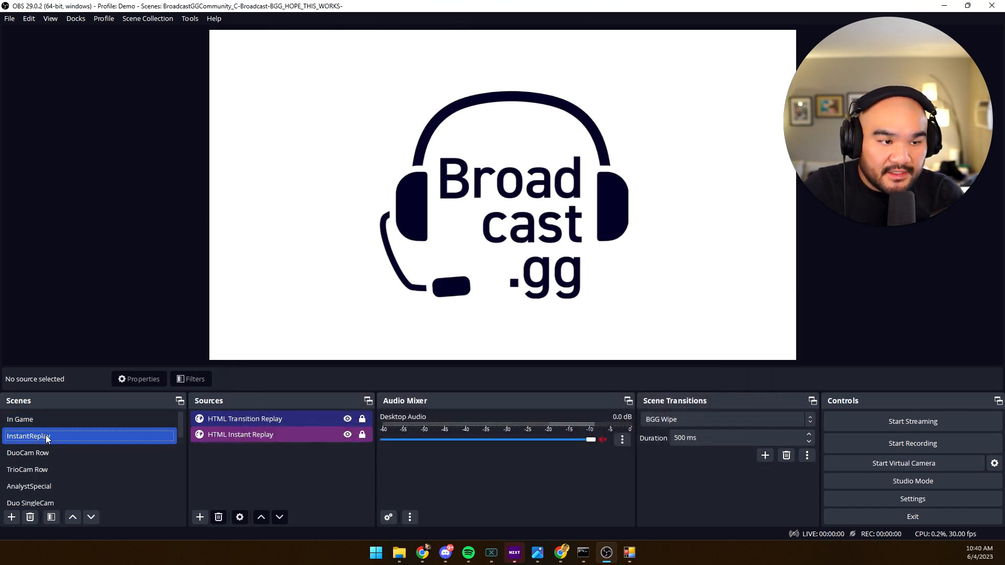
Step: Preview the DuoCam Row scene, then switch to the TrioCam Row scene
click(27, 452)
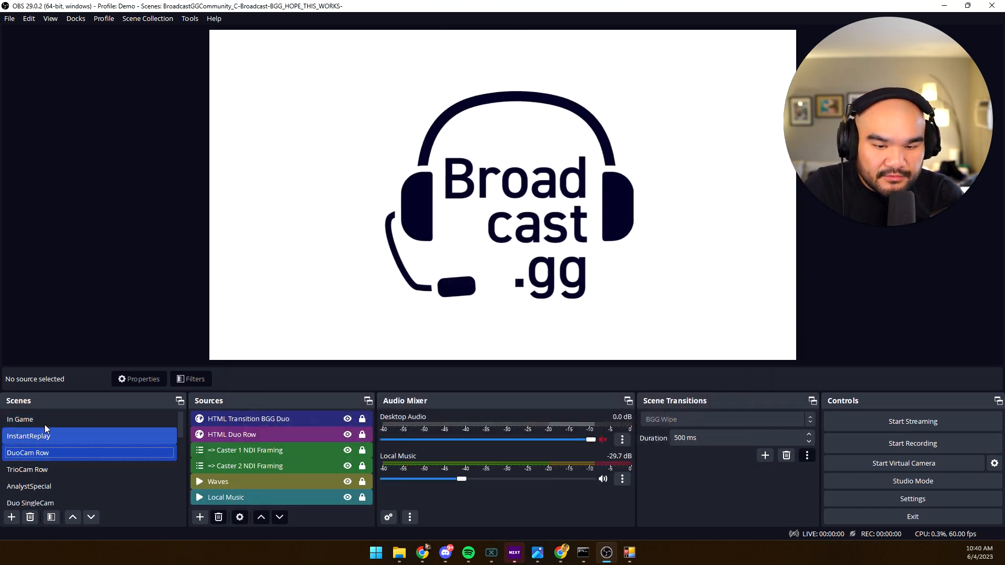
click(27, 452)
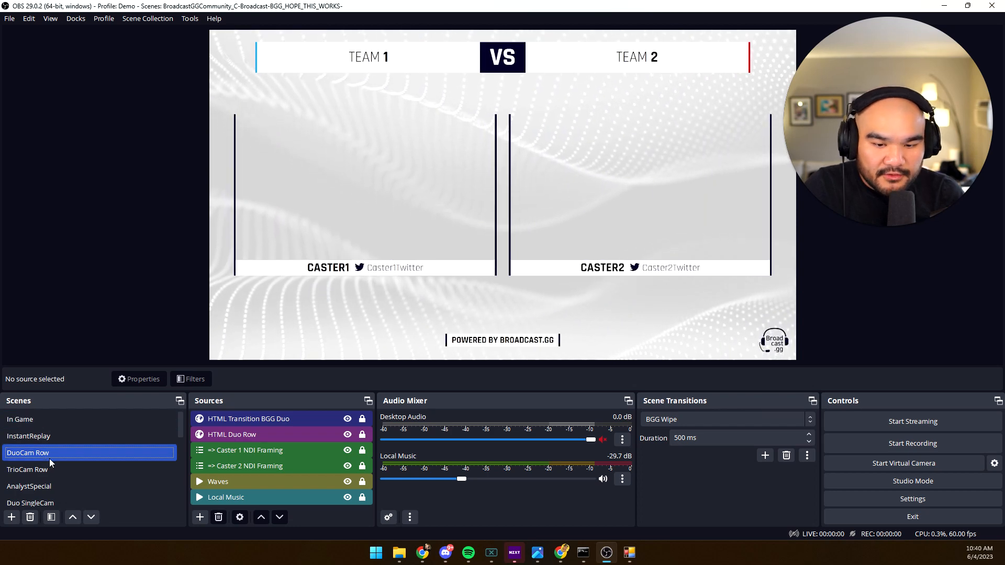
click(27, 468)
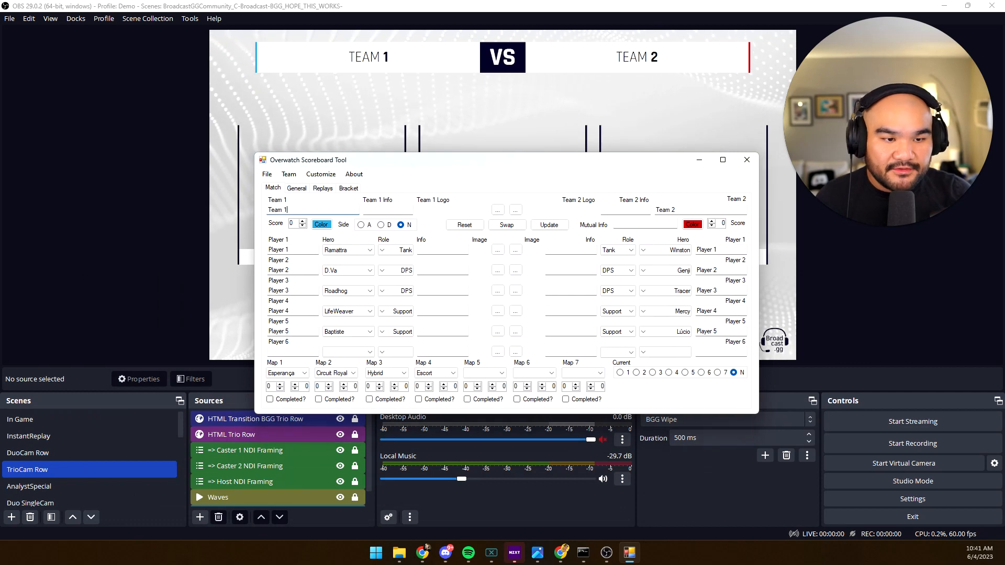
Step: Enter team names Clockwork Vendetta and Young and Beautiful, loading Team 1's logo from Desktop
text(Clockwork Vendetta)
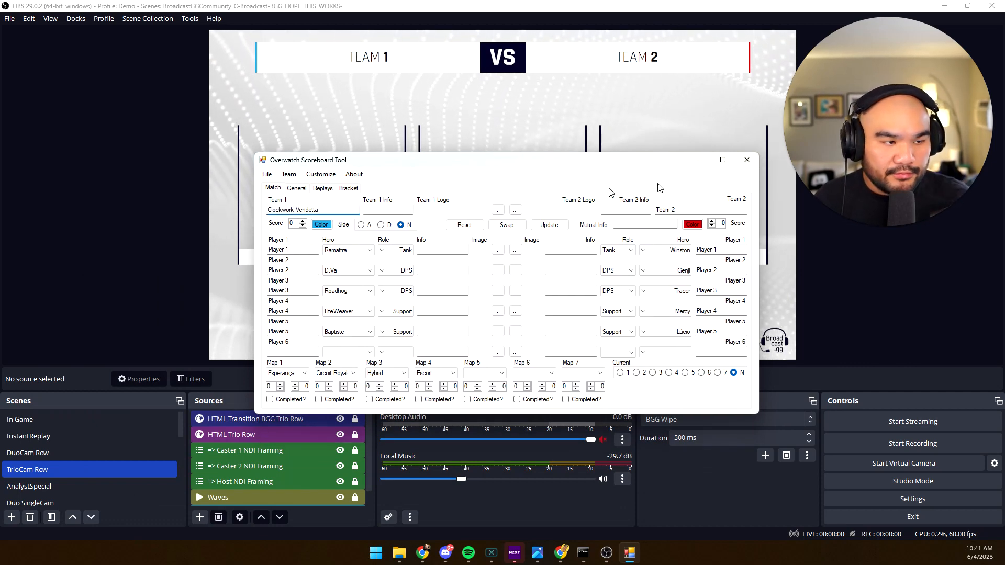
text(You)
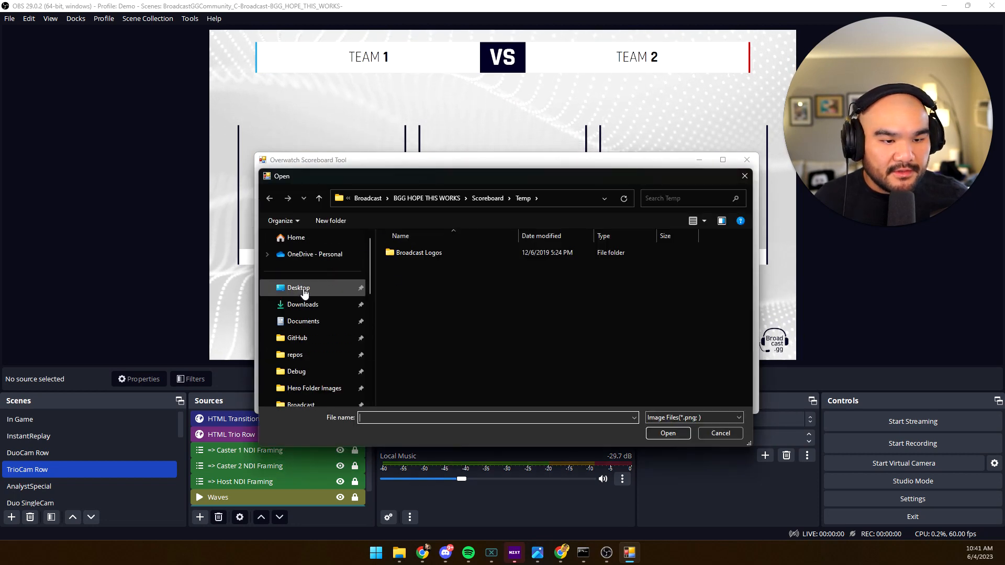
click(297, 287)
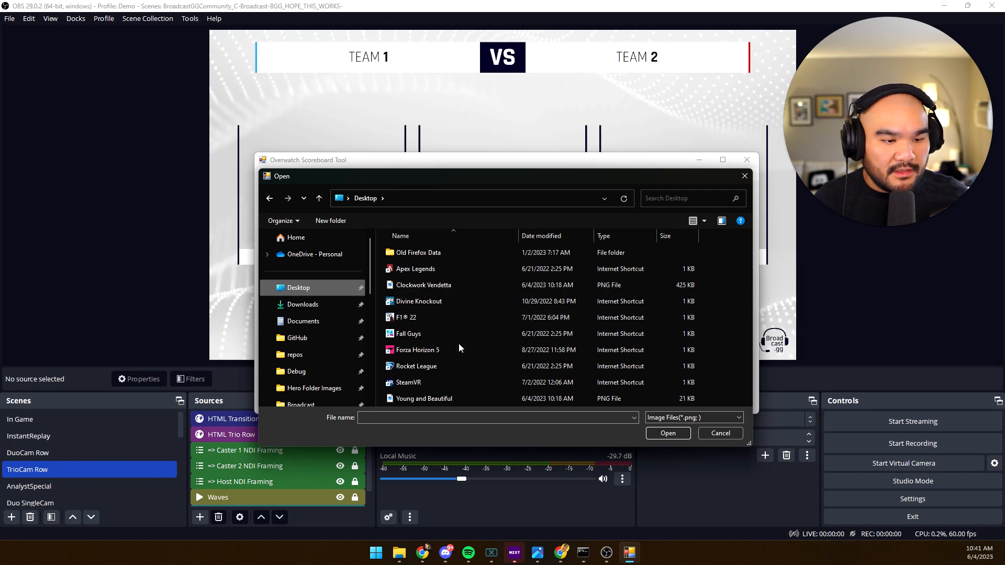
click(405, 317)
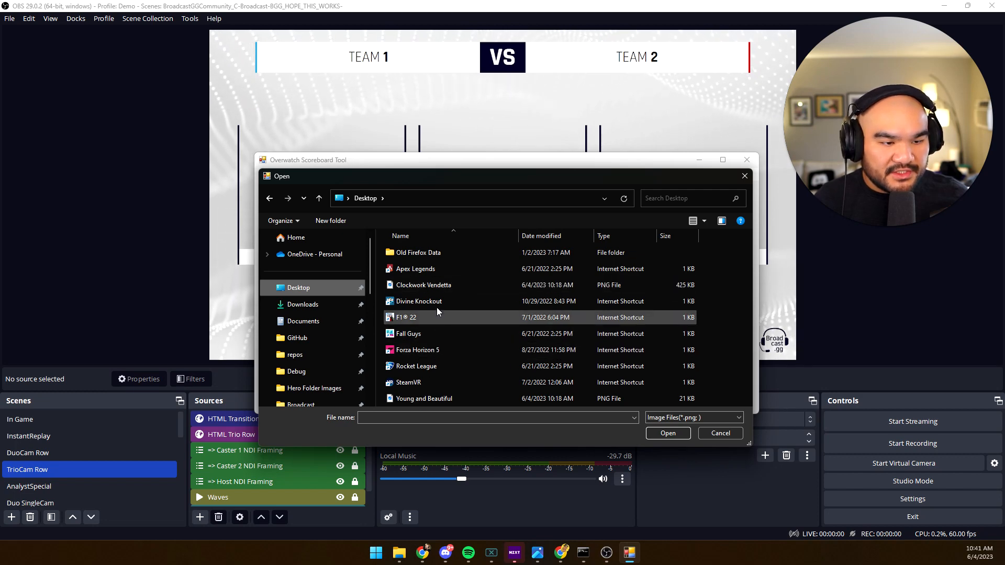
click(719, 433)
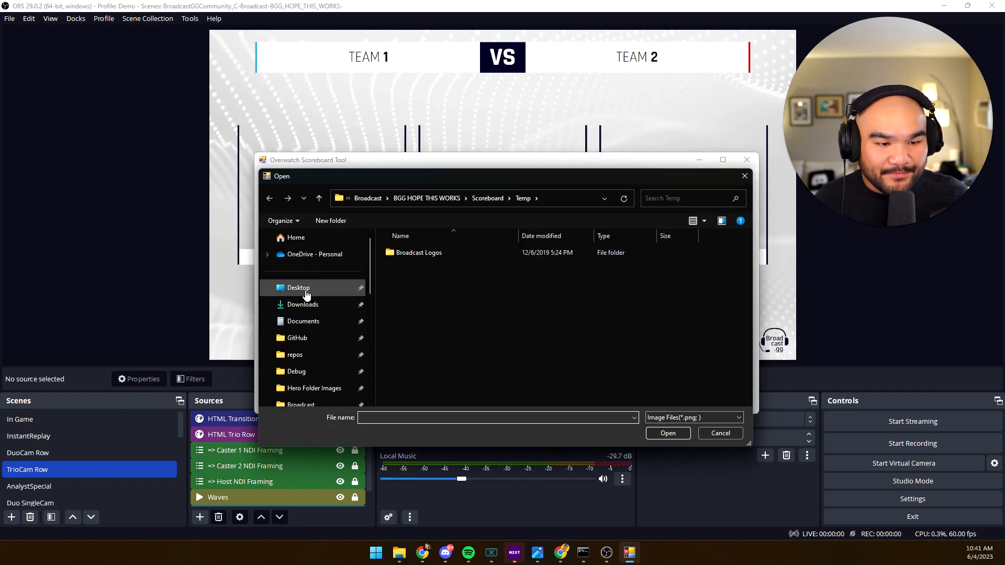
Step: Load the Young and Beautiful logo for Team 2 and update the overlay
click(298, 287)
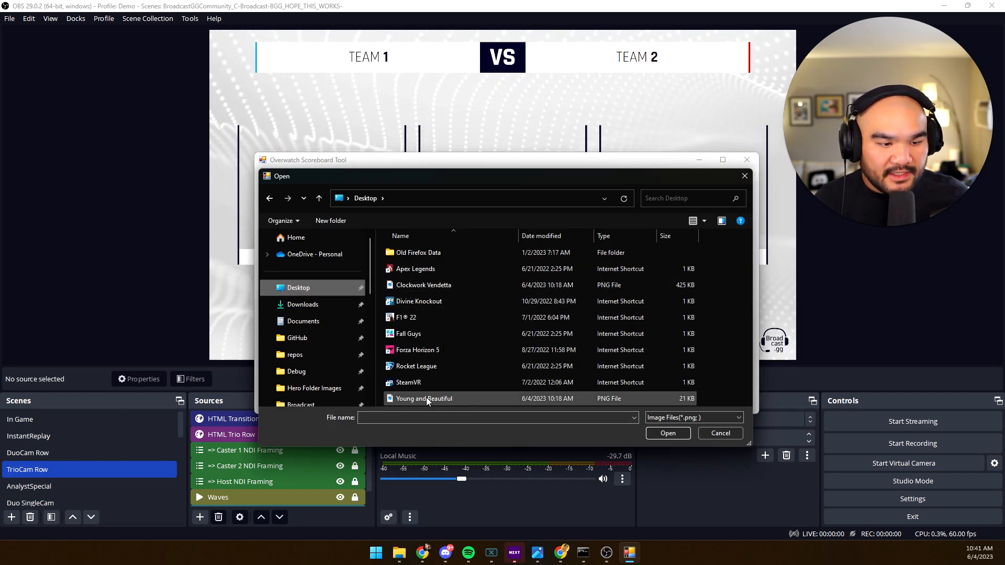
click(666, 433)
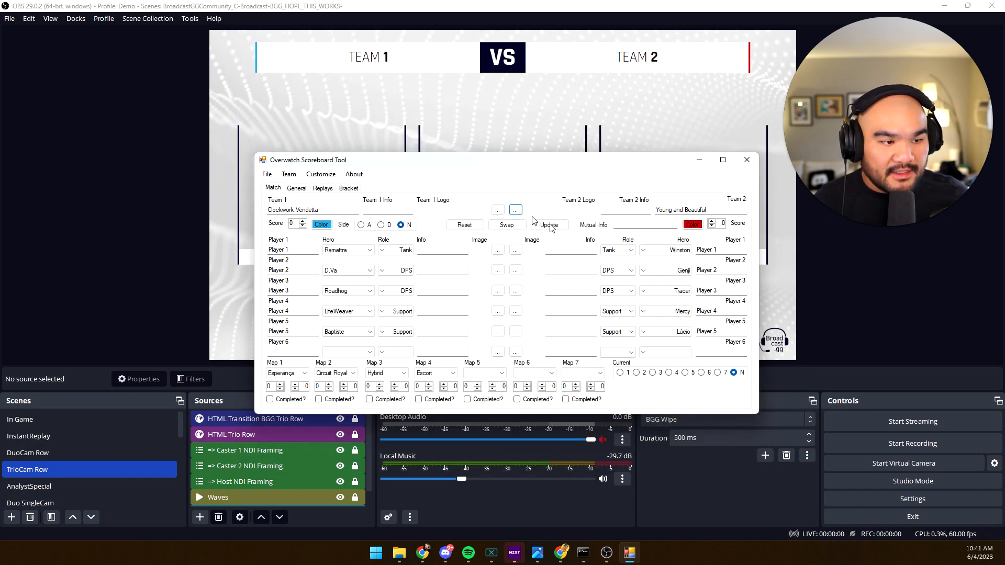
click(547, 225)
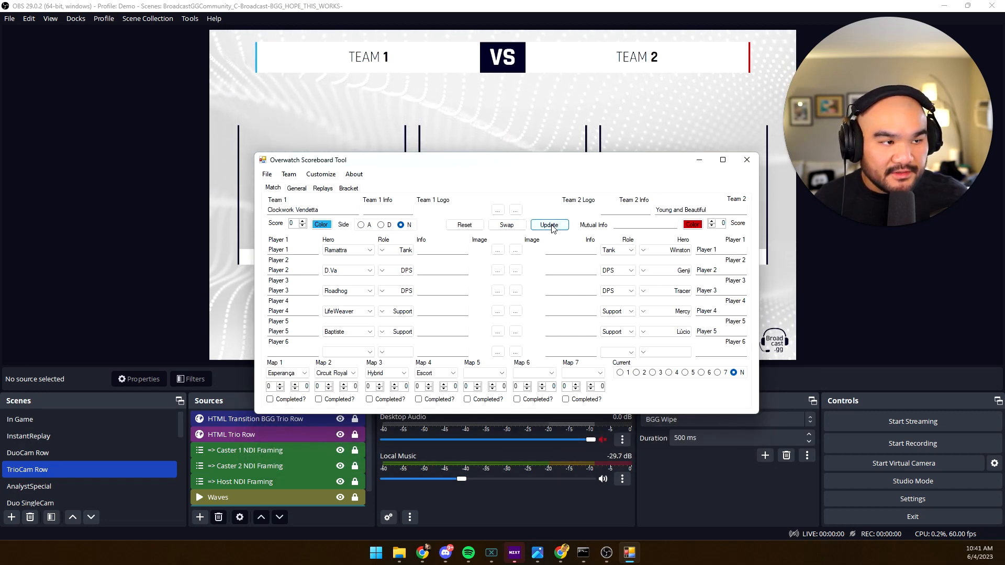
click(549, 224)
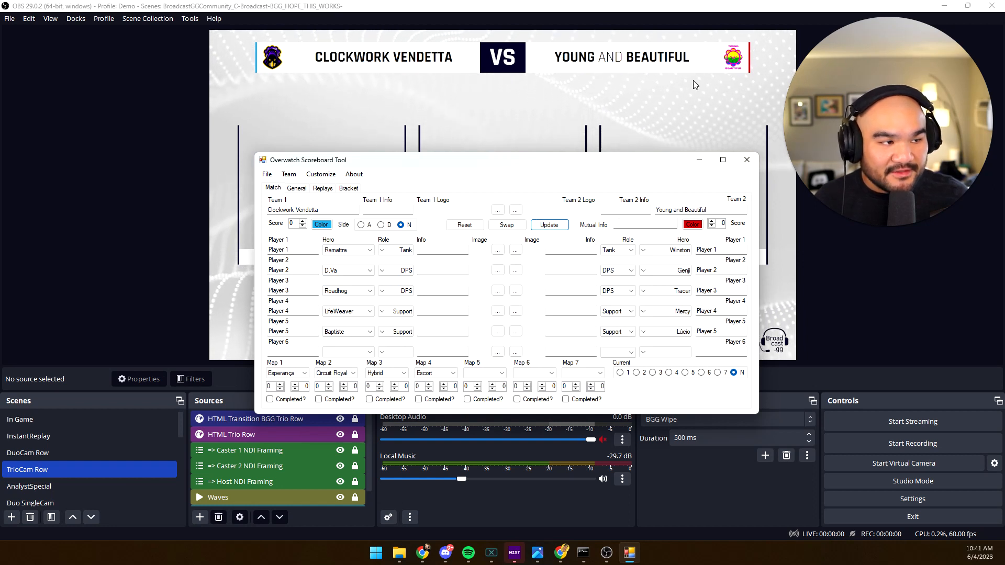
Step: Set Team 2's colour to pink and Team 1's colour to purple
click(693, 224)
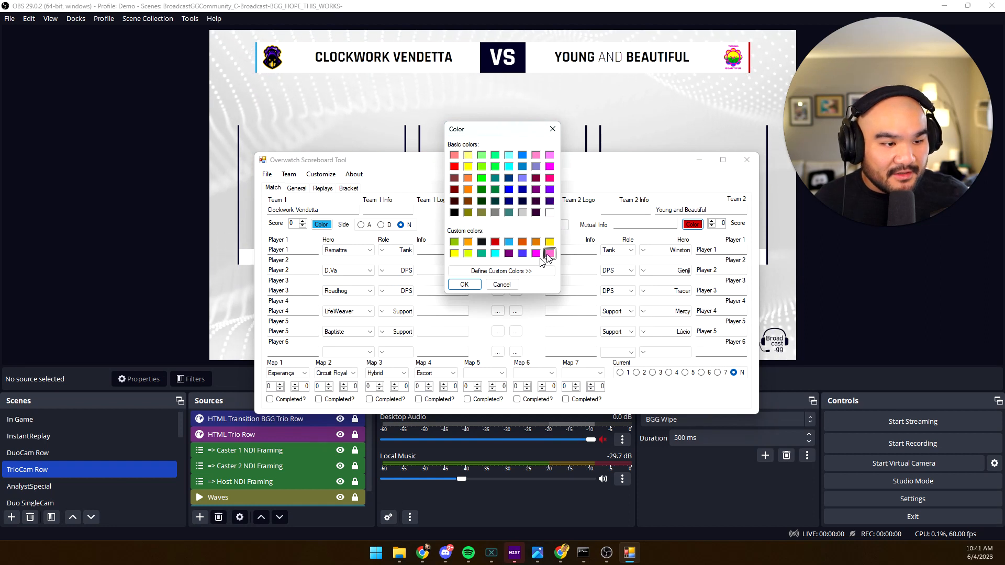
click(463, 283)
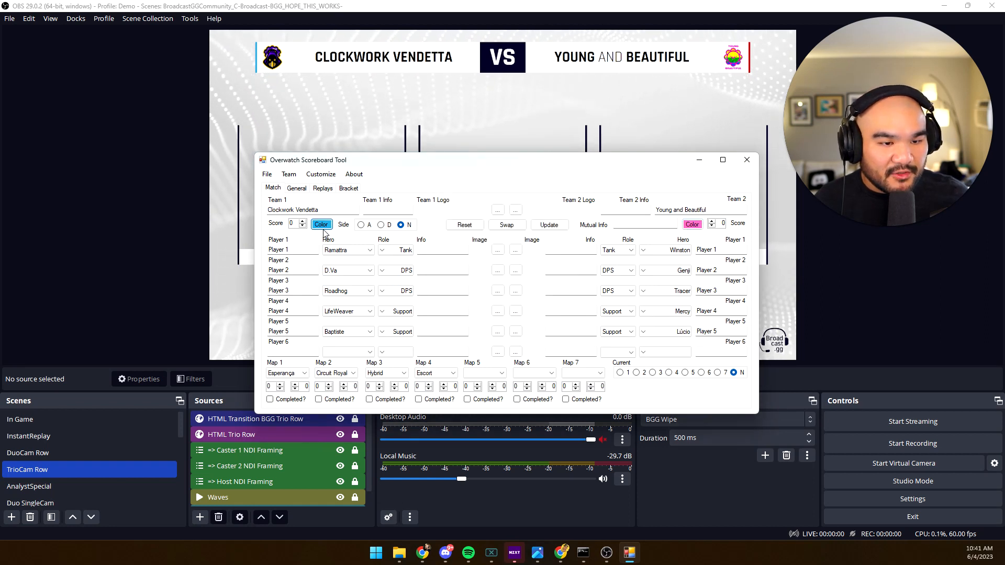
click(320, 224)
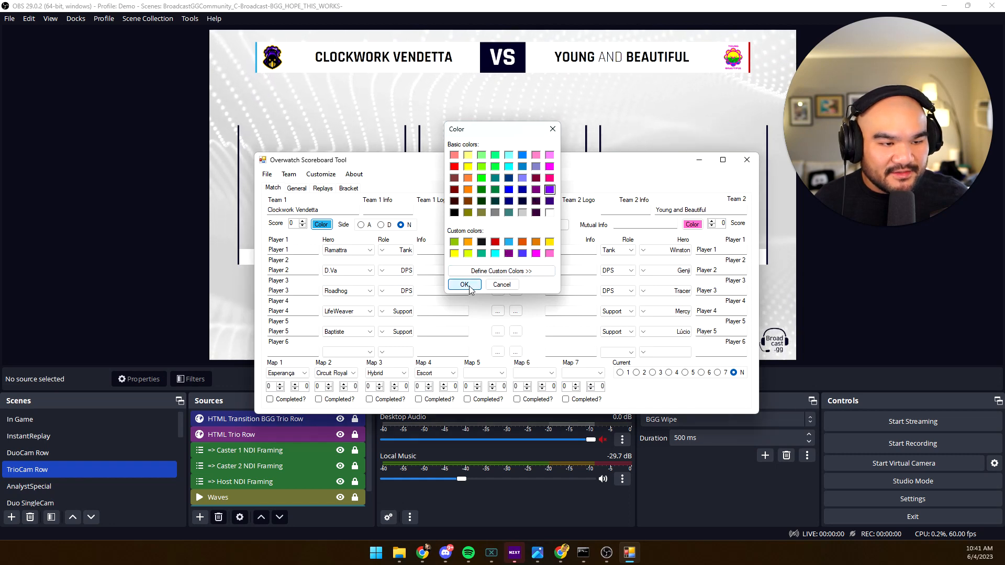
click(463, 283)
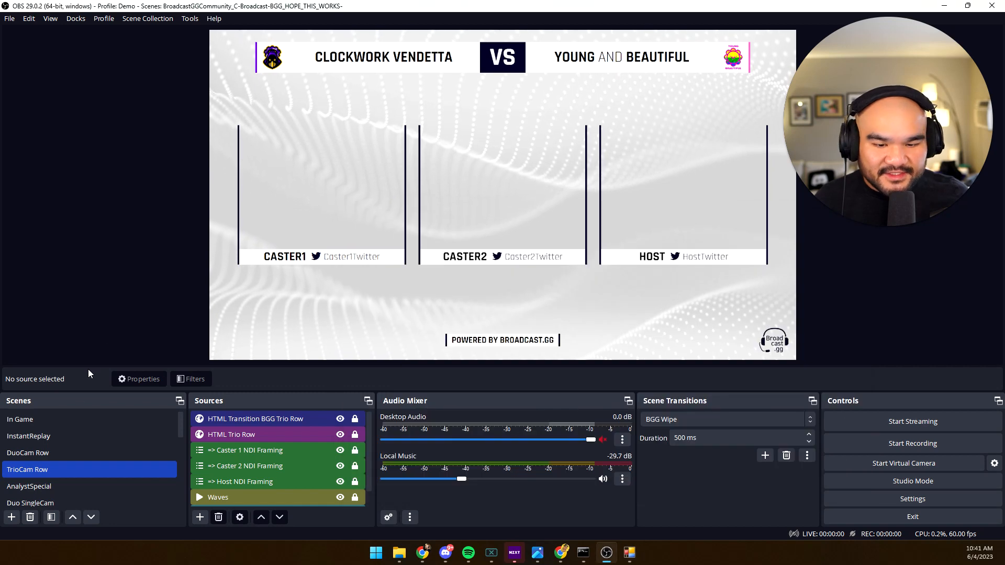
Step: Preview the Team1 roster scene, then the Team2 Young and Beautiful roster scene
click(17, 435)
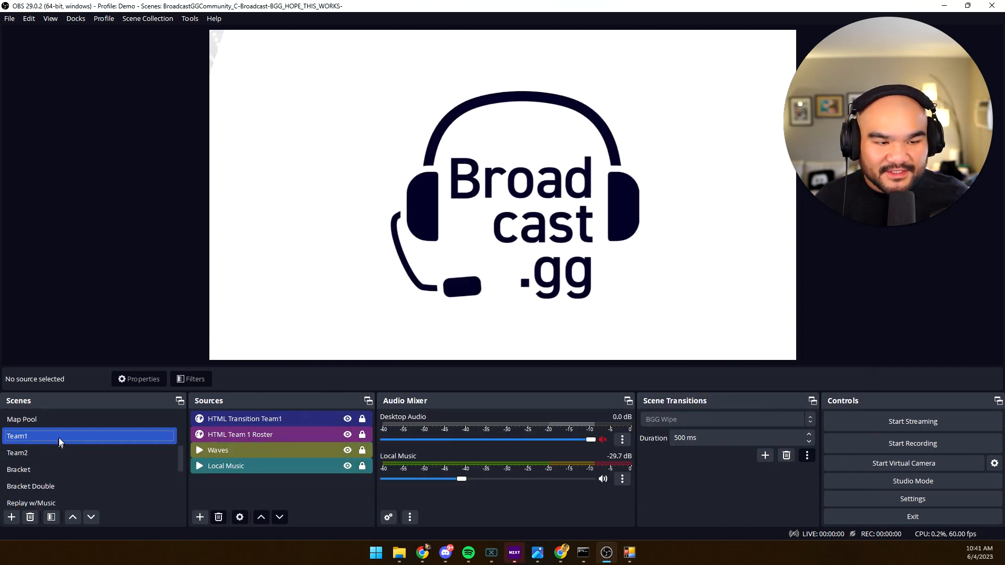
click(18, 435)
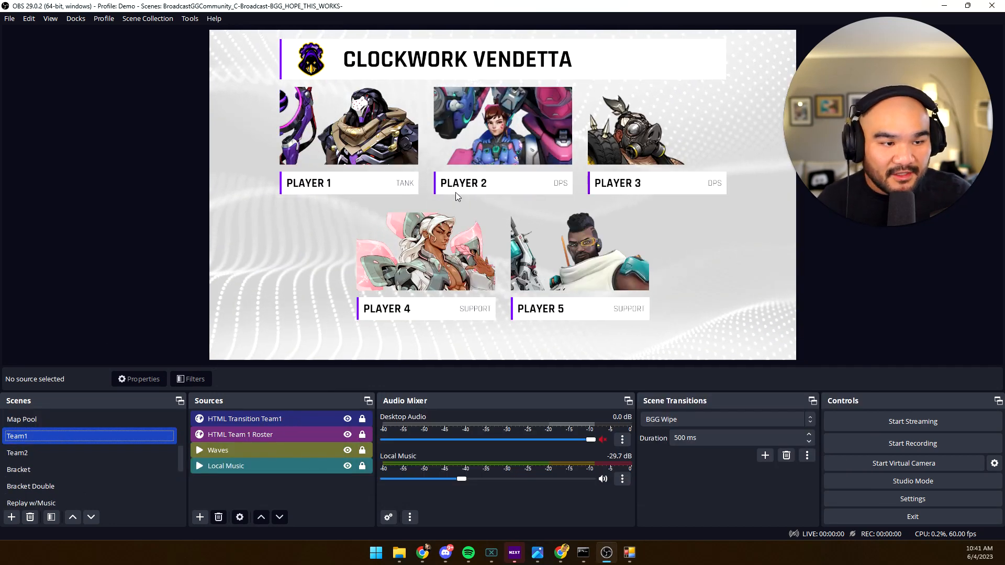
click(18, 452)
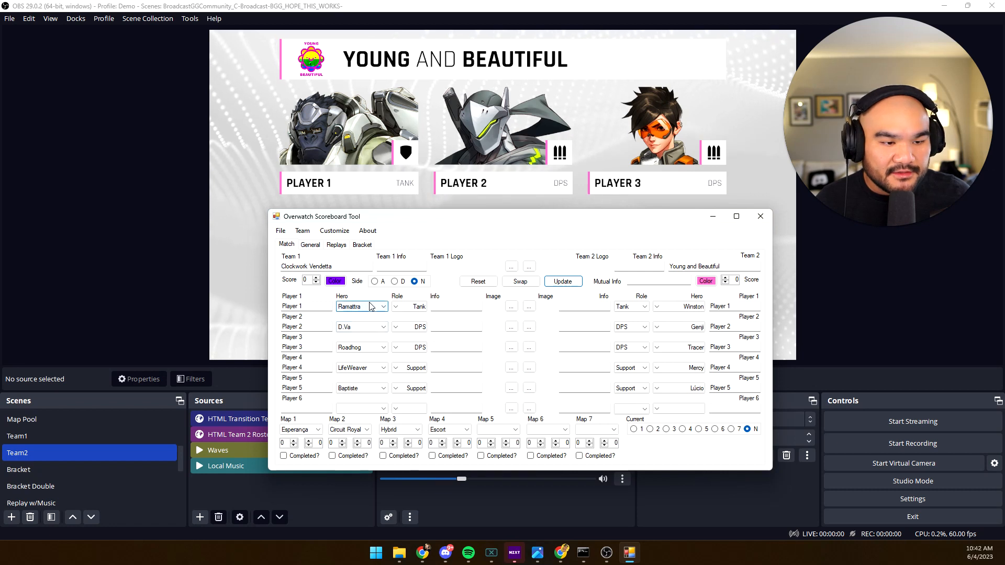
Step: Set away team heroes to JunkerQueen, Sombra and Zenyatta in the Team 2 dropdowns
click(656, 307)
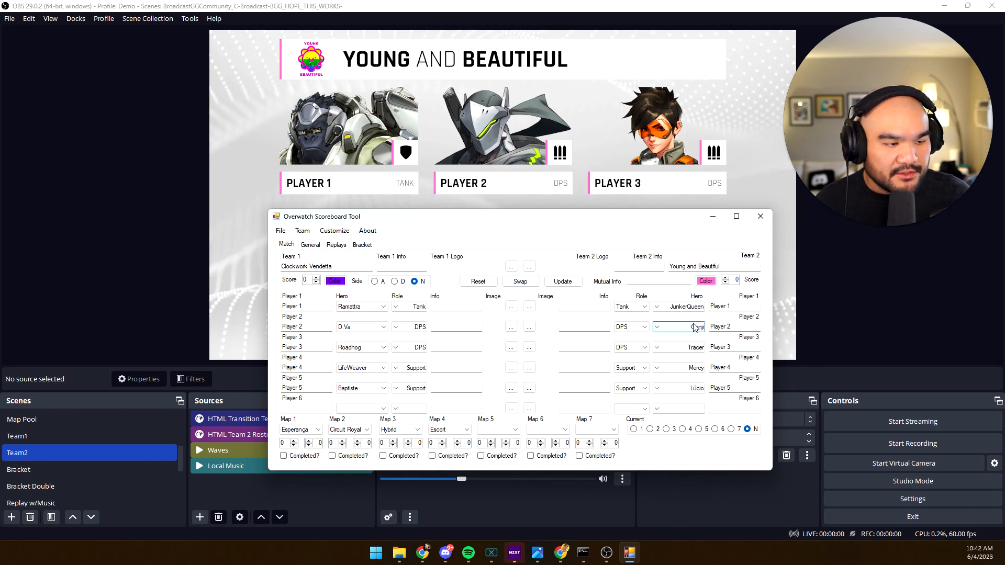
click(656, 327)
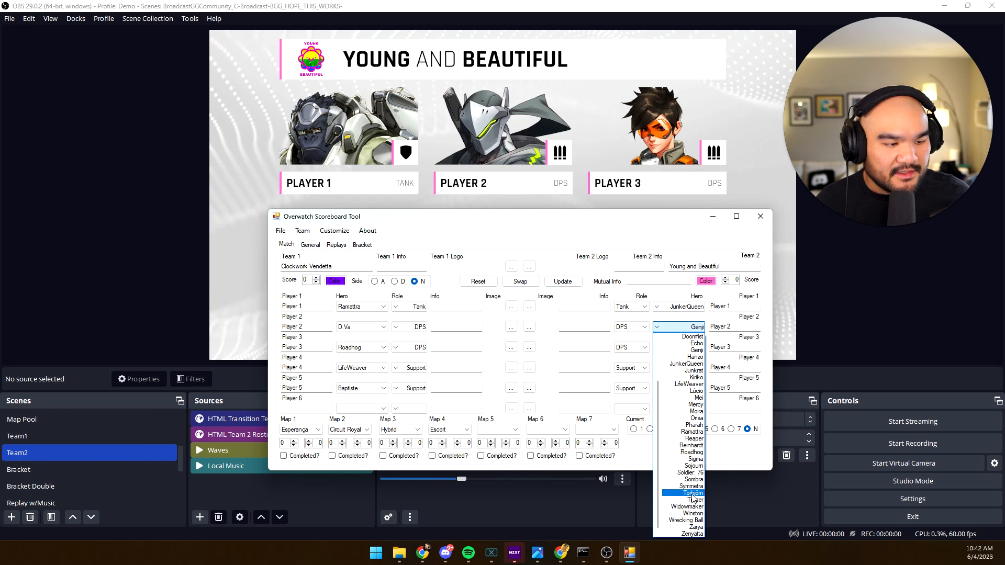
click(692, 520)
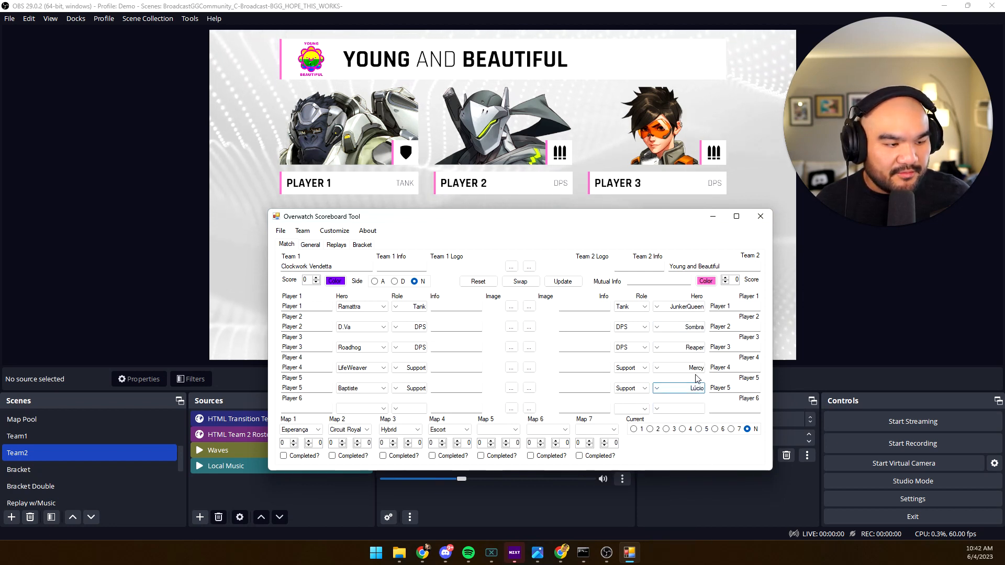
click(656, 387)
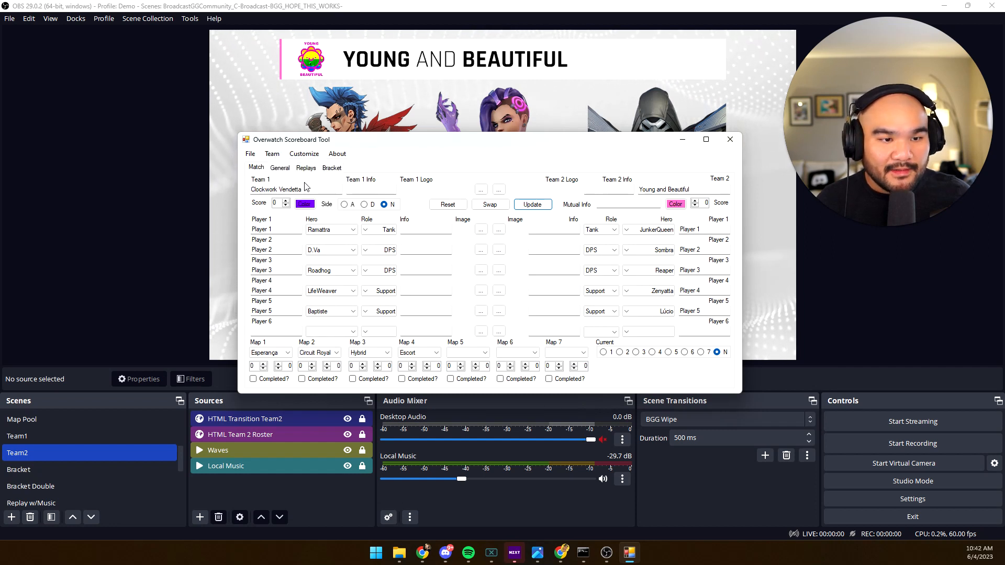
Step: Export the away team to a file named YaB via the Team menu
click(271, 153)
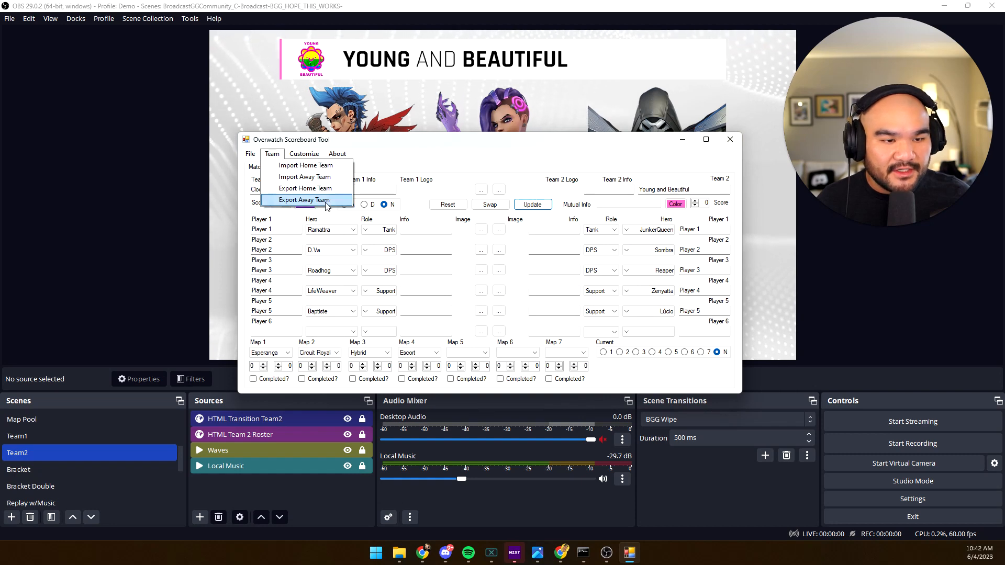
click(306, 200)
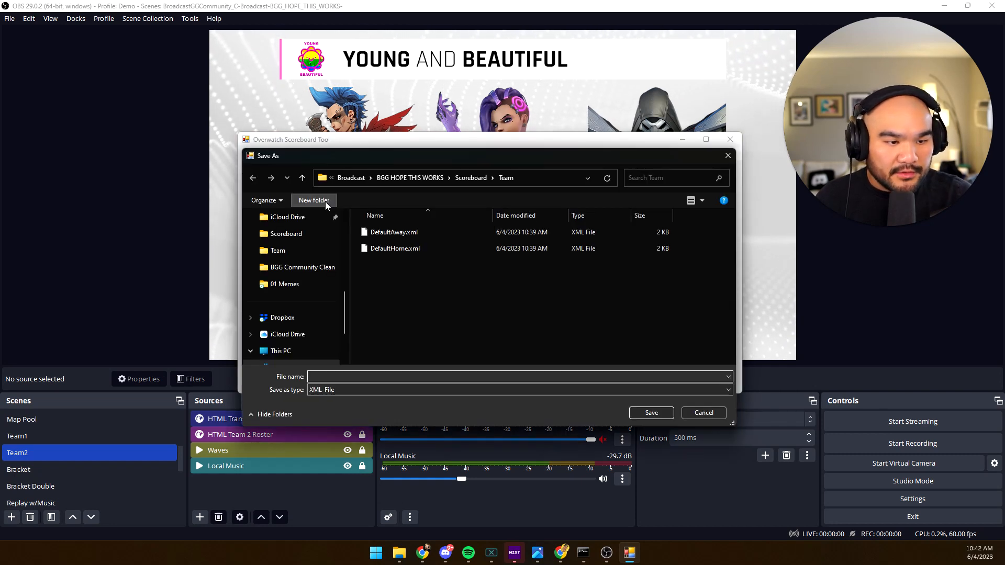
text(YaB)
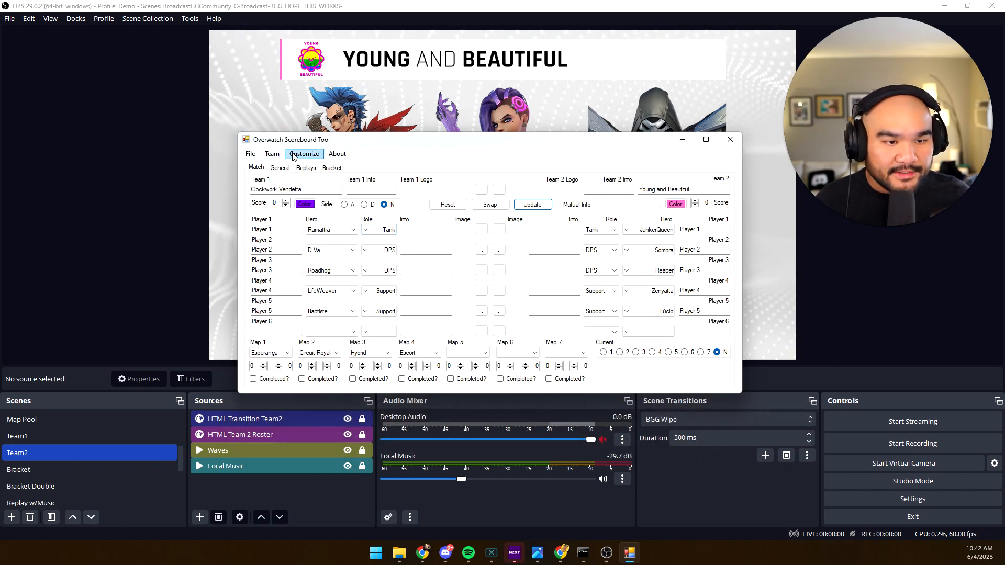
Step: Export the home team to a file named CV via the Team menu
click(271, 154)
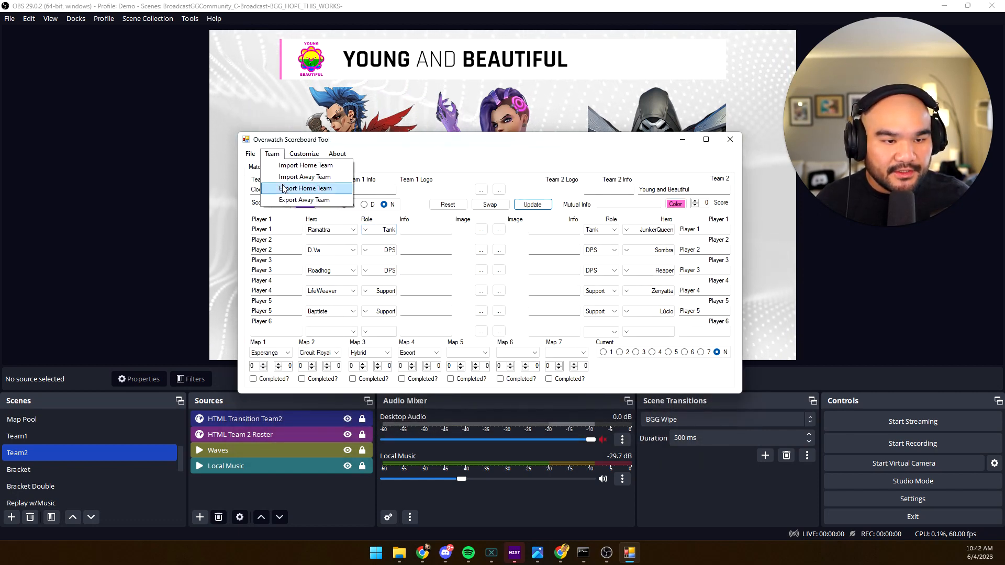
click(307, 187)
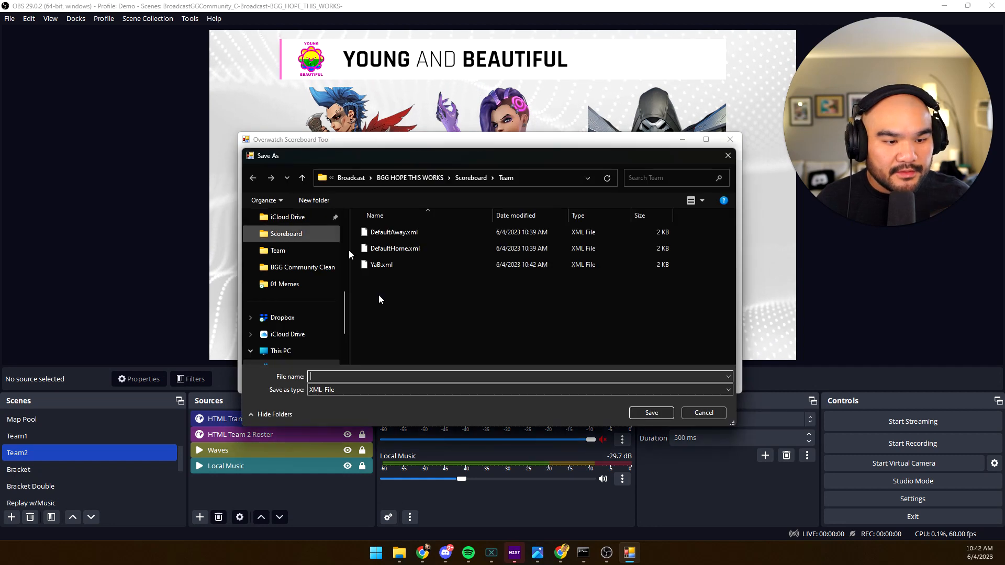
text(CV)
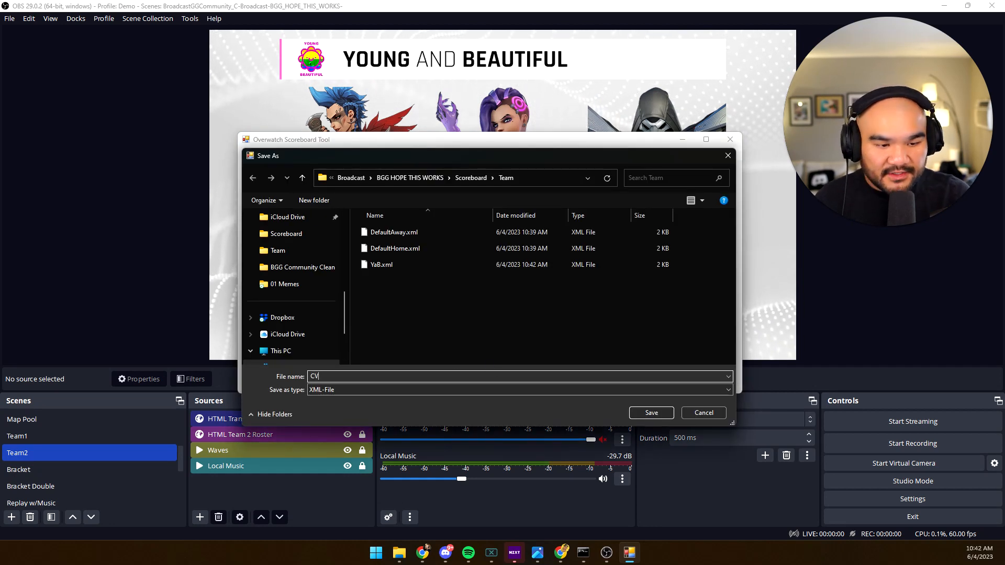
click(650, 412)
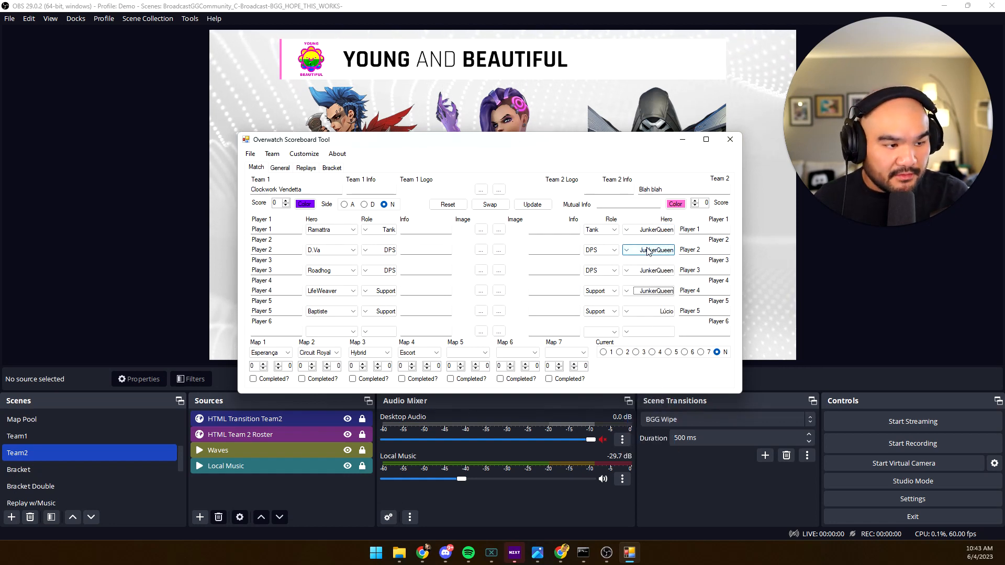
Step: Push the placeholder away team, then reload the saved YaB away team and update the overlay
click(532, 204)
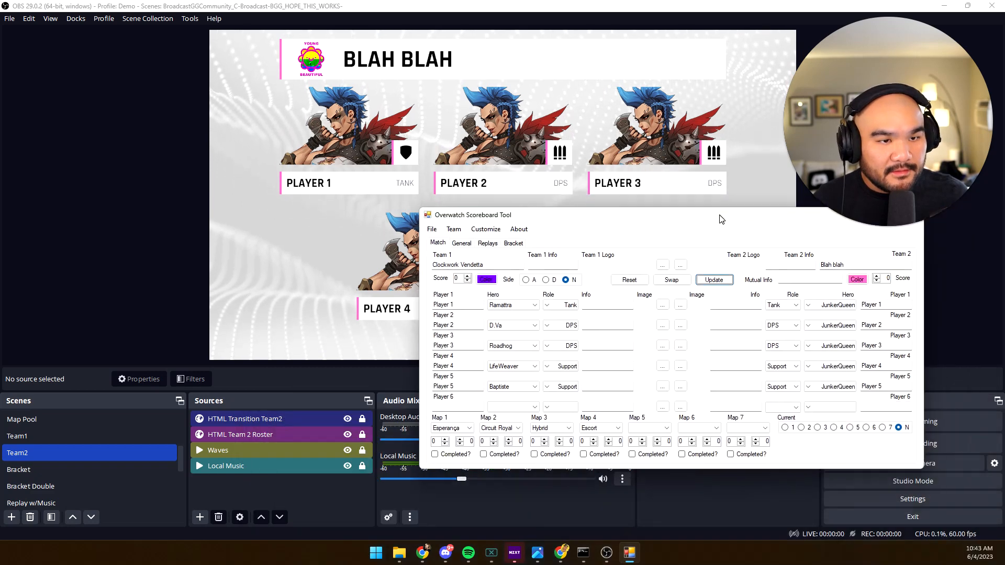
click(442, 244)
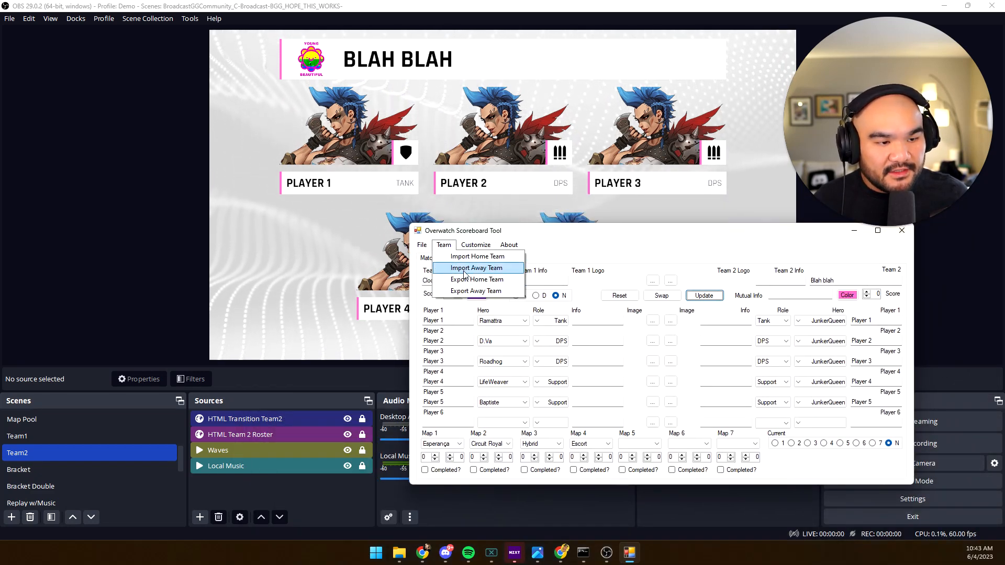
click(476, 267)
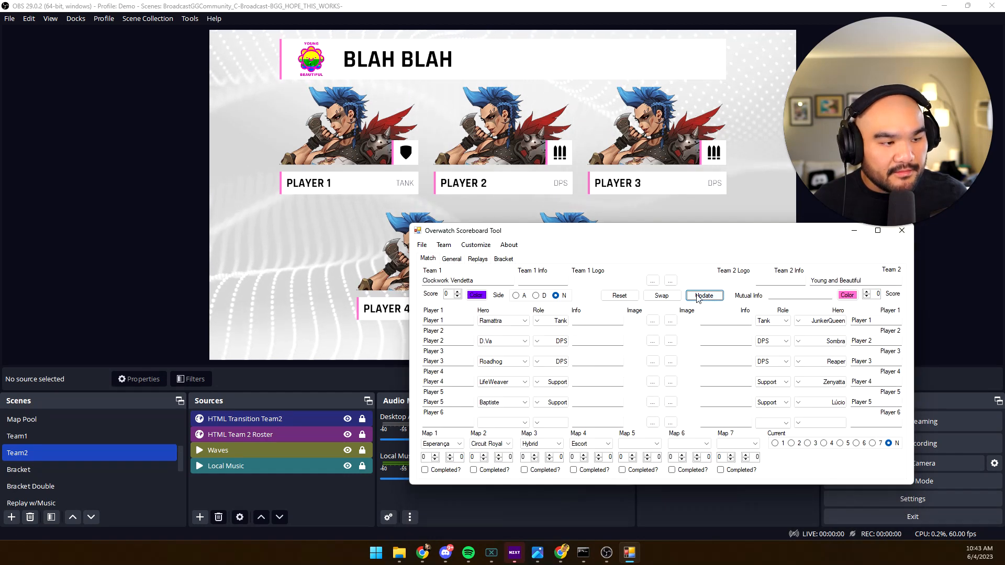
click(703, 295)
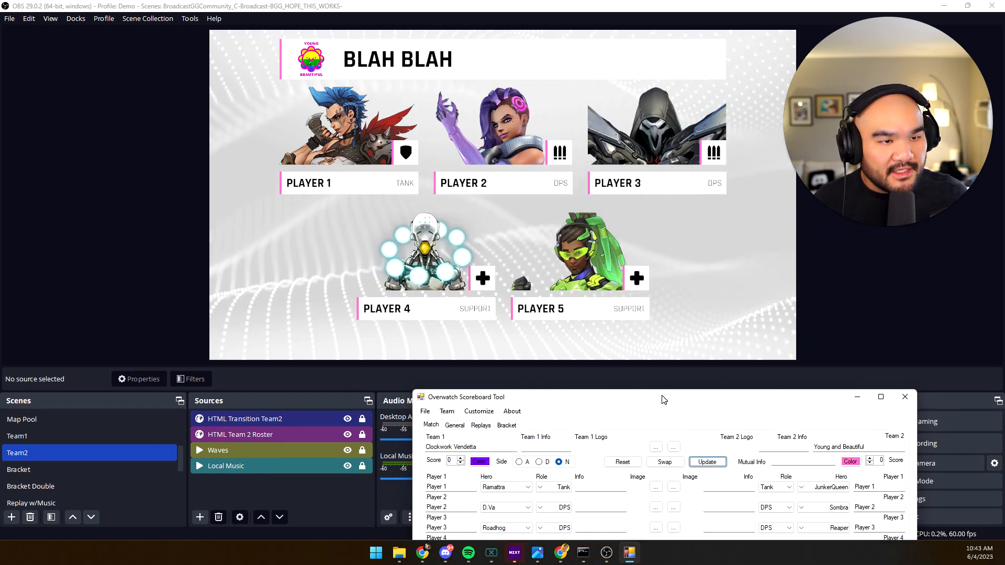
Step: Import DefaultAway.xml as the away team
click(449, 235)
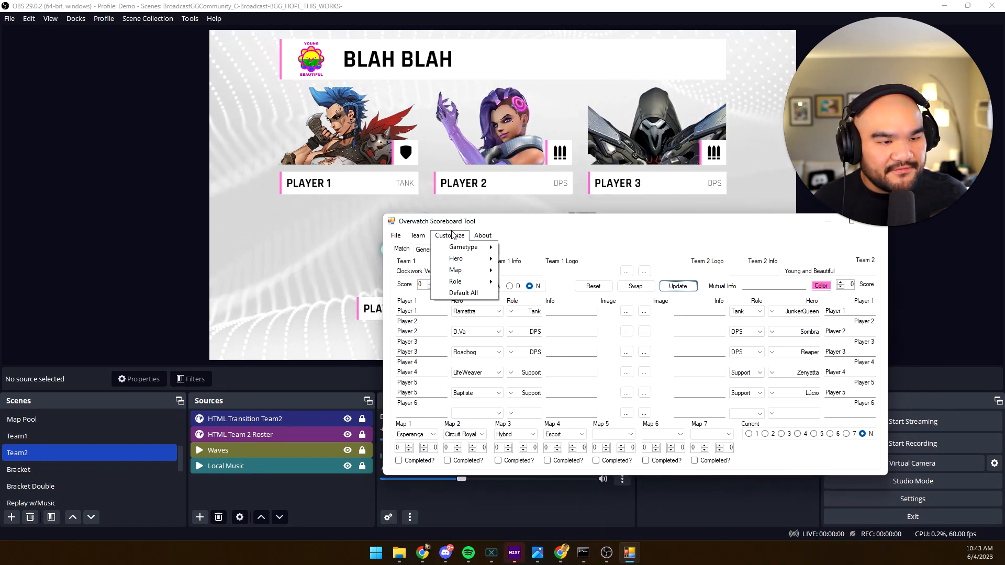
click(416, 235)
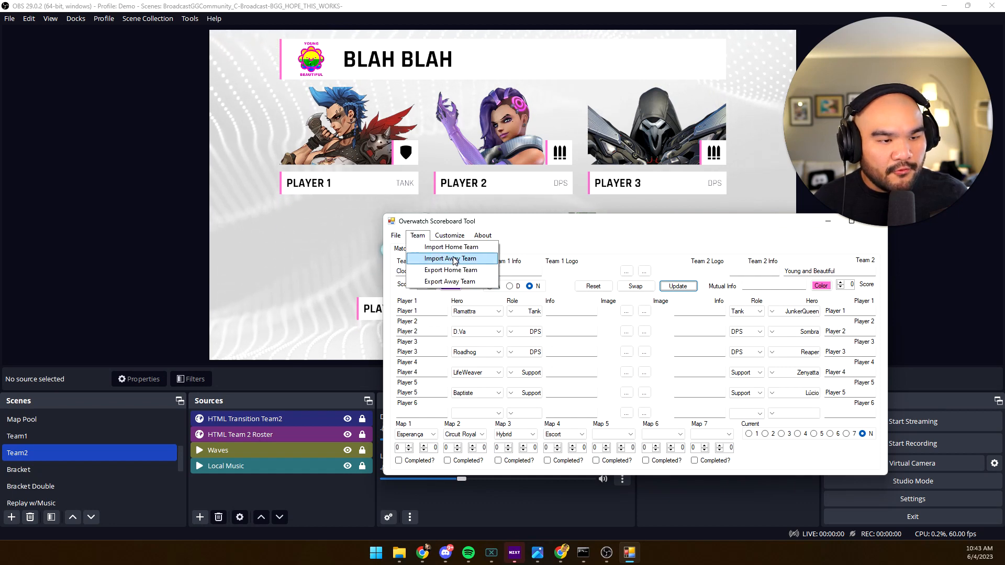
click(450, 259)
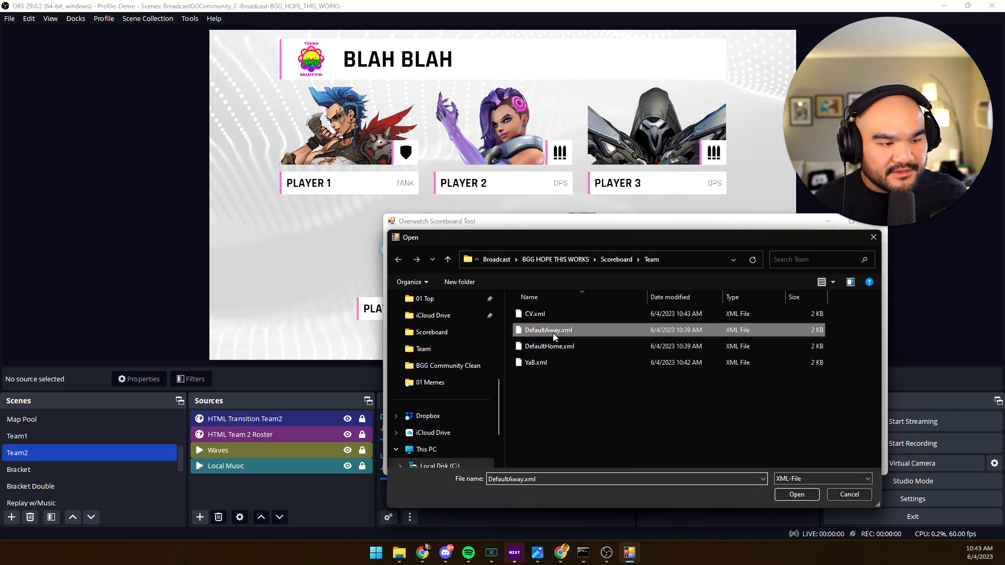
click(795, 494)
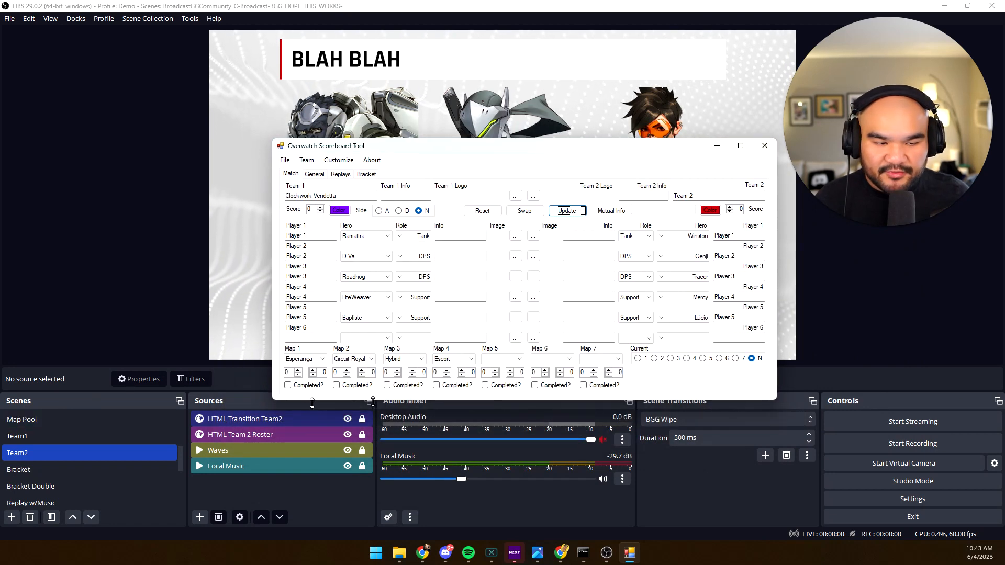
Step: Show the Map Pool scene and move the scoreboard window off the preview
click(22, 419)
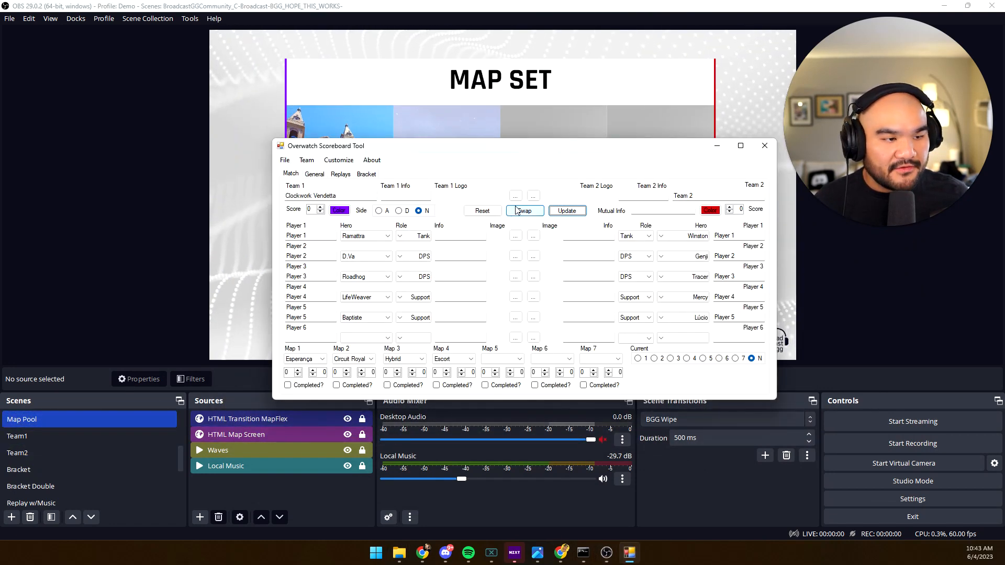
drag(326, 145, 513, 304)
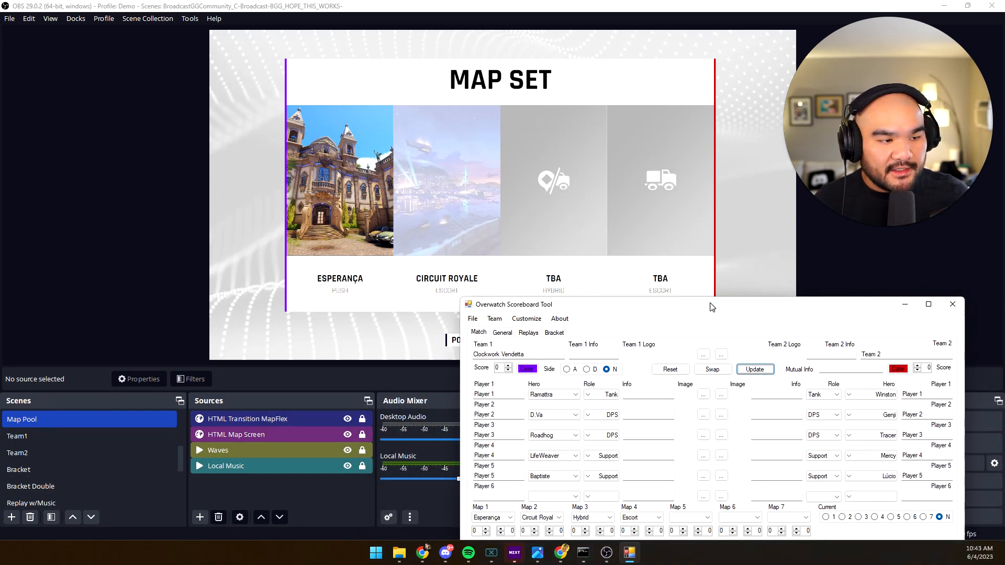
drag(710, 307, 721, 280)
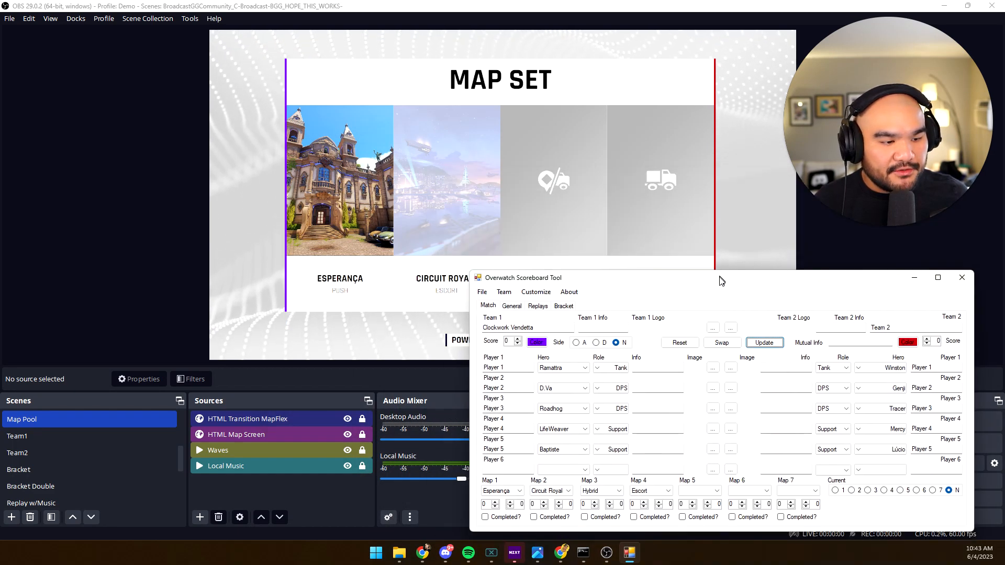
Step: Choose Ilios for Map 5, check the Team1 scene, return to Map Pool and bump the home score
click(698, 496)
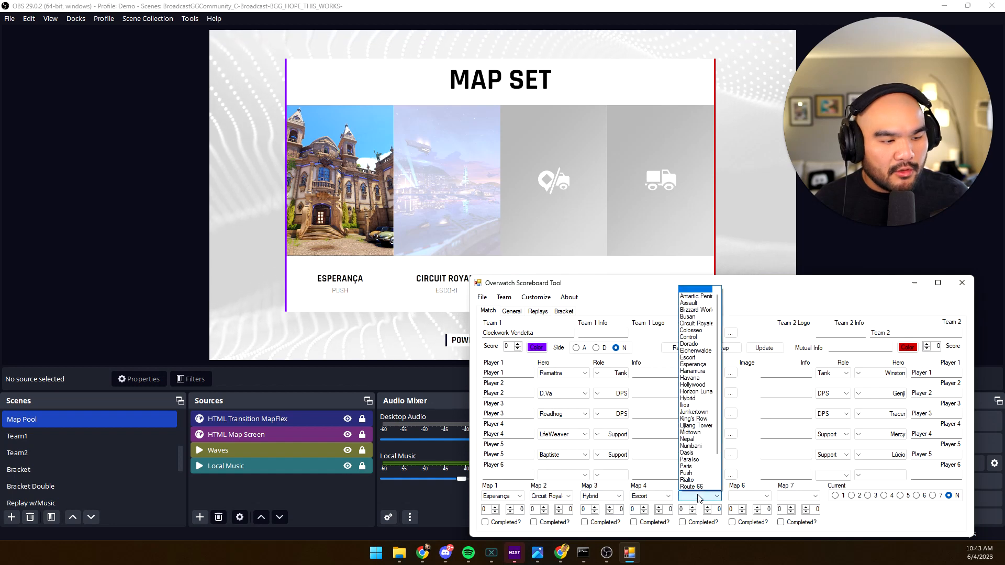
mouse_move(689, 405)
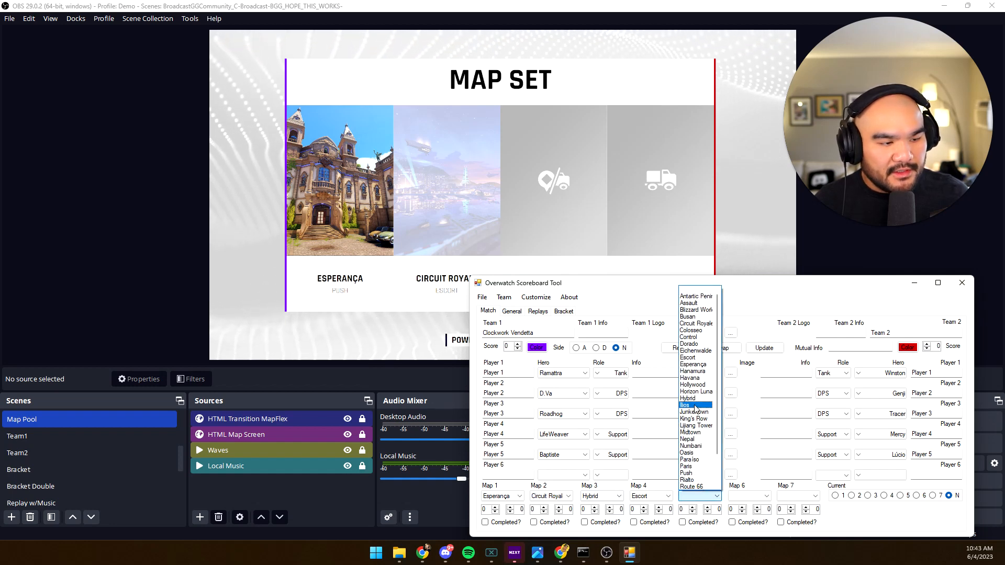
click(684, 404)
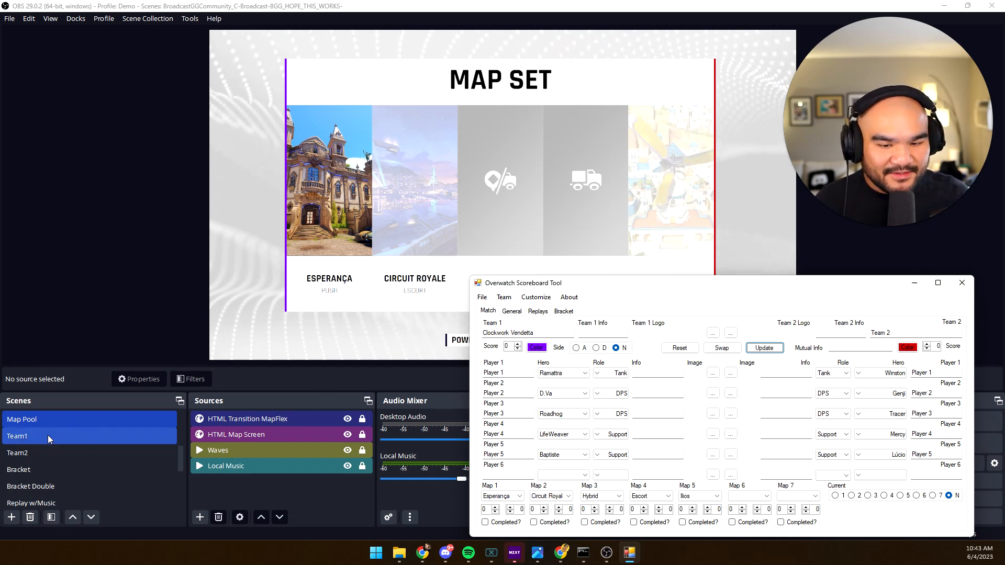
click(18, 436)
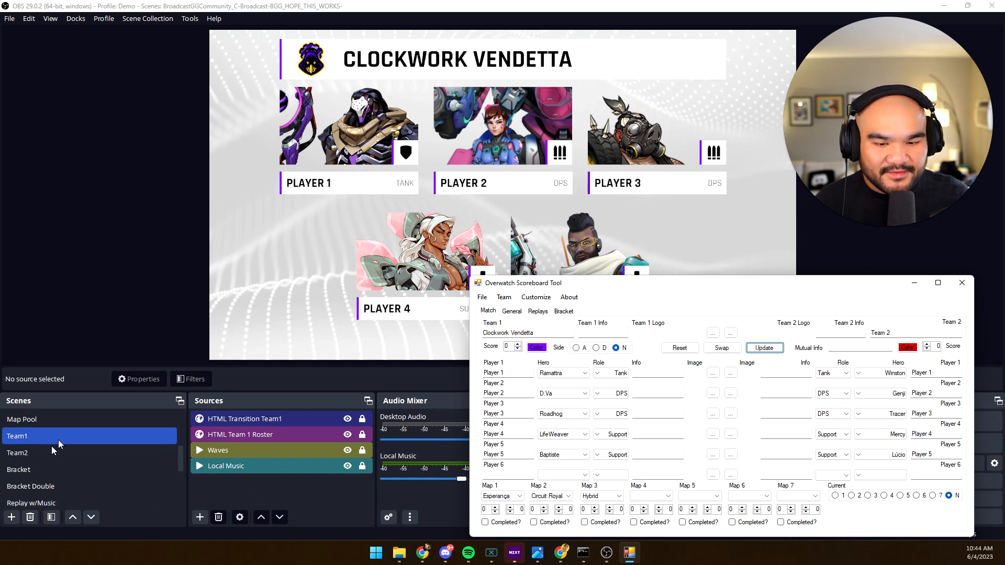
click(22, 419)
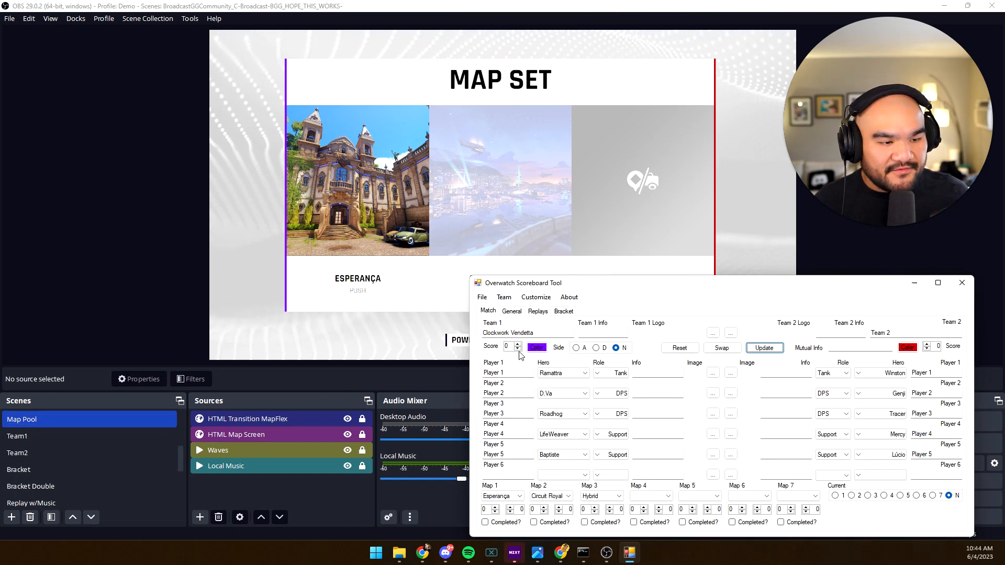
click(517, 344)
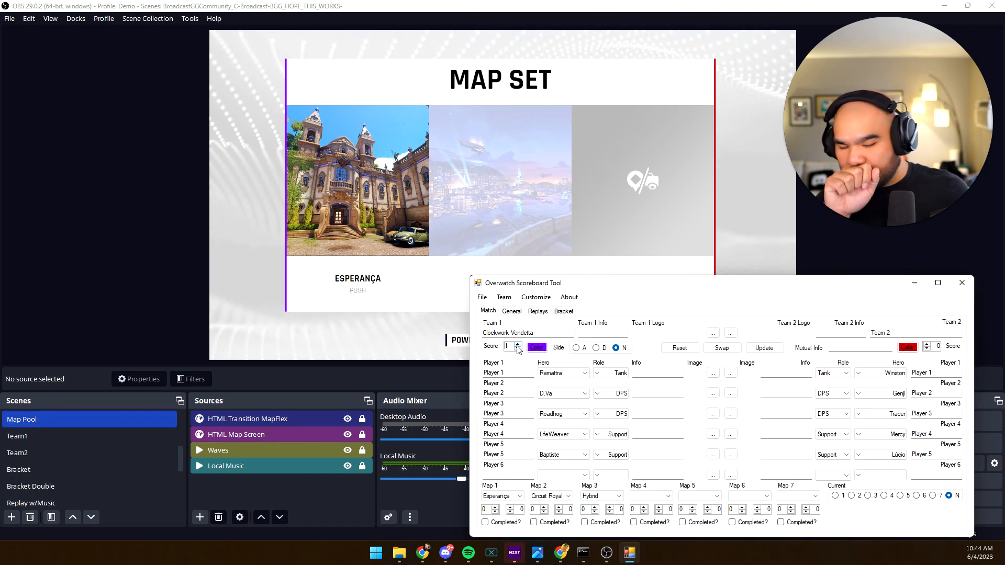
Step: Reload the saved home team and enter the first map's scores for both teams
click(503, 296)
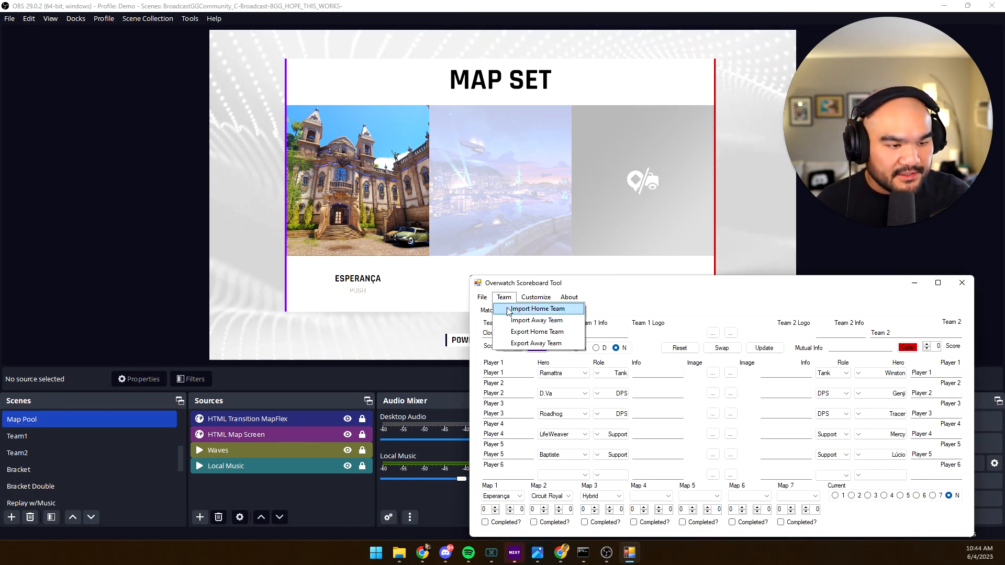
click(537, 308)
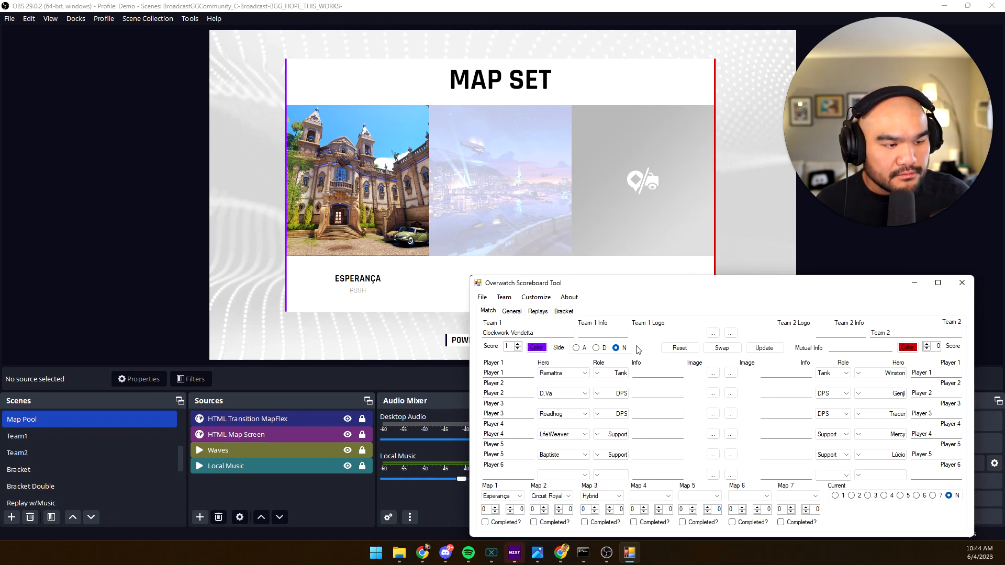
click(764, 347)
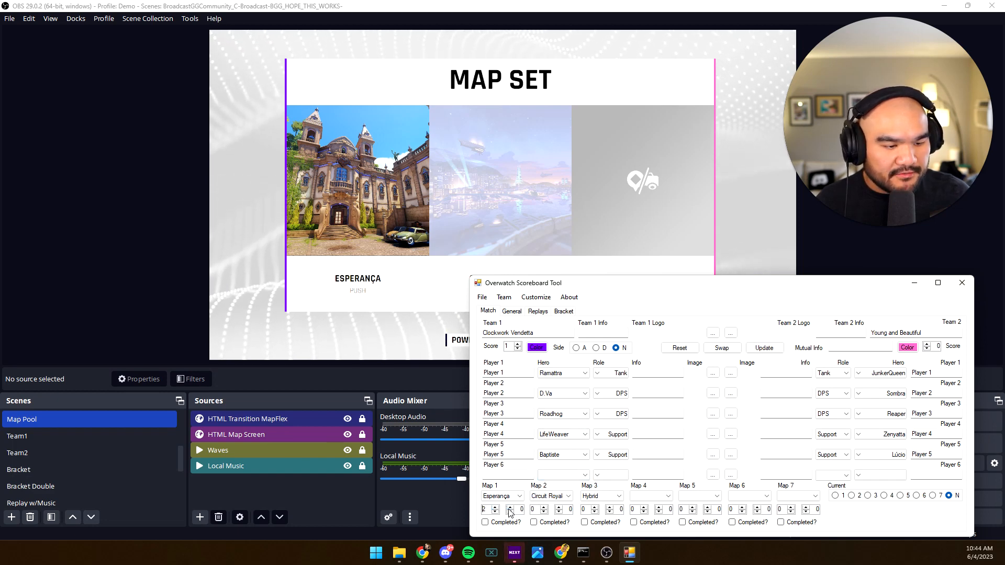
click(484, 521)
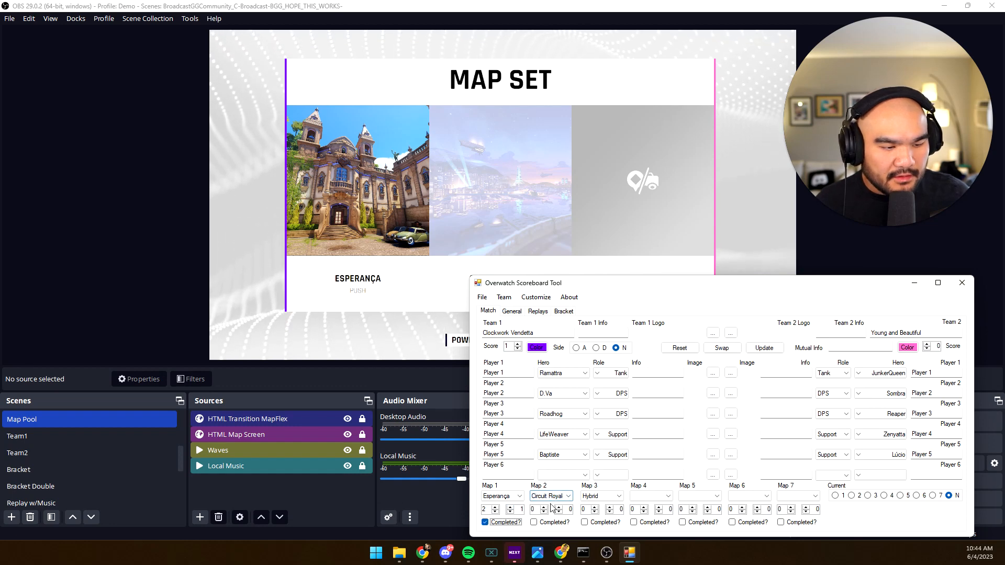
Step: Set the second map's score, mark it completed, update the overlay and show the Bracket scene
click(562, 506)
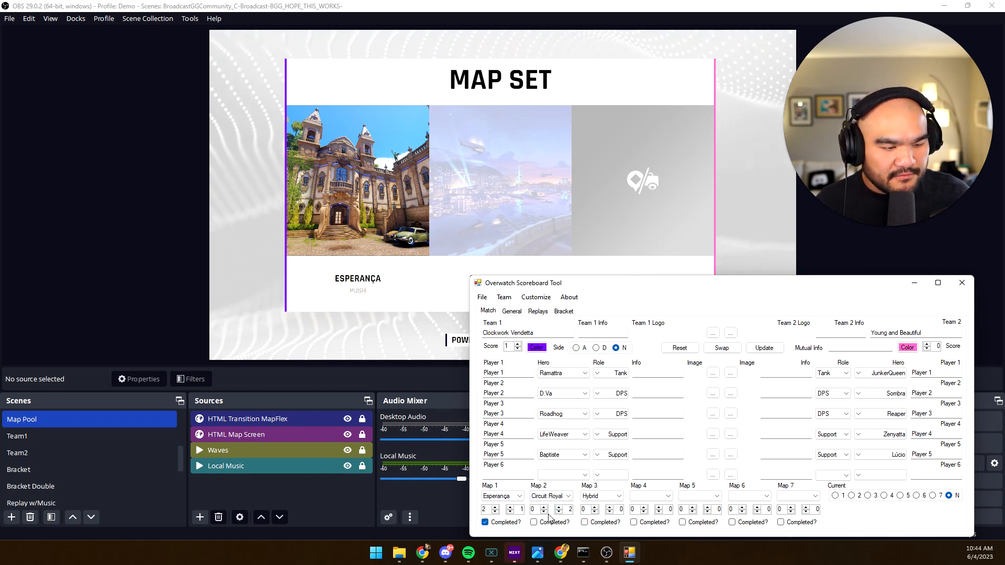
click(532, 521)
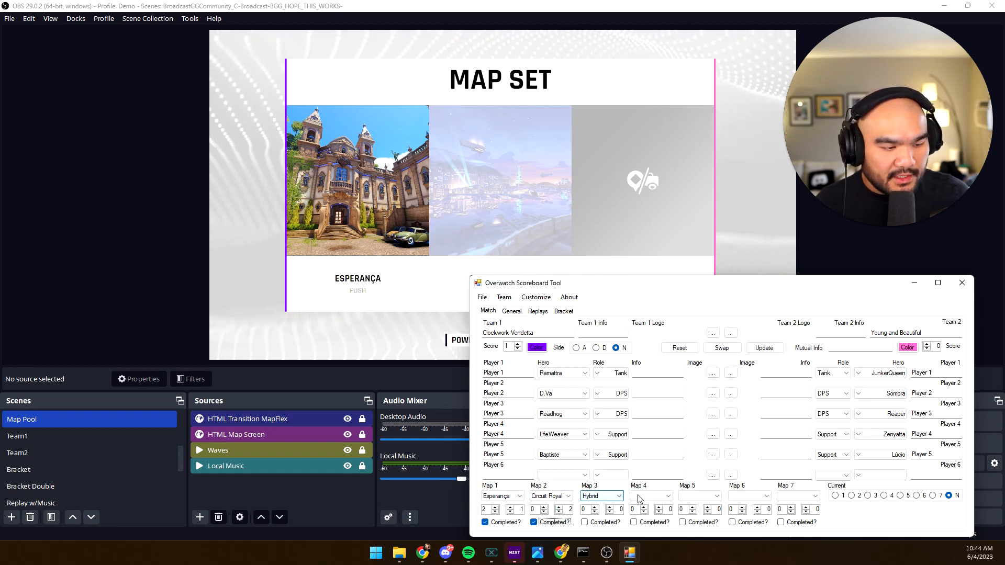
click(763, 347)
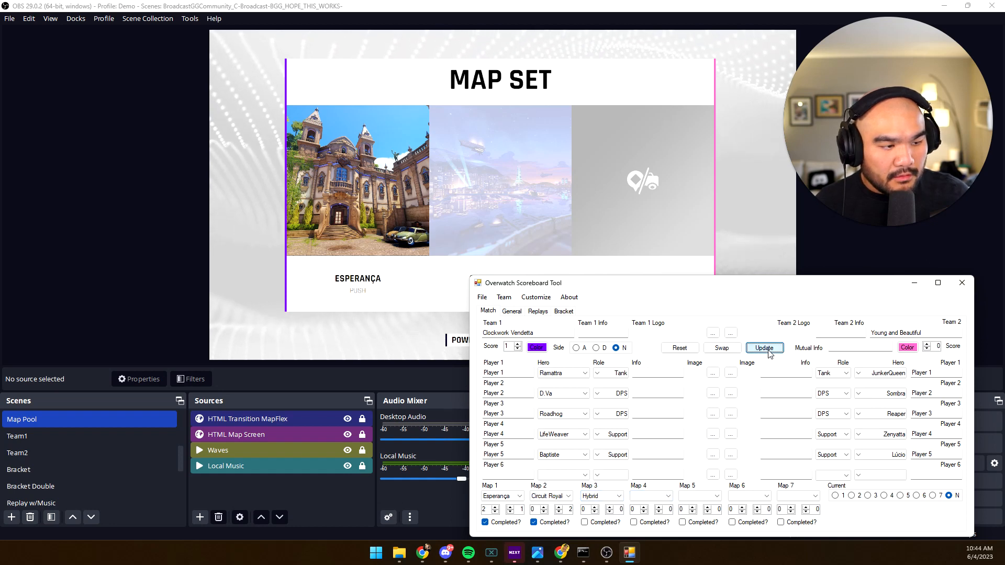
click(763, 348)
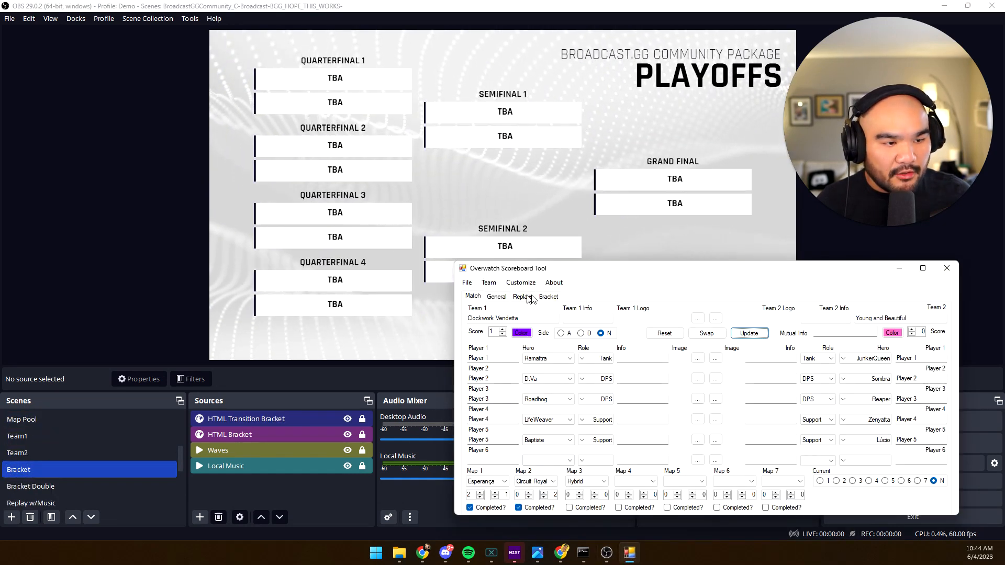
Step: On the Bracket tab, browse the Desktop for a logo, cancel, and enter YaB as the first team
click(547, 296)
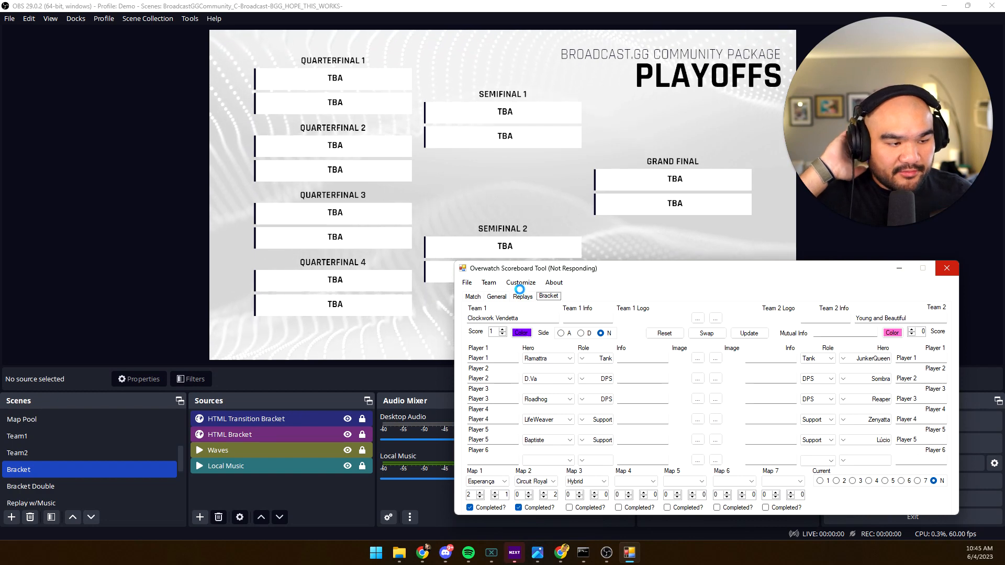
click(547, 296)
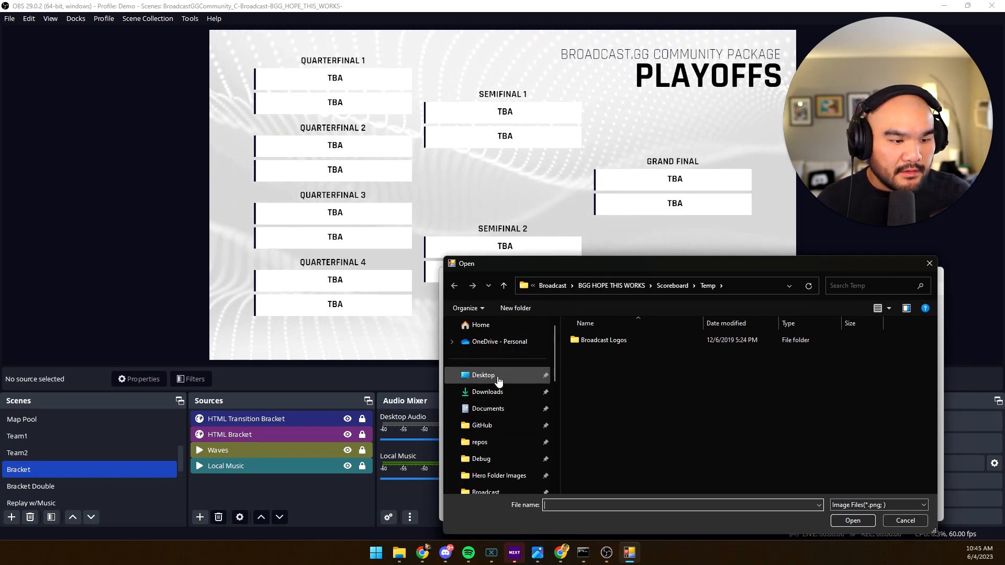
click(482, 375)
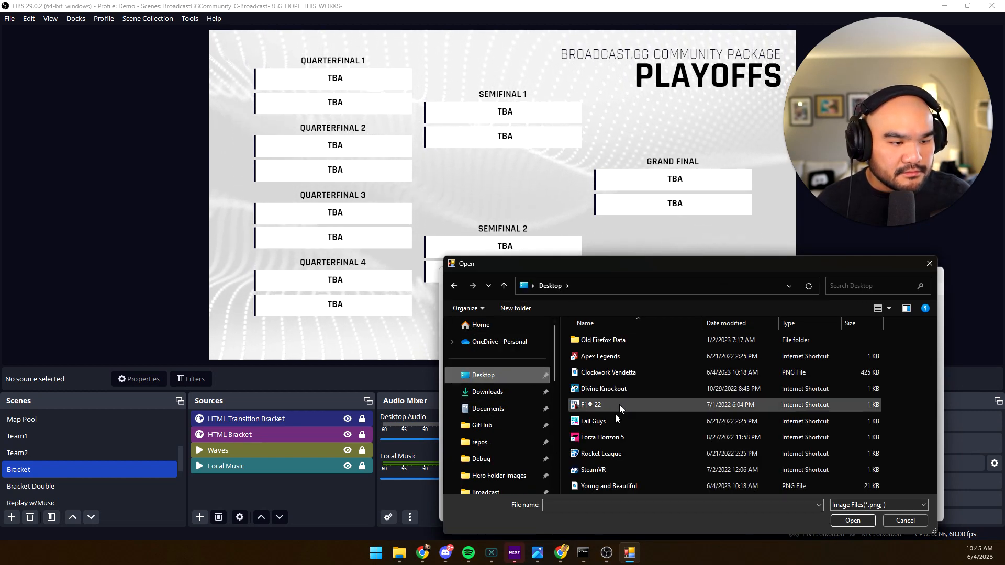
click(607, 486)
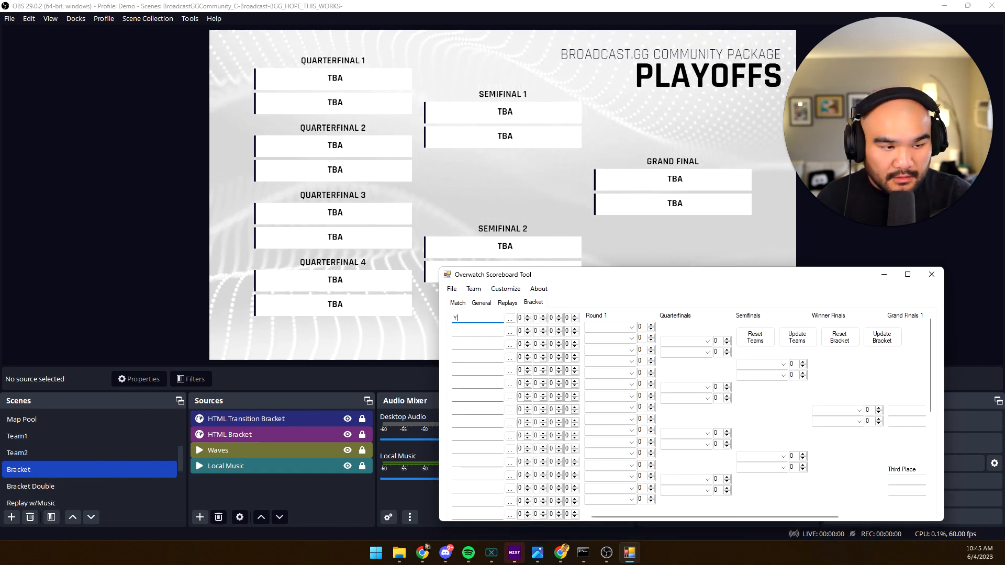
text(aB)
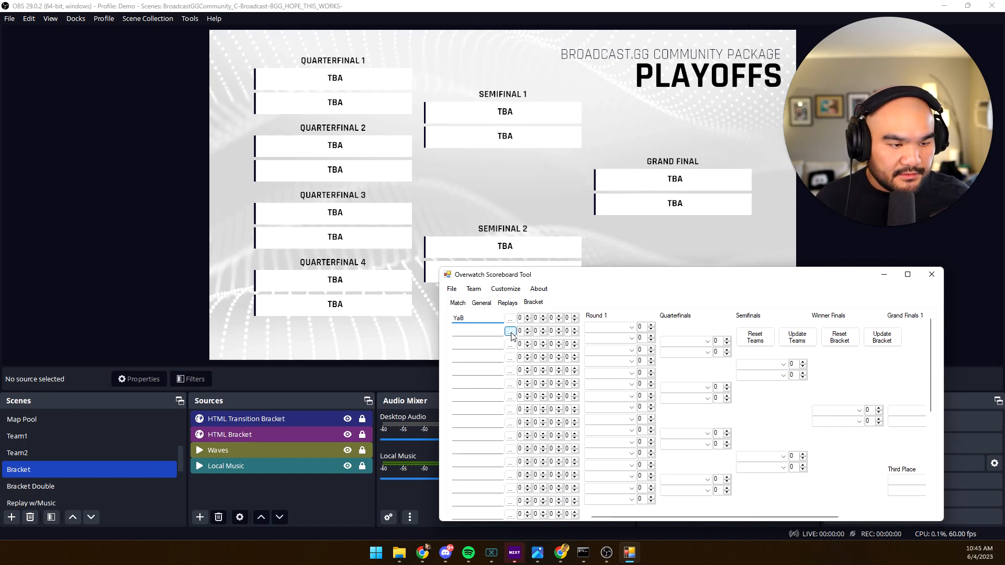
Step: Browse Downloads and Desktop for the second bracket team's logo
click(509, 334)
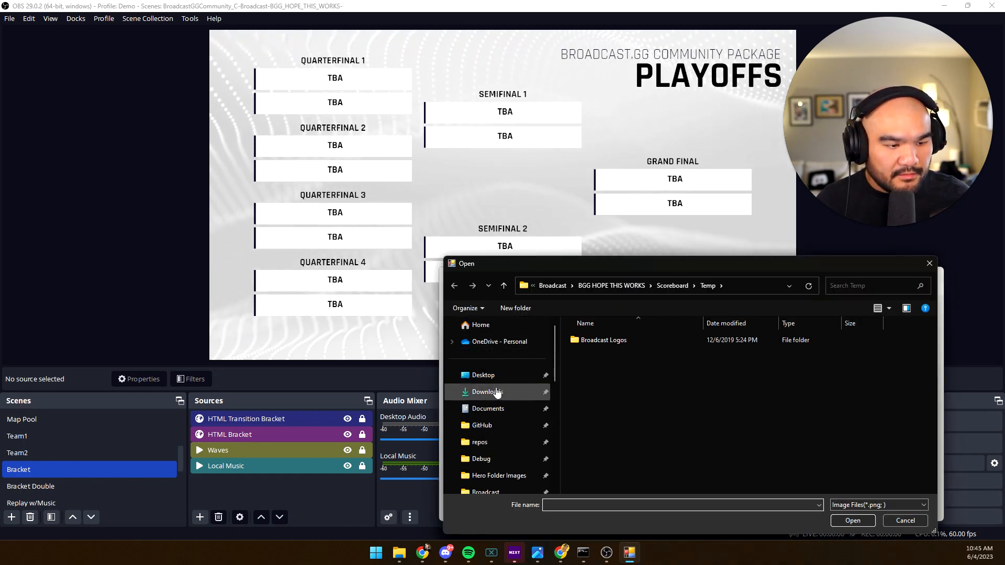
click(485, 391)
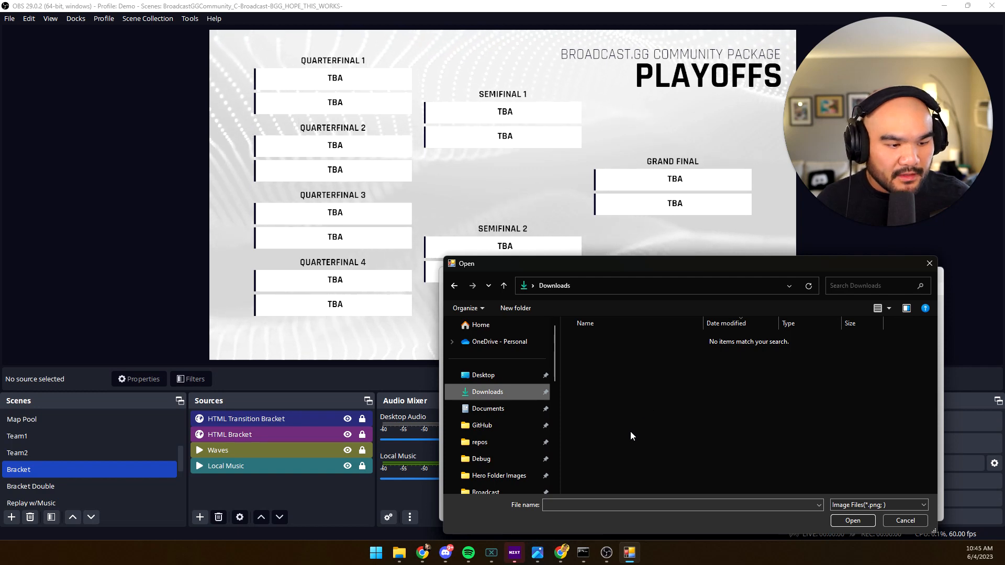
mouse_move(501, 379)
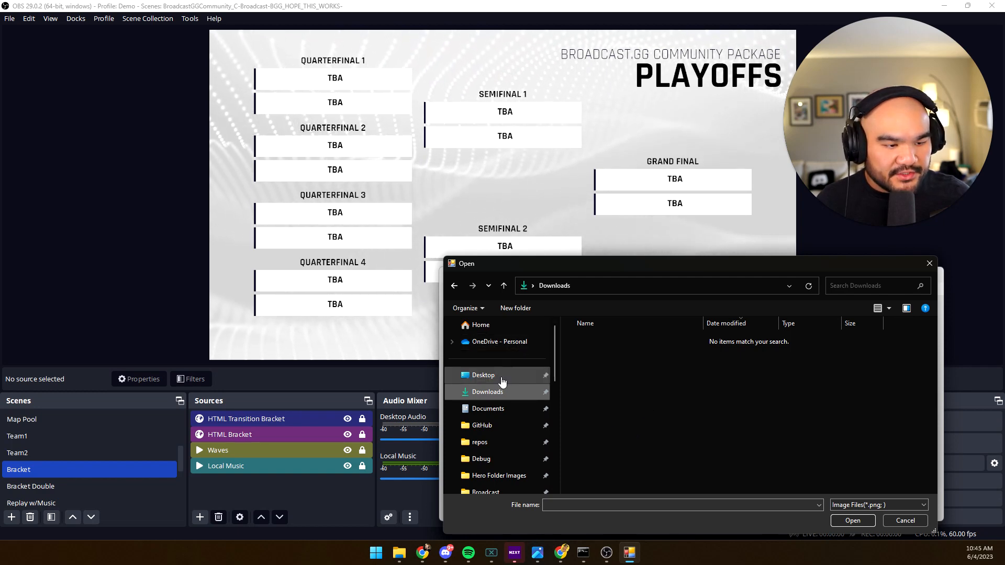
click(482, 374)
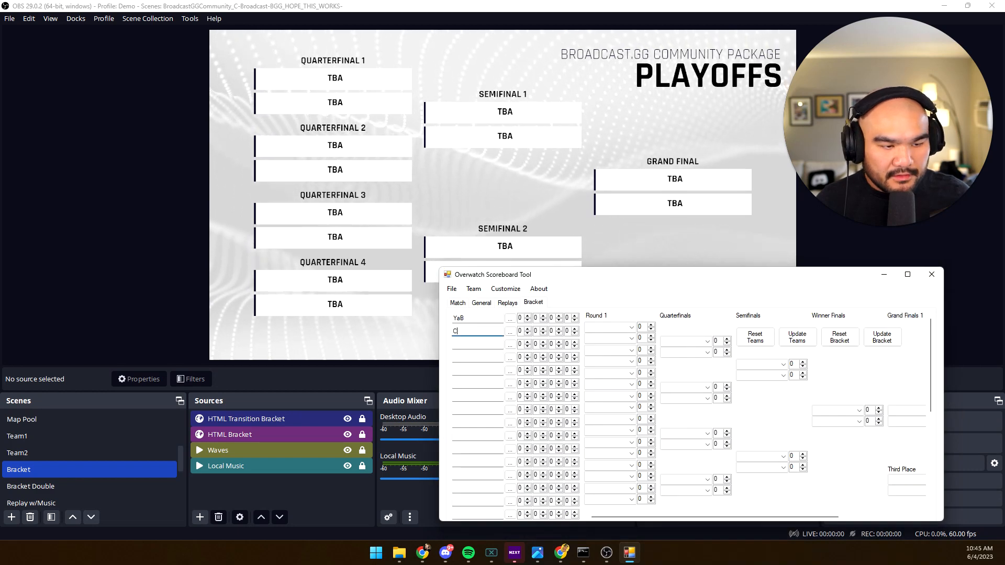
Step: Enter Young and Beautiful and Clockwork Vendetta as bracket teams and apply Update Teams
text(Vendetta)
click(478, 317)
text(oung and)
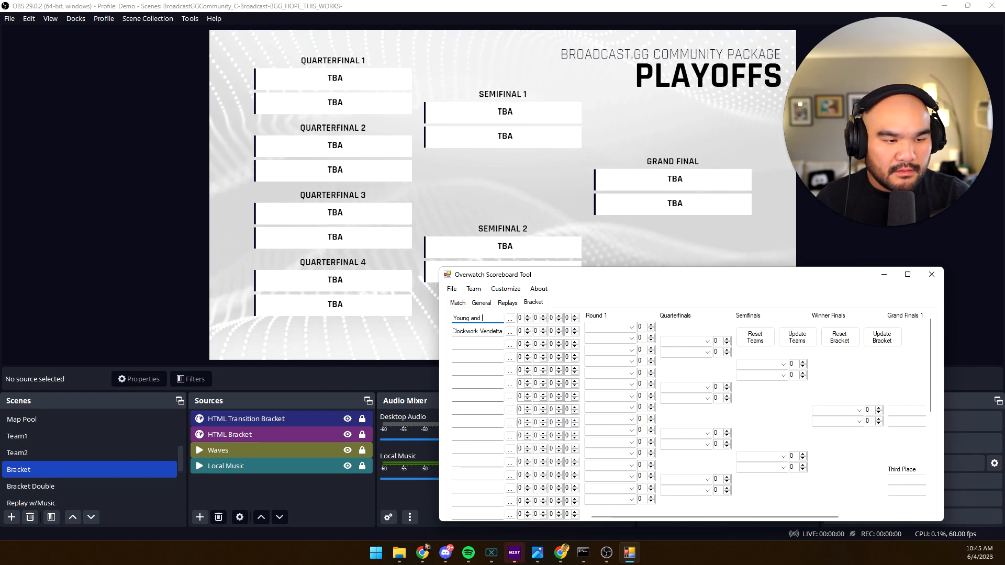
text(Beal)
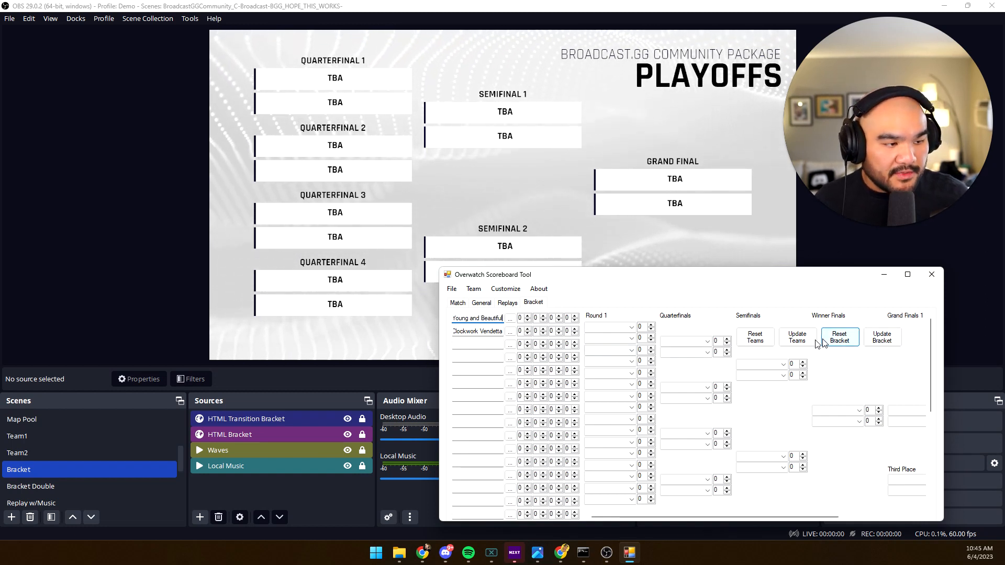
click(796, 337)
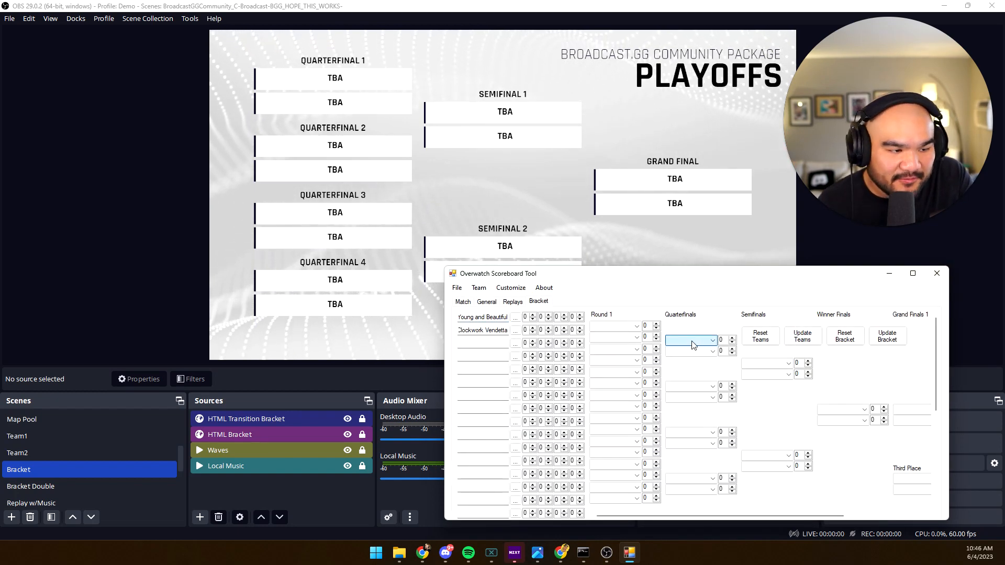
Step: Pair Young and Beautiful vs Clockwork Vendetta in quarterfinal 1, update the bracket, and glance at Replays
click(711, 340)
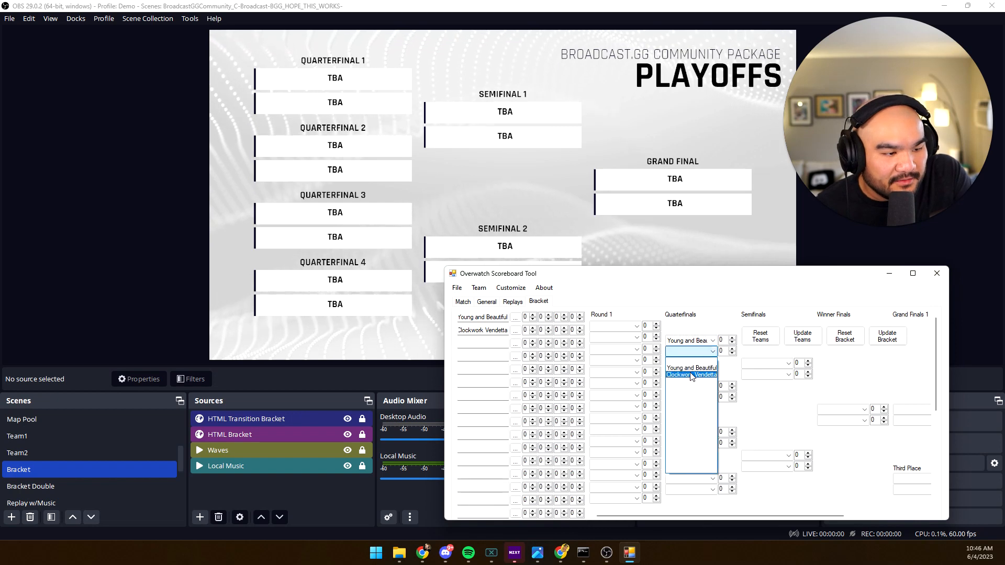
click(690, 374)
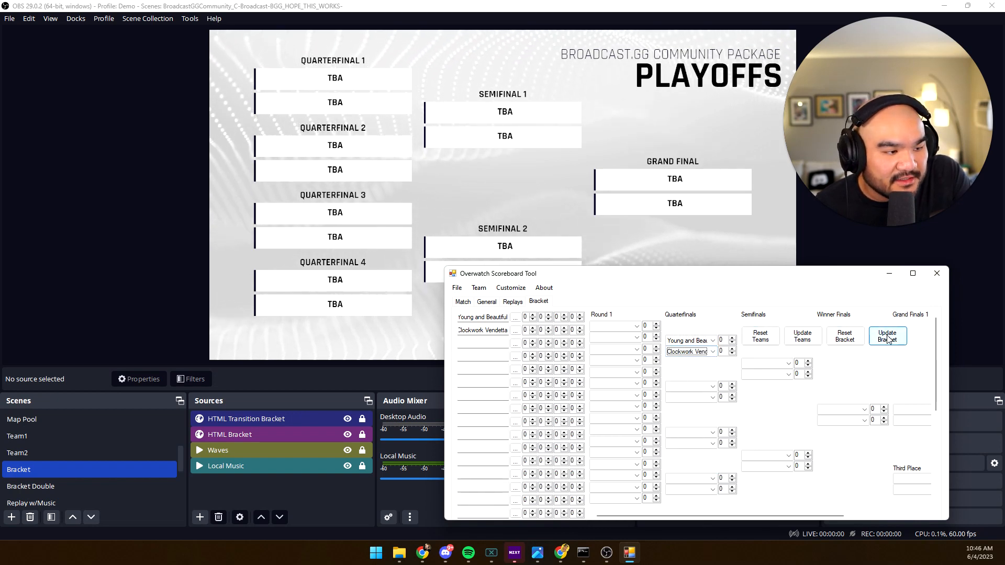
click(887, 335)
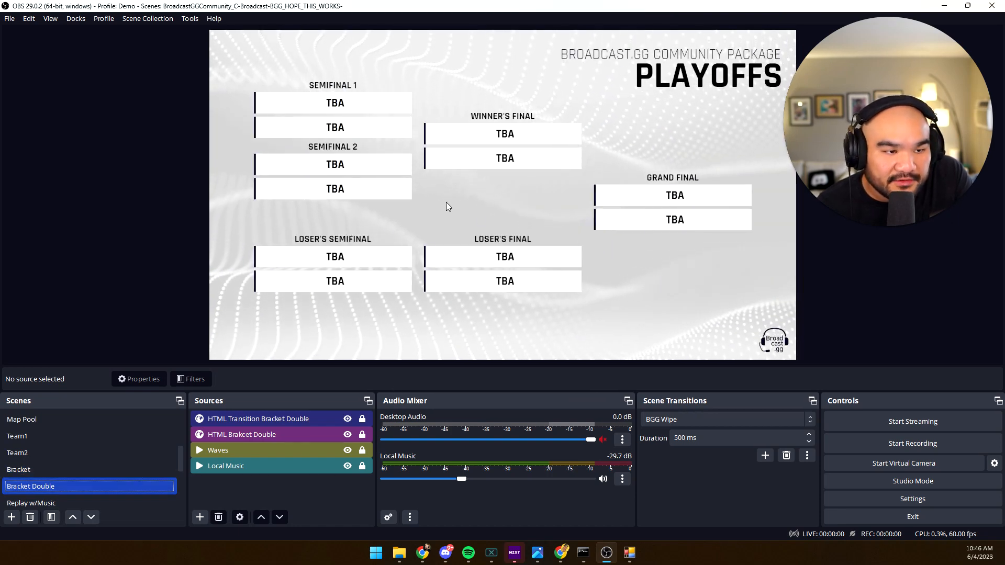
mouse_move(629, 552)
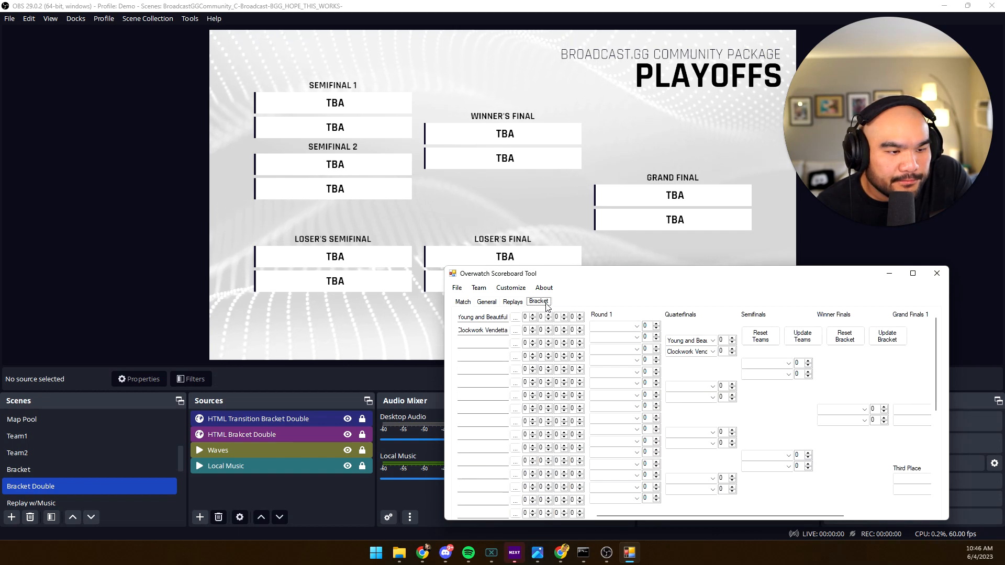
click(512, 301)
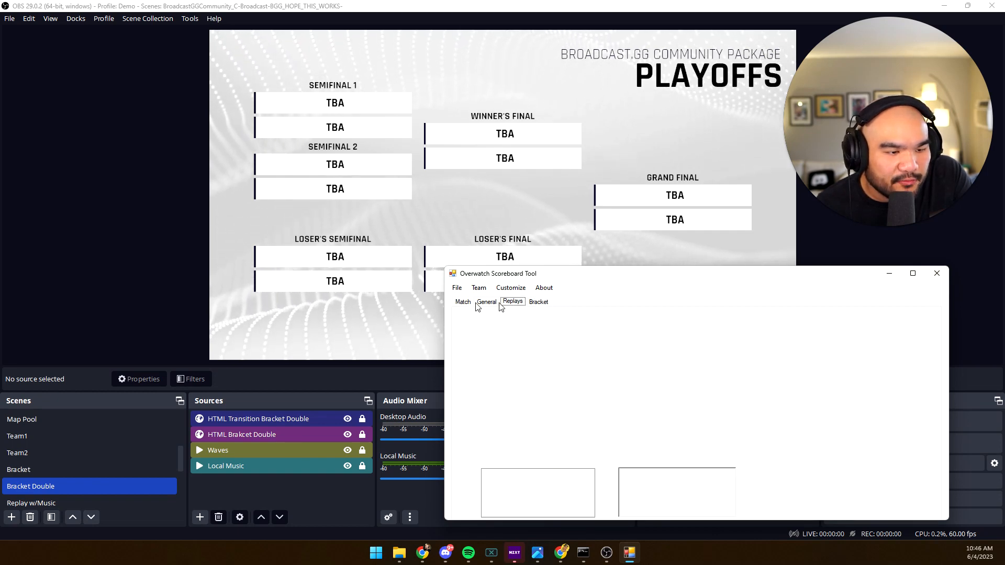
click(461, 302)
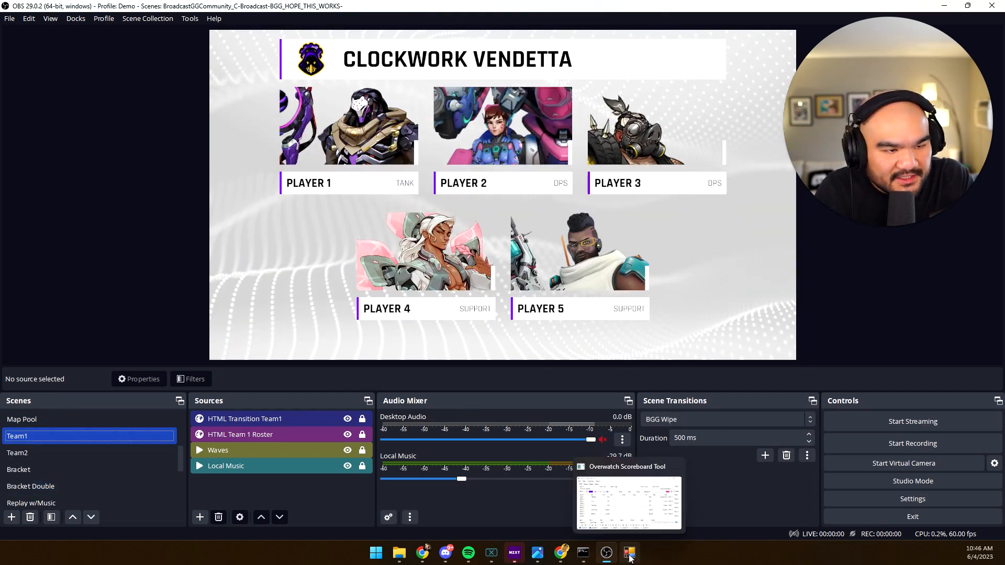
Step: Open the OW_Community_Modern wiki and scroll to the Images section covering Image 15
click(629, 552)
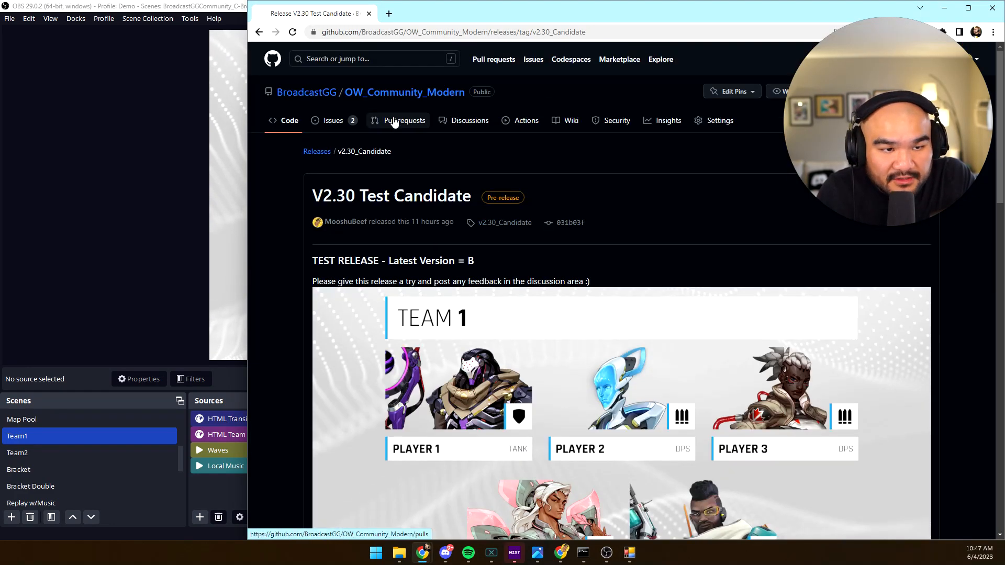
mouse_move(381, 93)
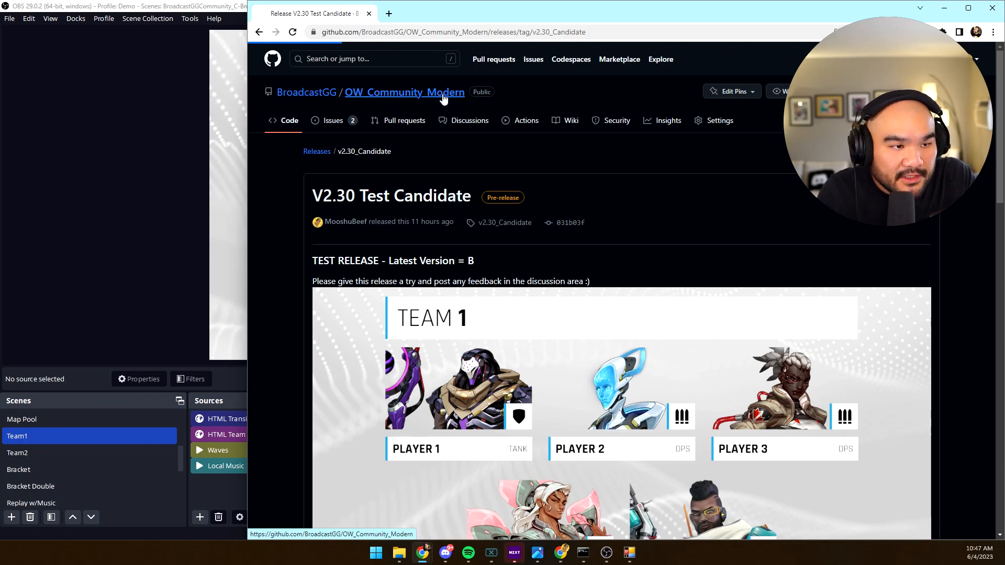
click(571, 120)
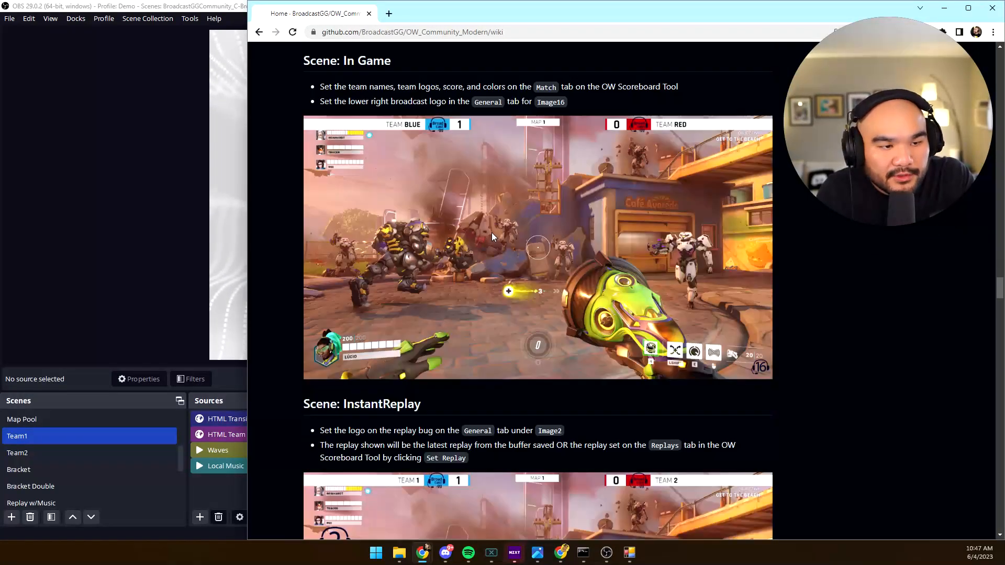
scroll(down, 3)
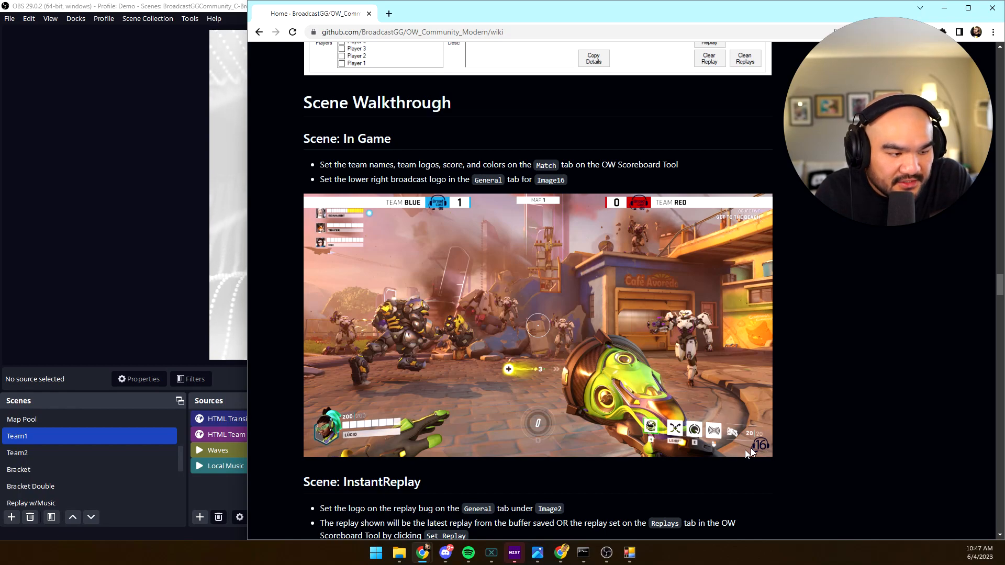
scroll(down, 3)
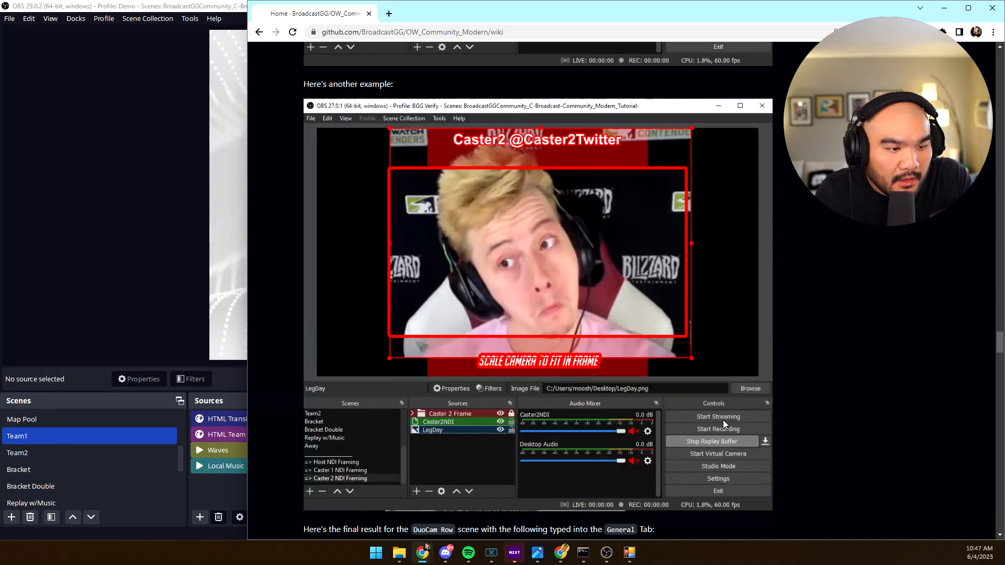
scroll(down, 3)
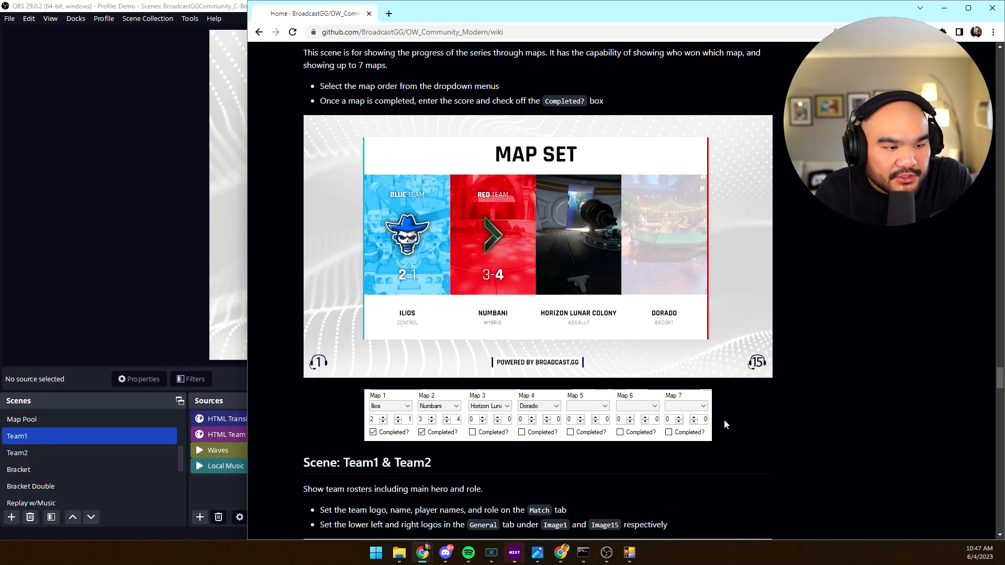
scroll(down, 3)
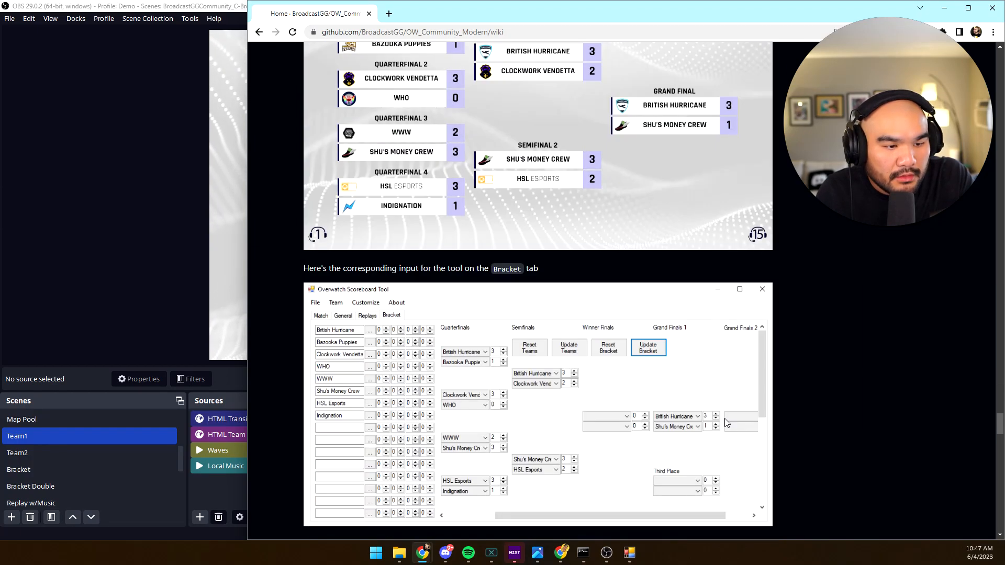
scroll(down, 3)
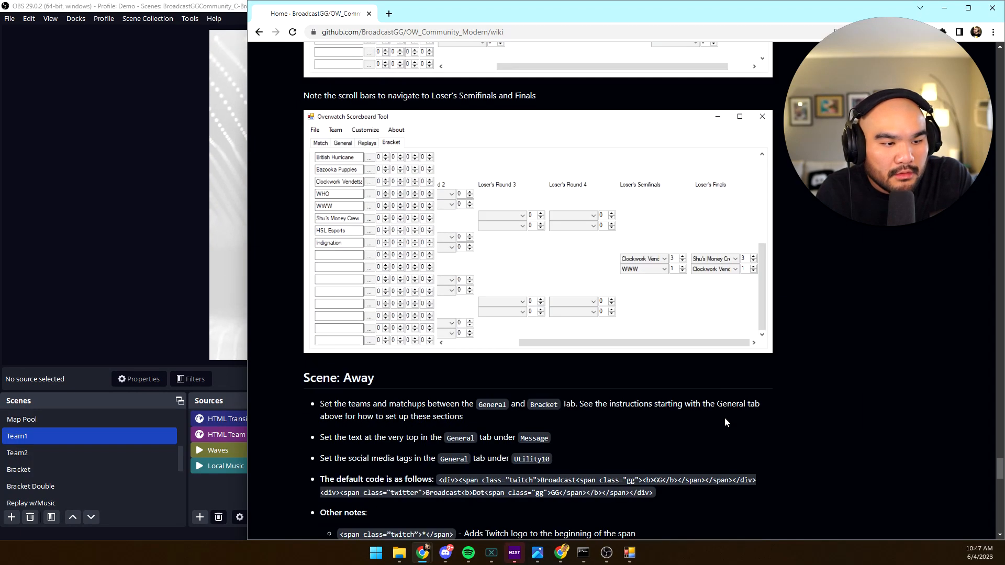
scroll(down, 3)
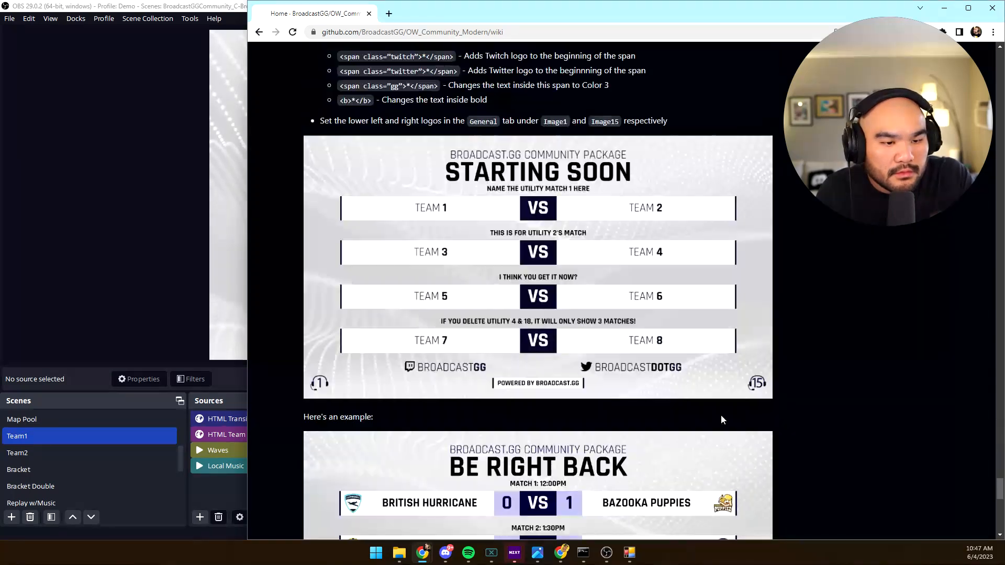
scroll(down, 3)
text(image15)
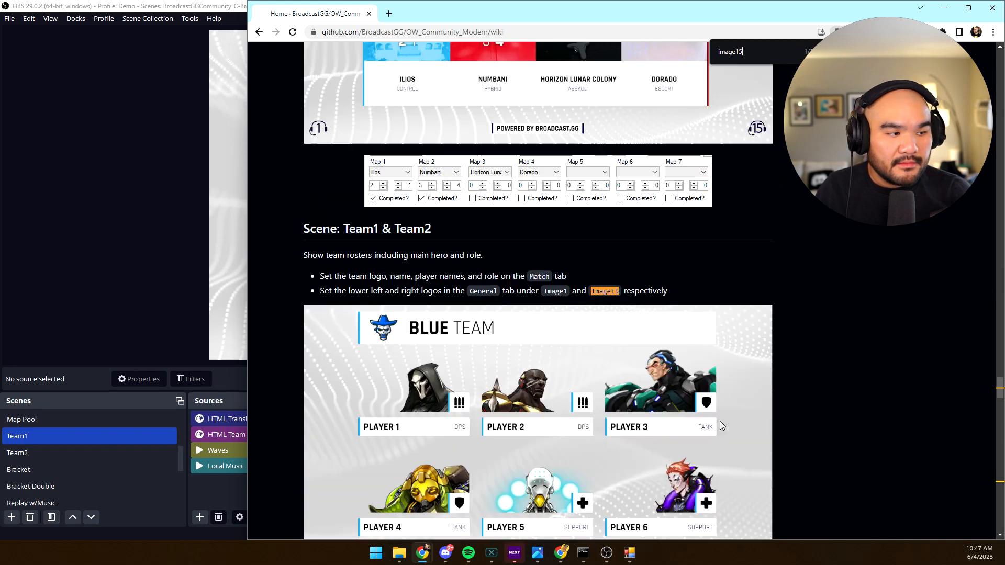
mouse_move(729, 369)
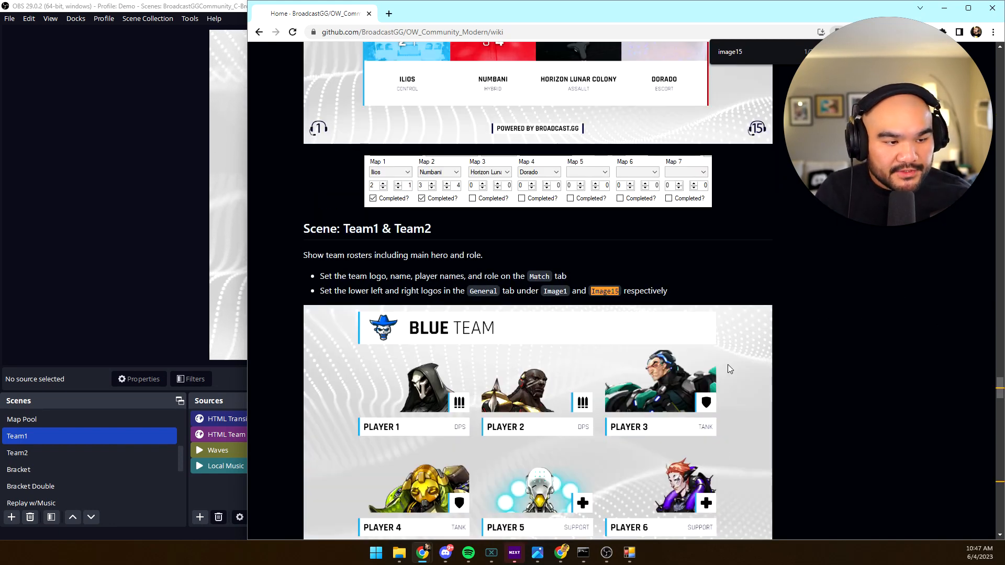
scroll(down, 3)
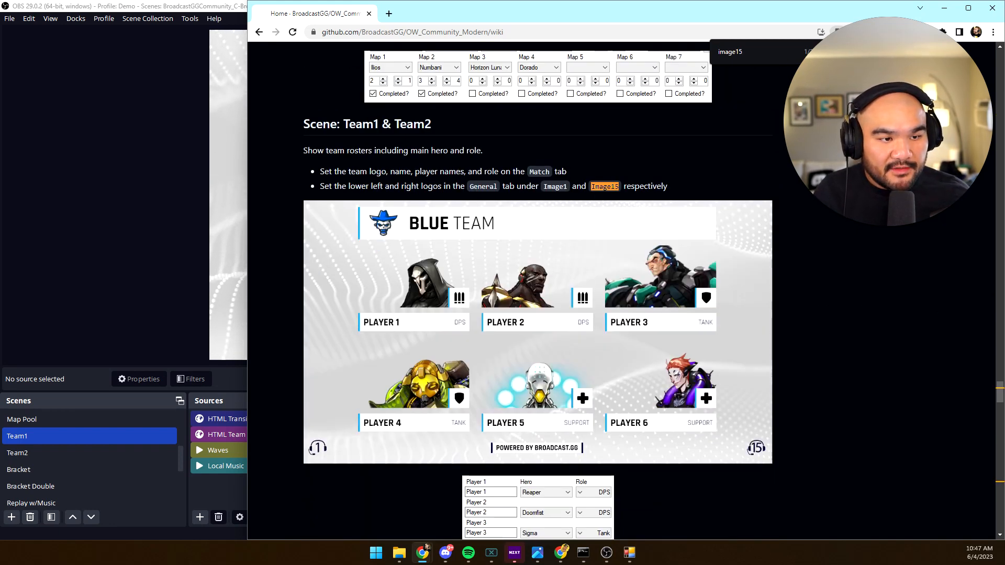
scroll(down, 3)
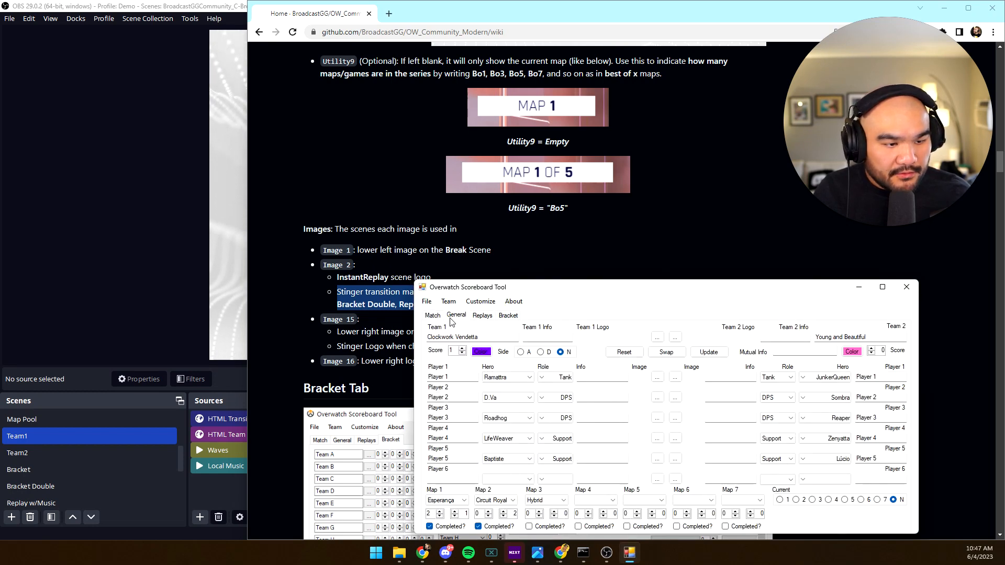
Step: Show the General tab's caster, utility and image fields, cancelling an image file picker
click(455, 315)
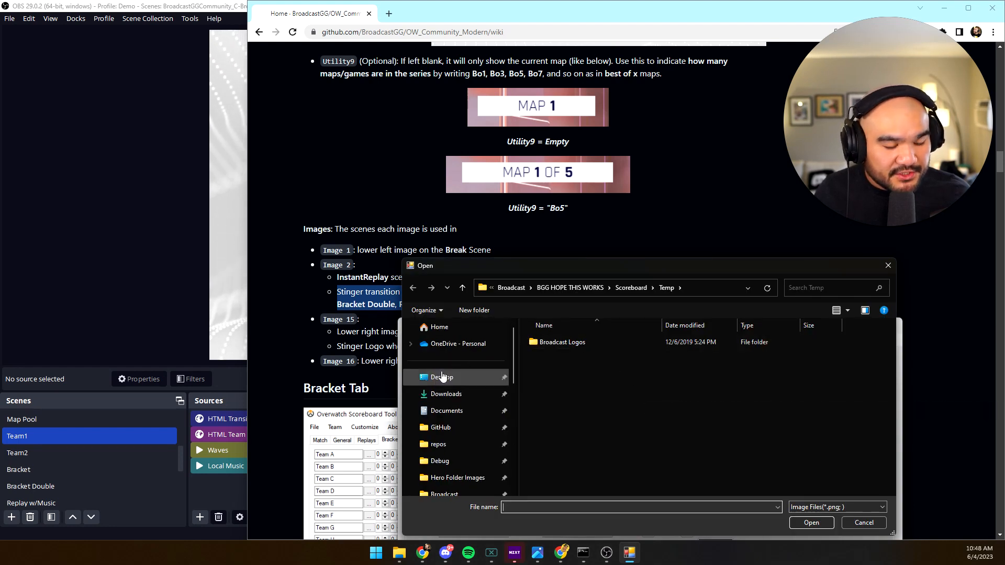
mouse_move(445, 387)
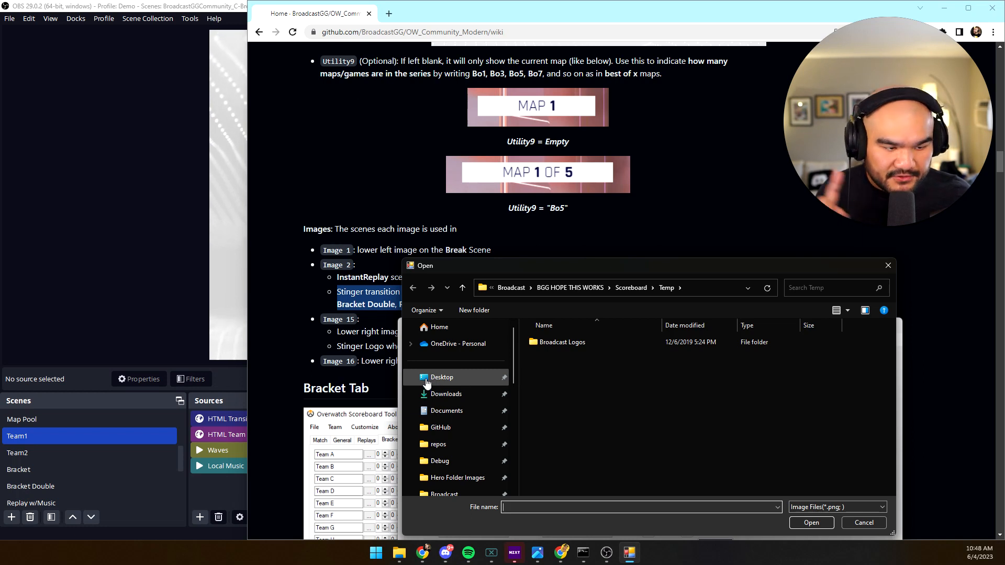
mouse_move(458, 388)
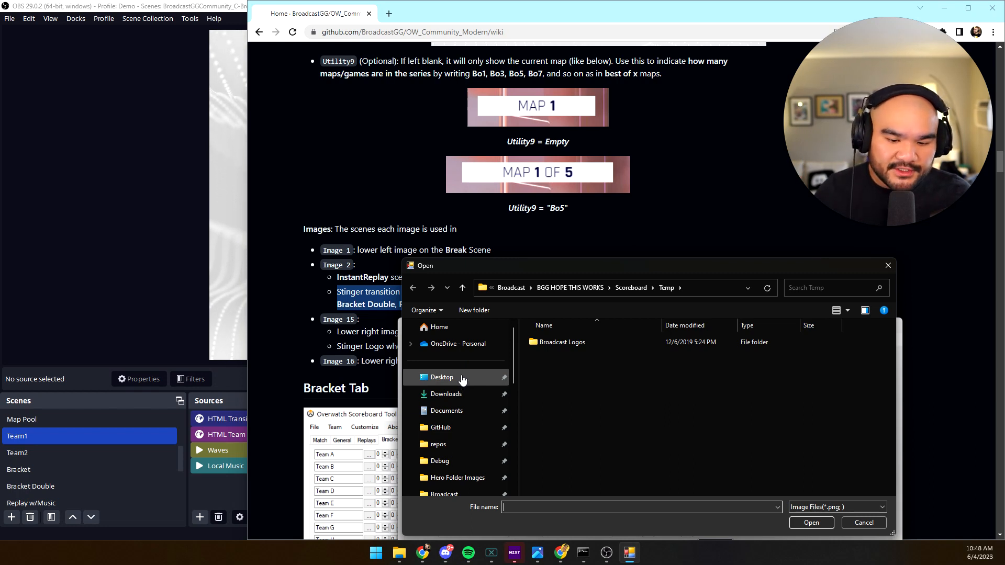
mouse_move(458, 377)
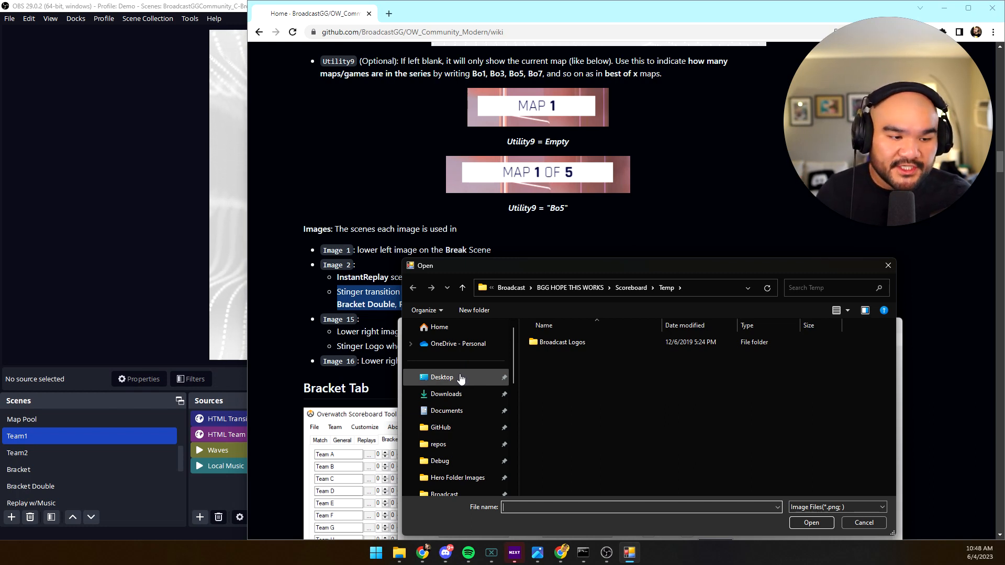
click(441, 377)
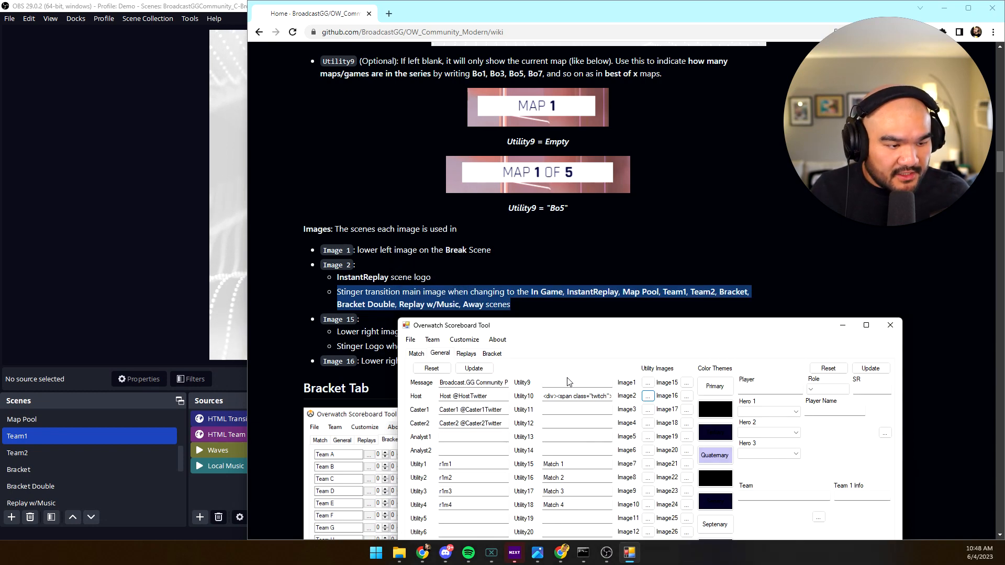
mouse_move(661, 375)
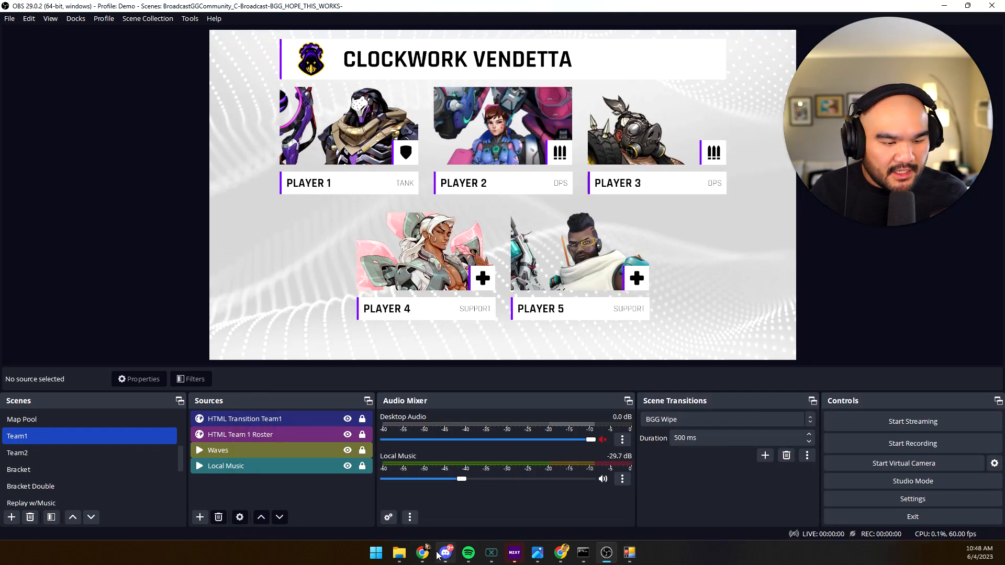
Step: Preview the Team2 and In Game scenes, ending on the Team2 roster for Blah Blah
click(422, 551)
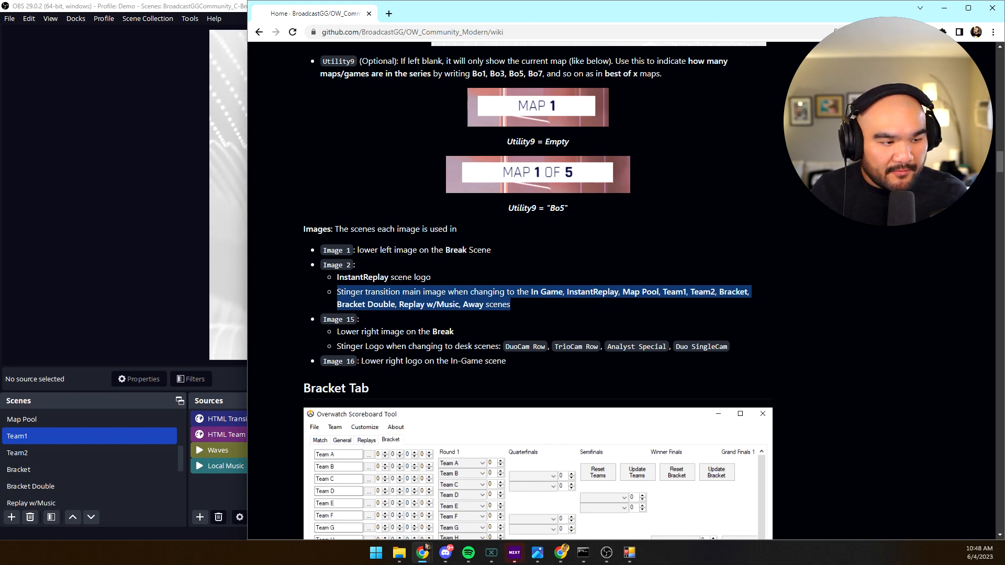
click(18, 452)
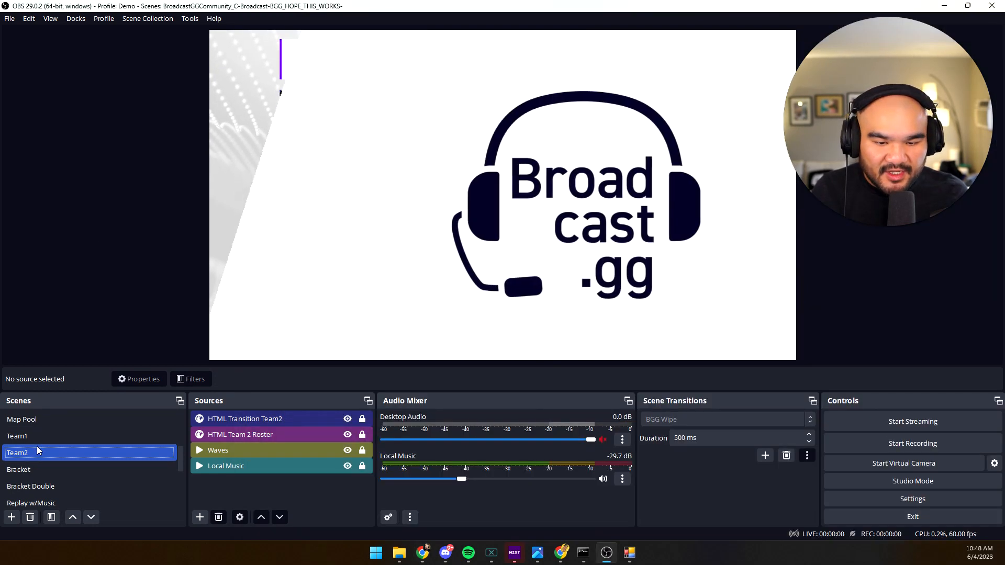
click(18, 435)
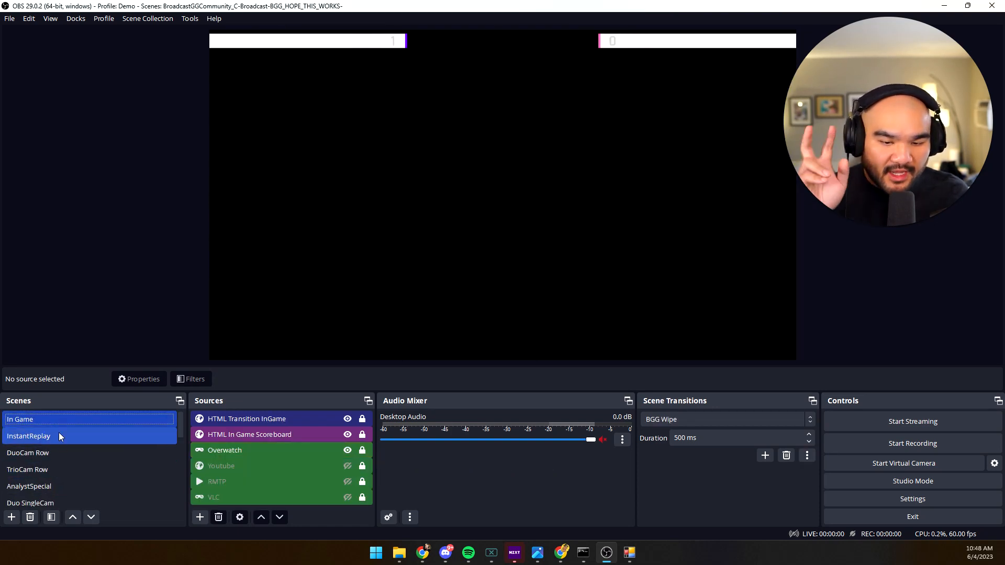
click(27, 469)
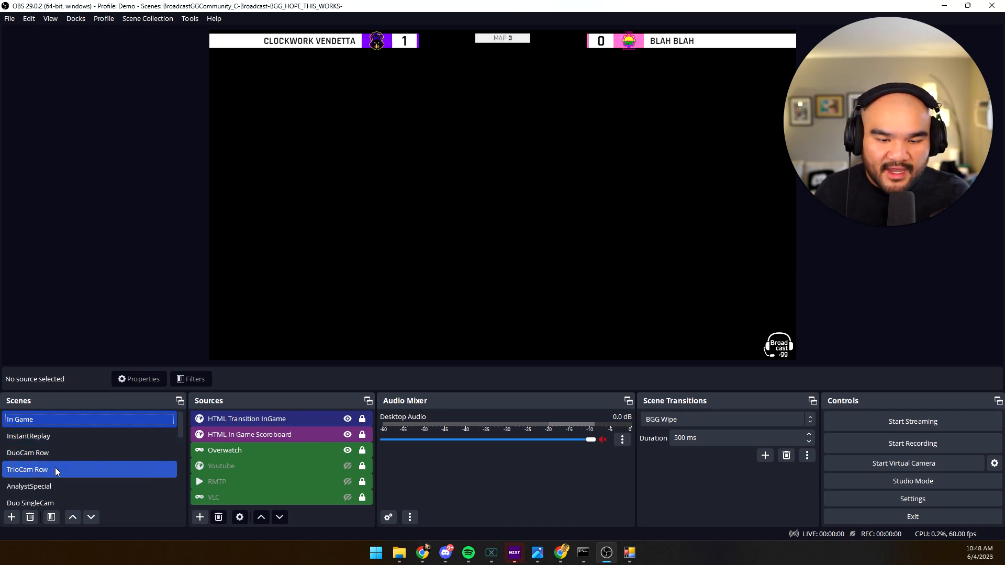
click(29, 485)
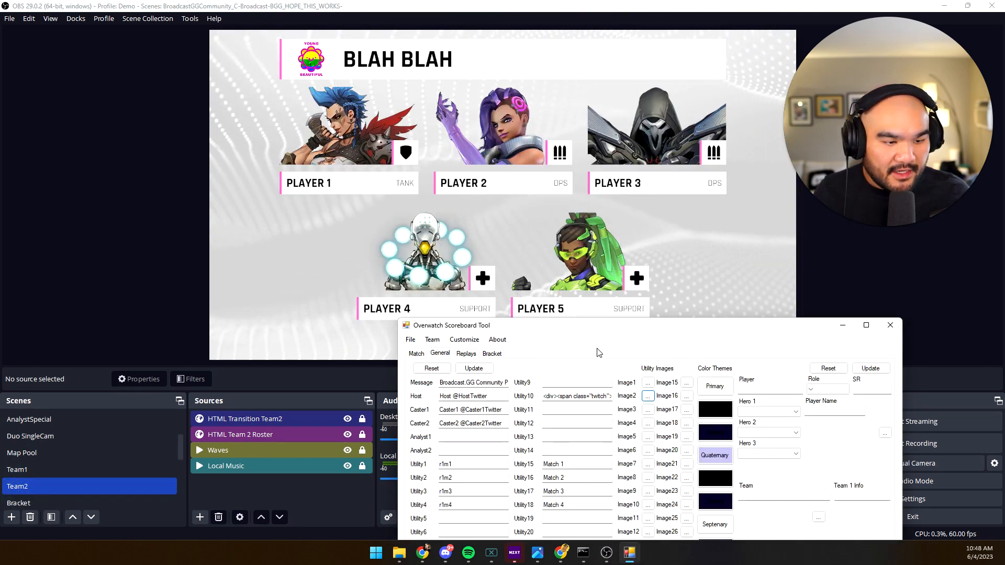
Step: Update the General settings, dismiss the missing image15 warning, and flip Team1/Team2 to watch the stinger
click(473, 368)
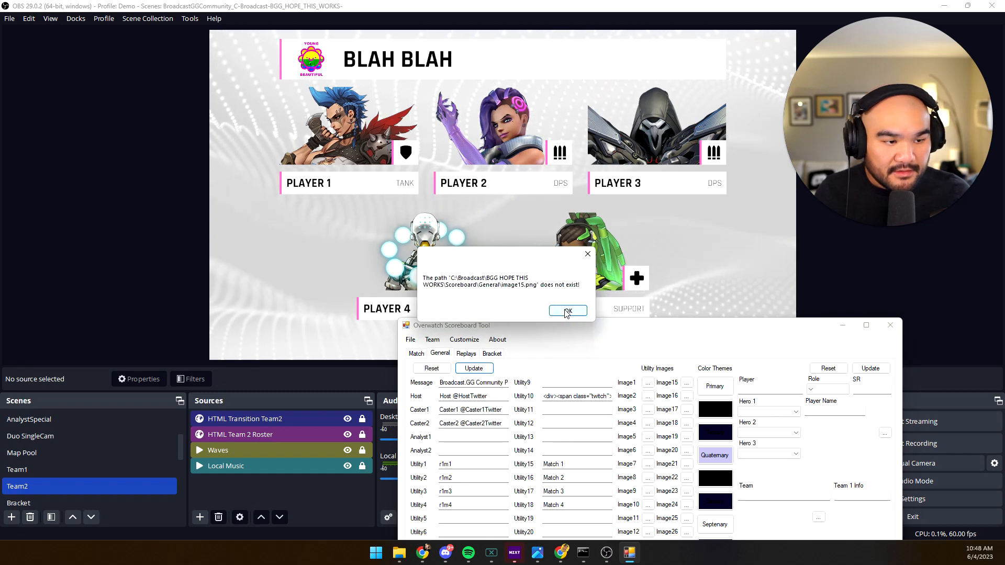
click(566, 311)
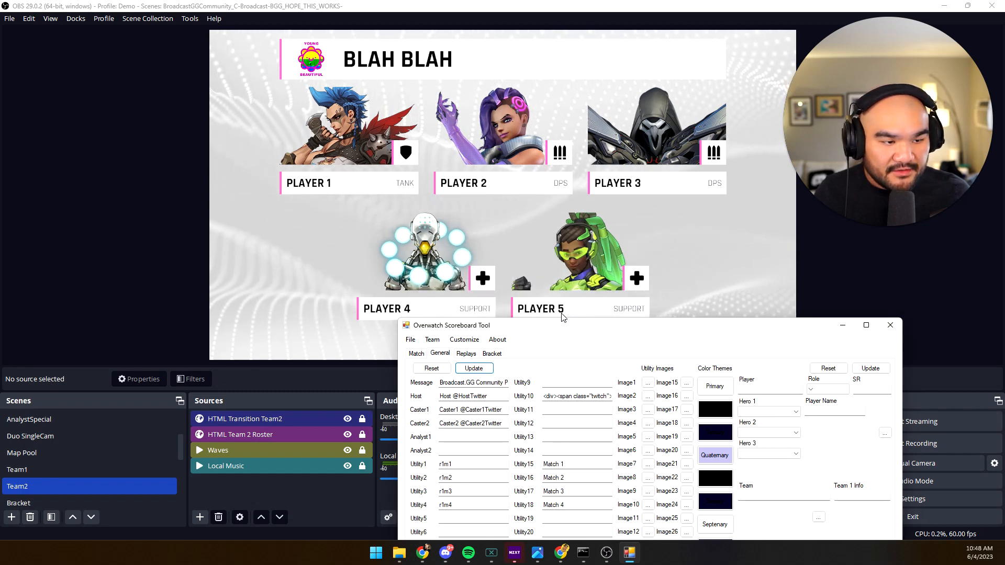
click(18, 469)
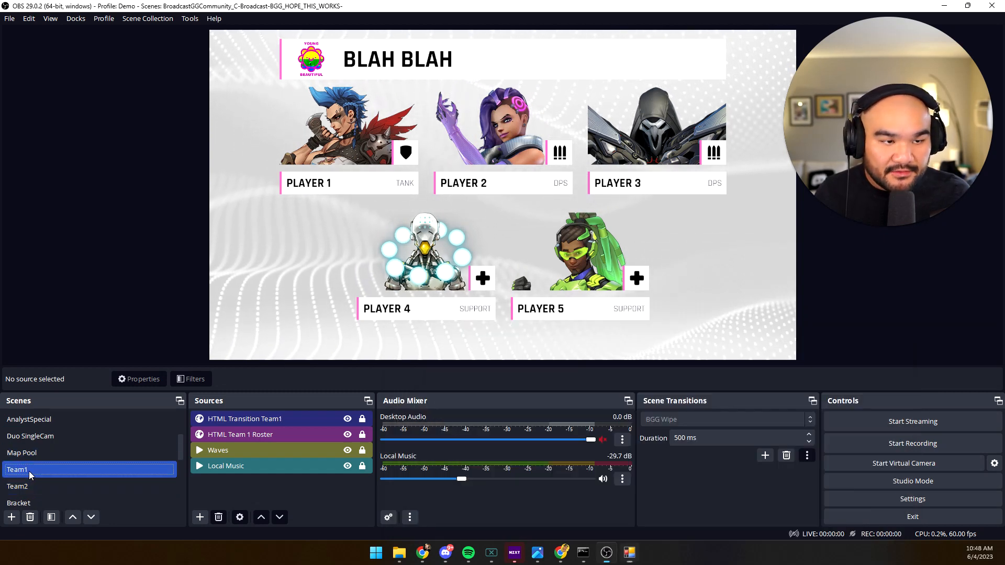
click(18, 487)
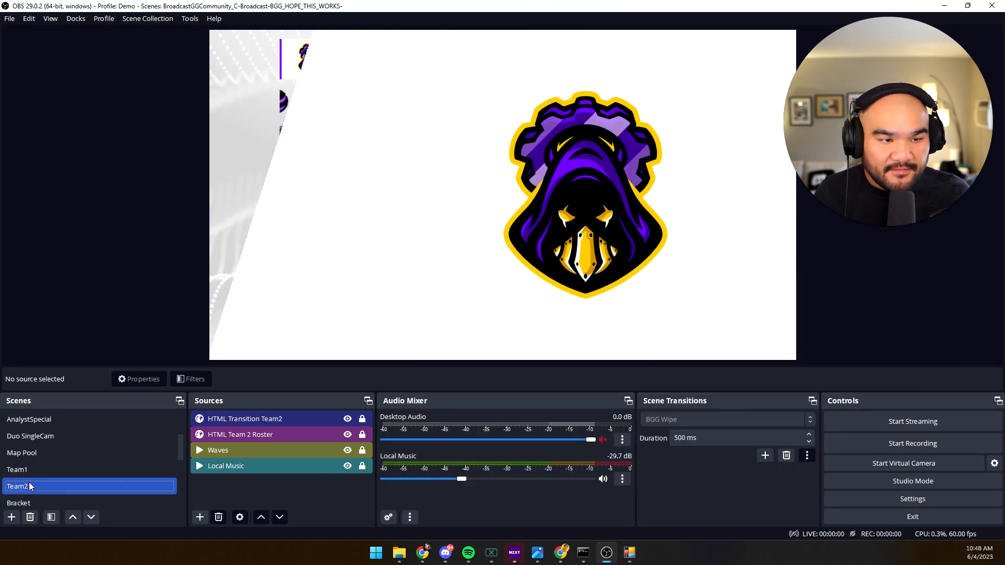
click(18, 469)
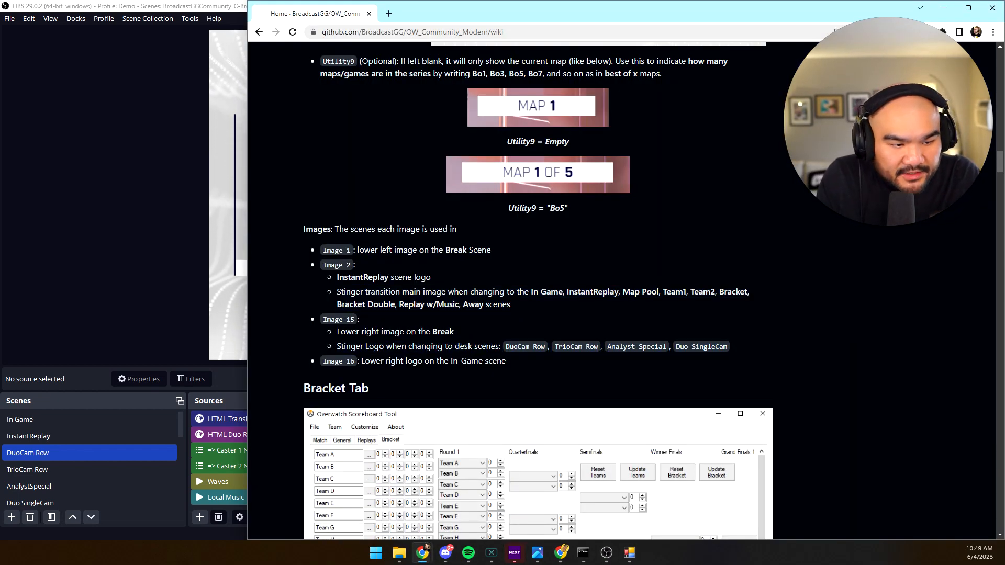
mouse_move(542, 355)
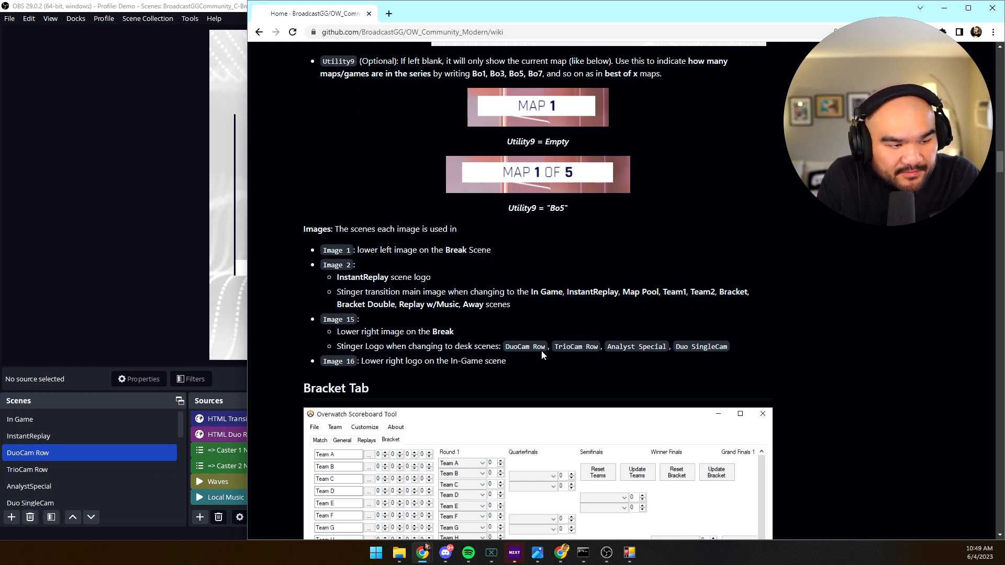
mouse_move(630, 552)
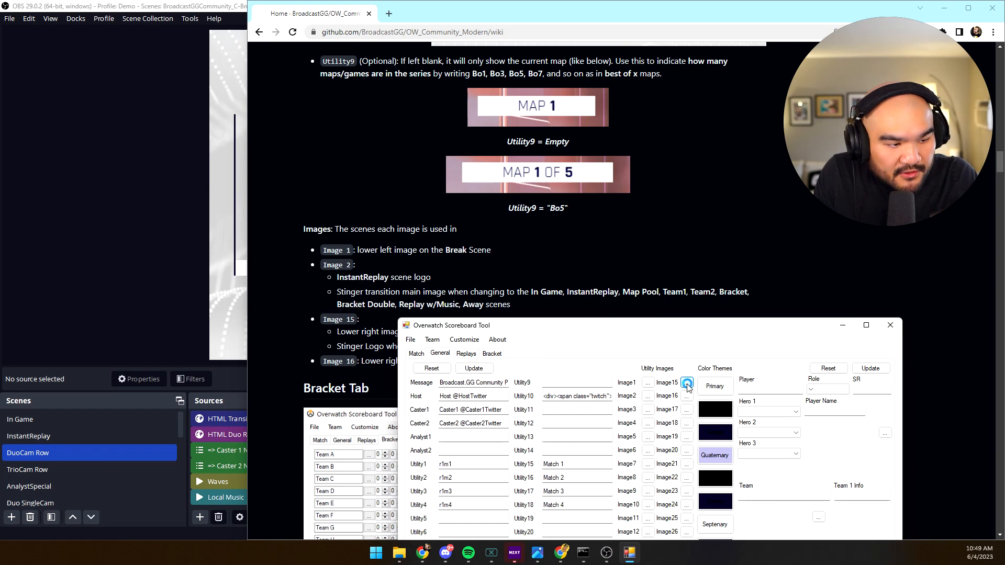
Step: Pick the team logo PNG from the Desktop for the Image15 slot
click(686, 383)
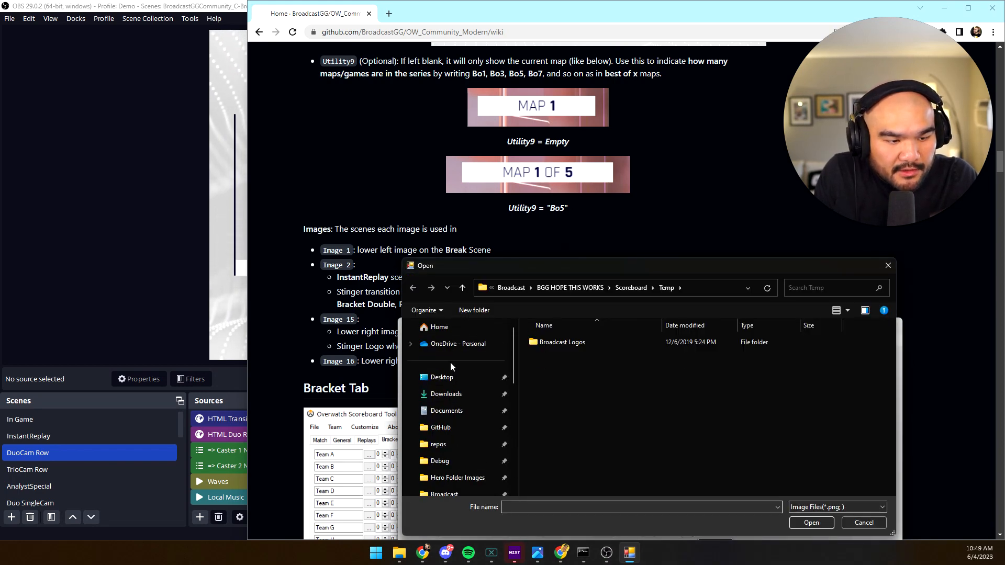
click(441, 377)
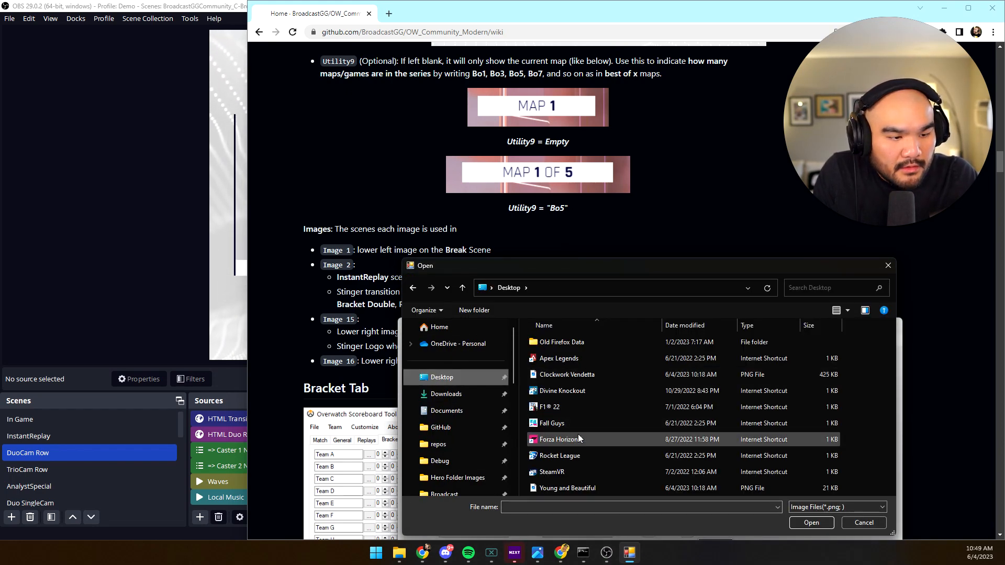
click(566, 488)
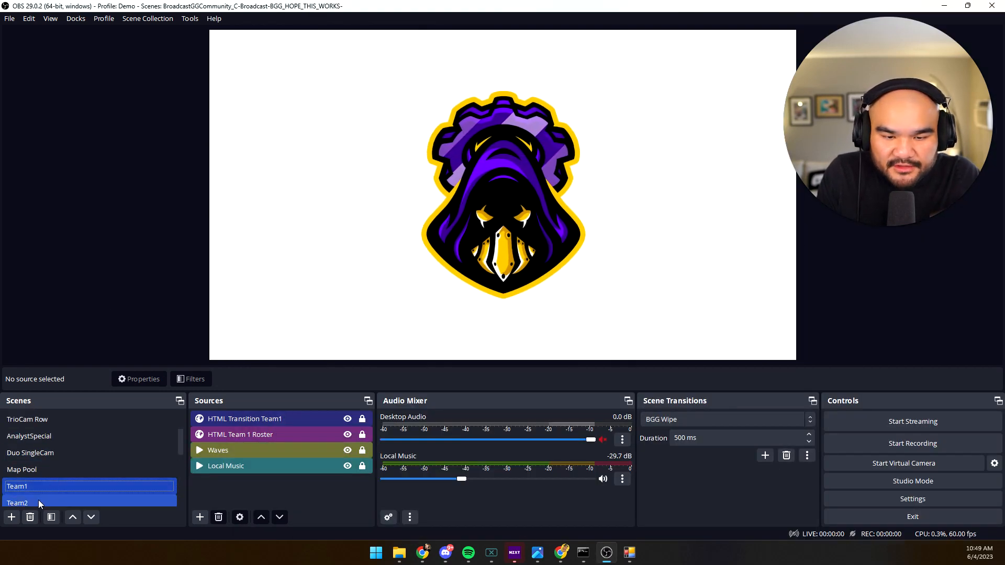
Step: Preview the Team2 roster, DuoCam Row and TrioCam Row scenes, then settle on In Game
click(29, 486)
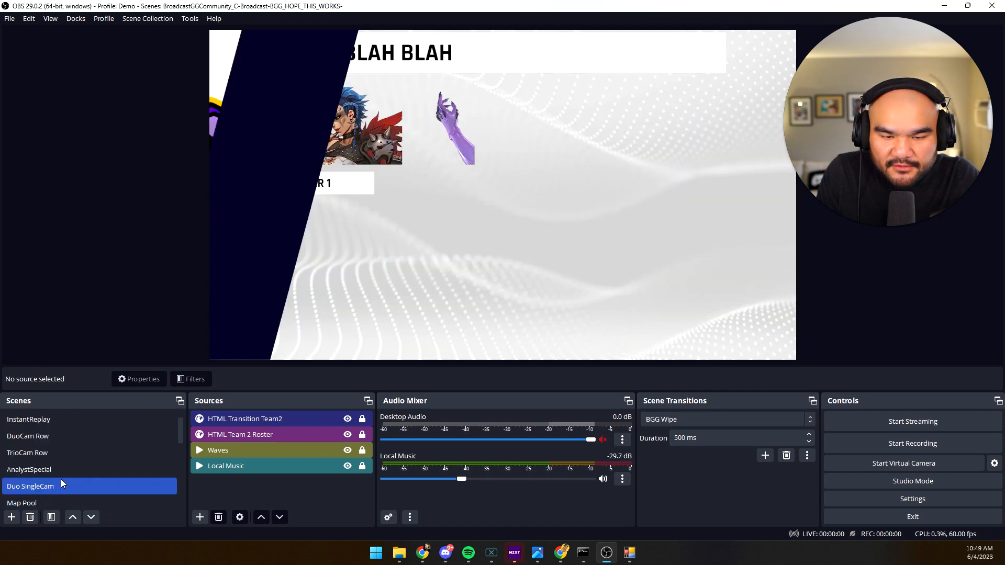
click(27, 452)
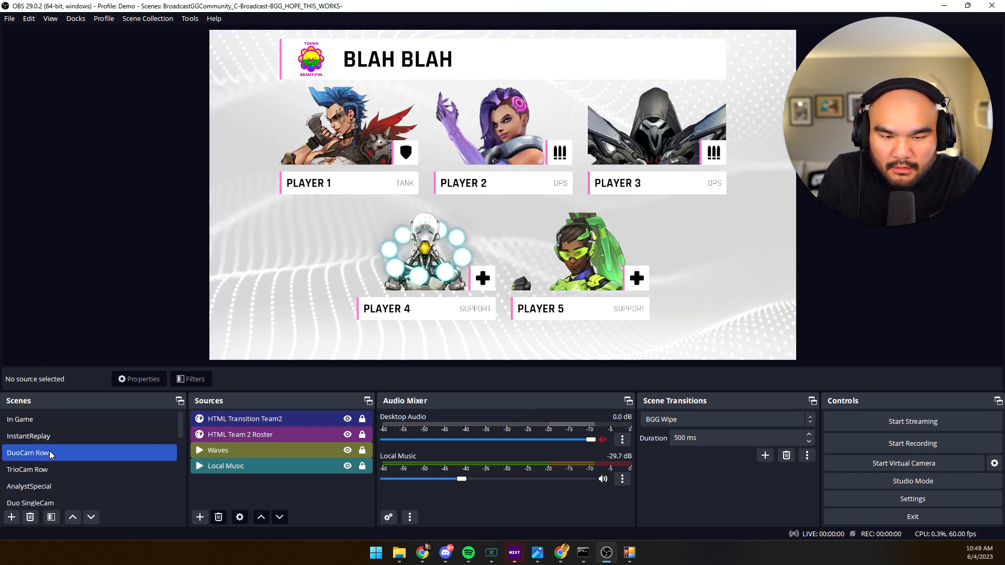
click(27, 452)
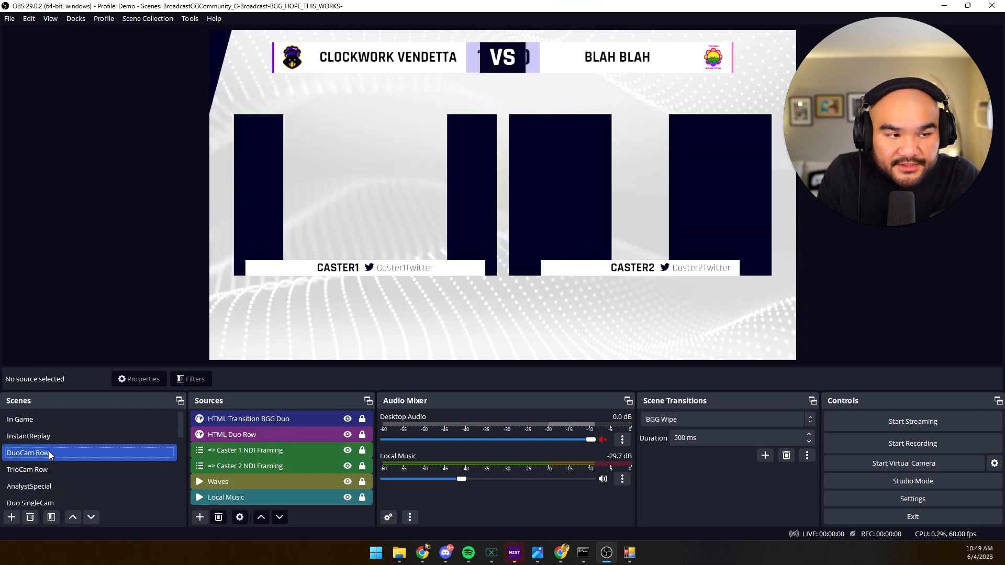
click(27, 469)
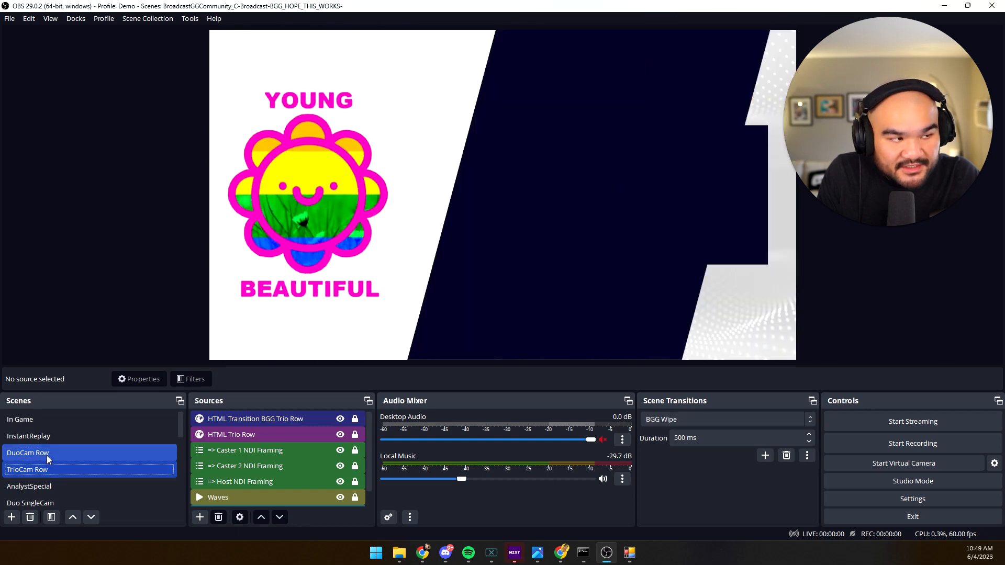
click(27, 453)
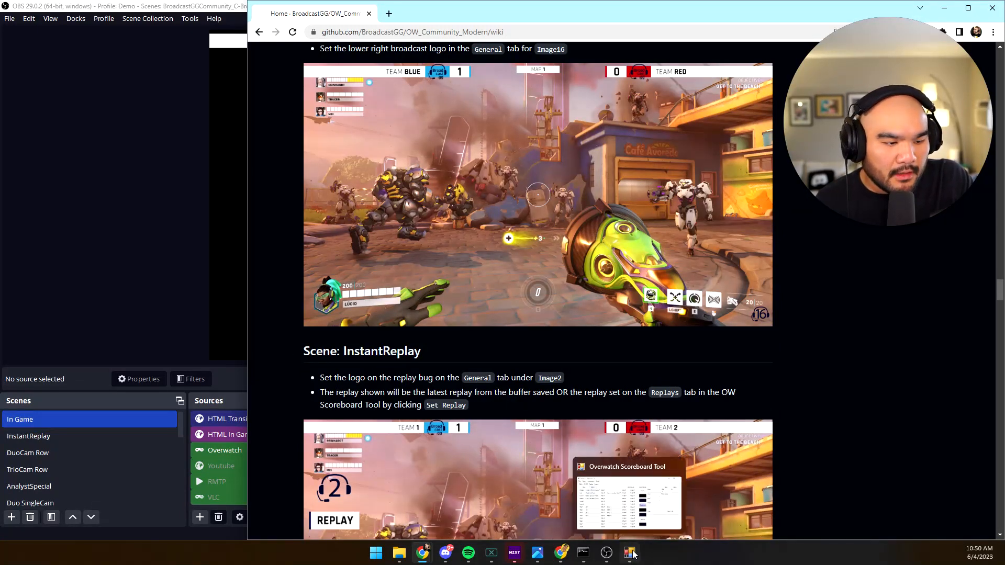
Step: Load Young and Beautiful.png from the Desktop as the Image16 lower-right broadcast logo
click(630, 552)
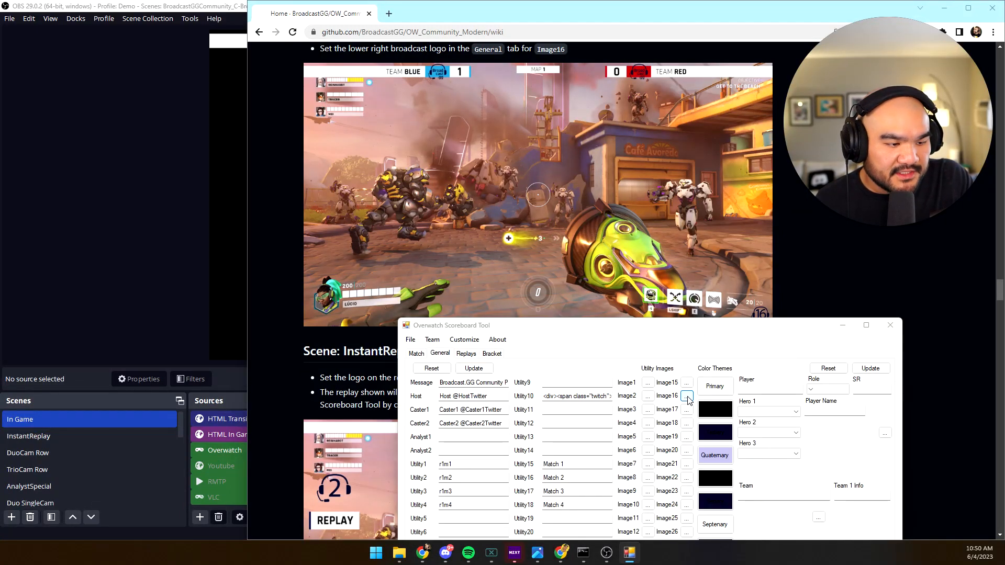
click(687, 395)
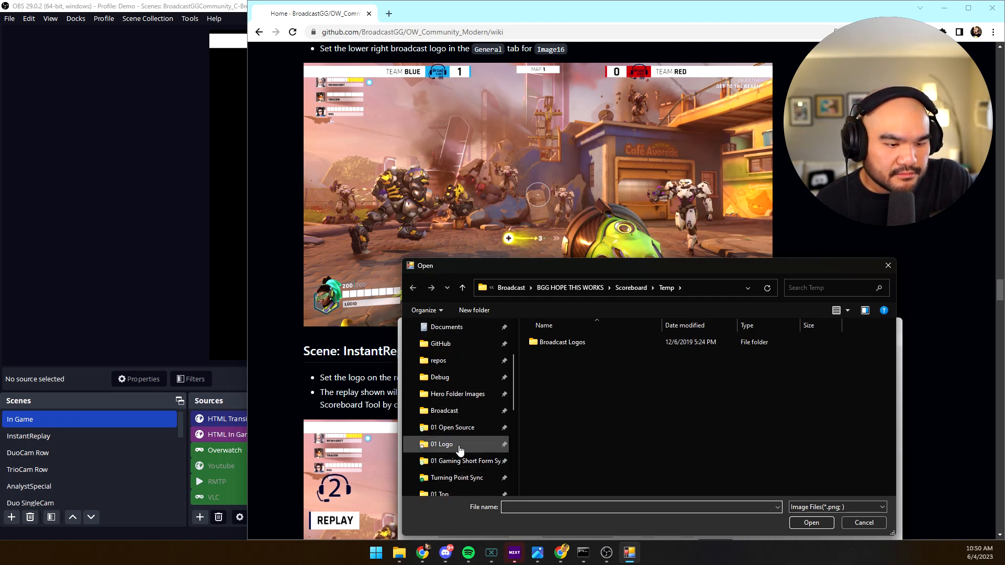
click(441, 377)
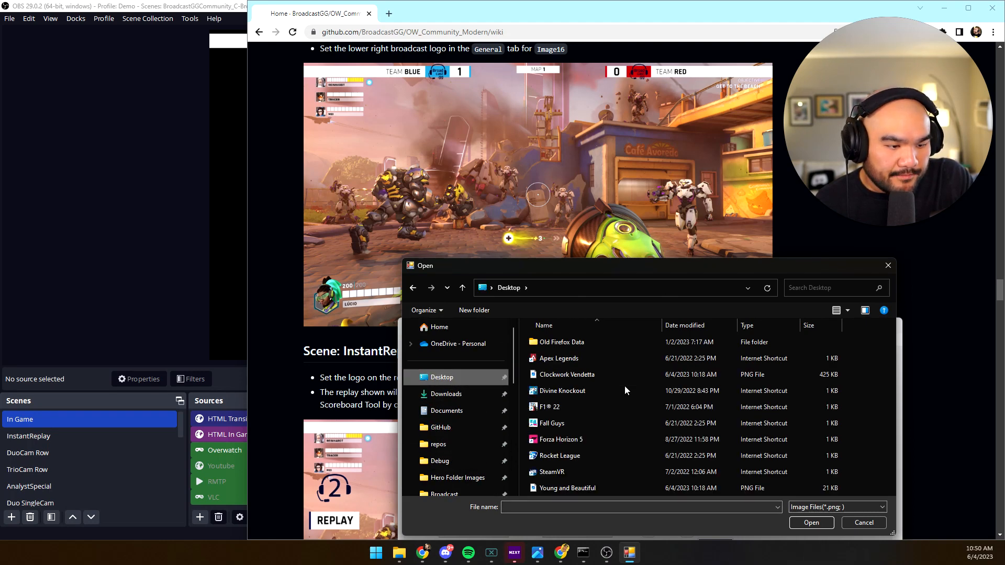
click(552, 472)
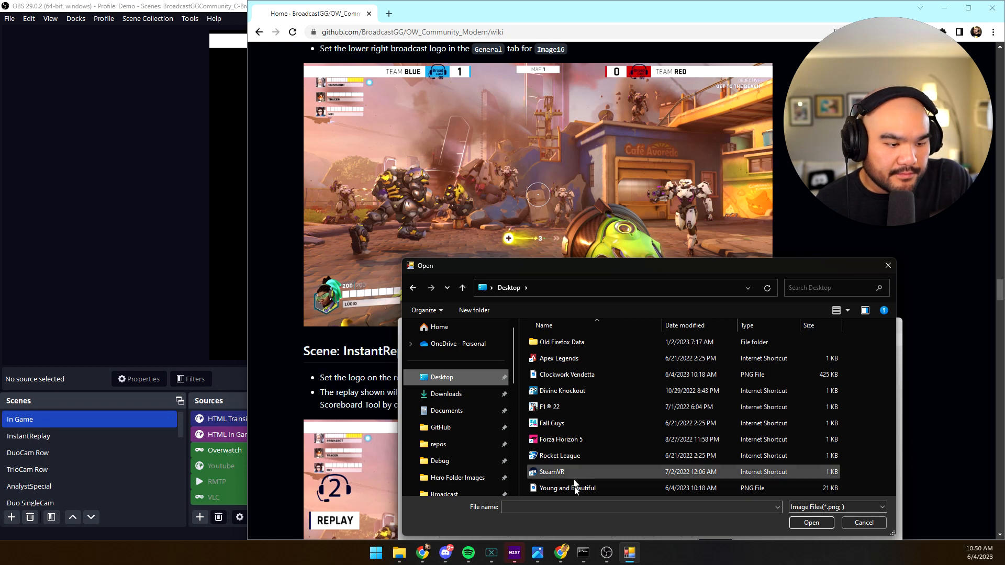
click(863, 522)
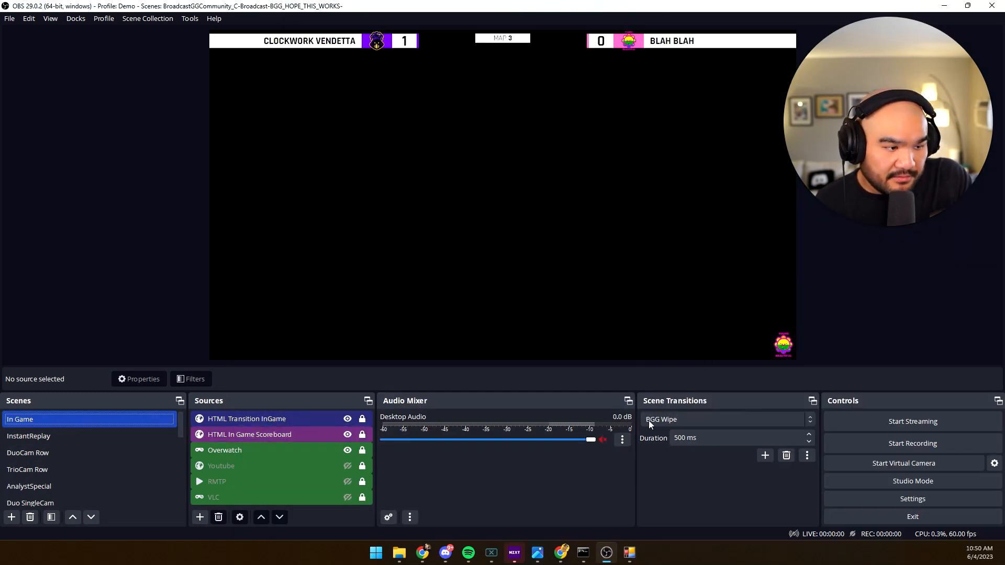
Step: Preview the Bracket scene, then switch to the Away scene showing the Starting Soon match list
click(28, 435)
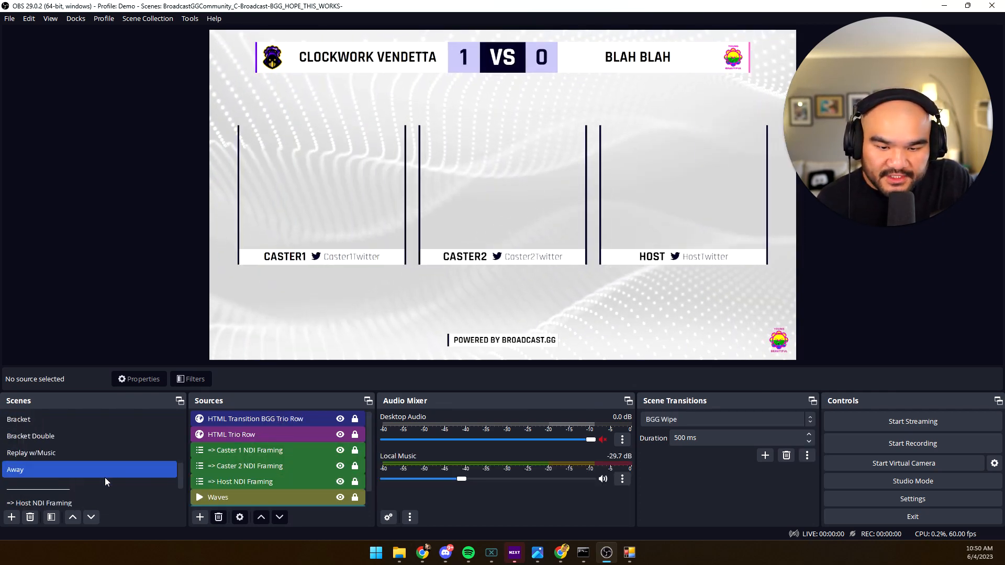
click(31, 452)
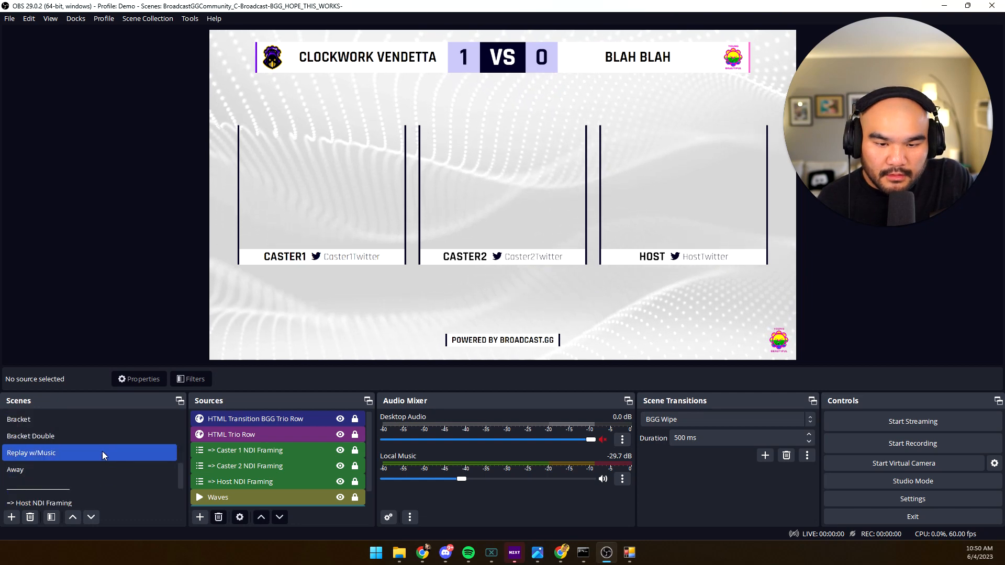
click(45, 419)
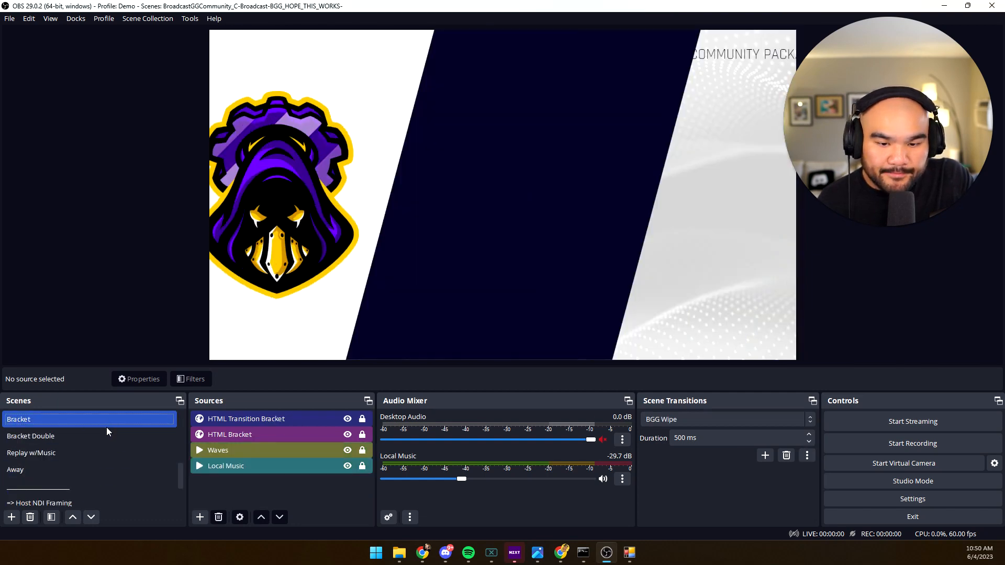
click(16, 468)
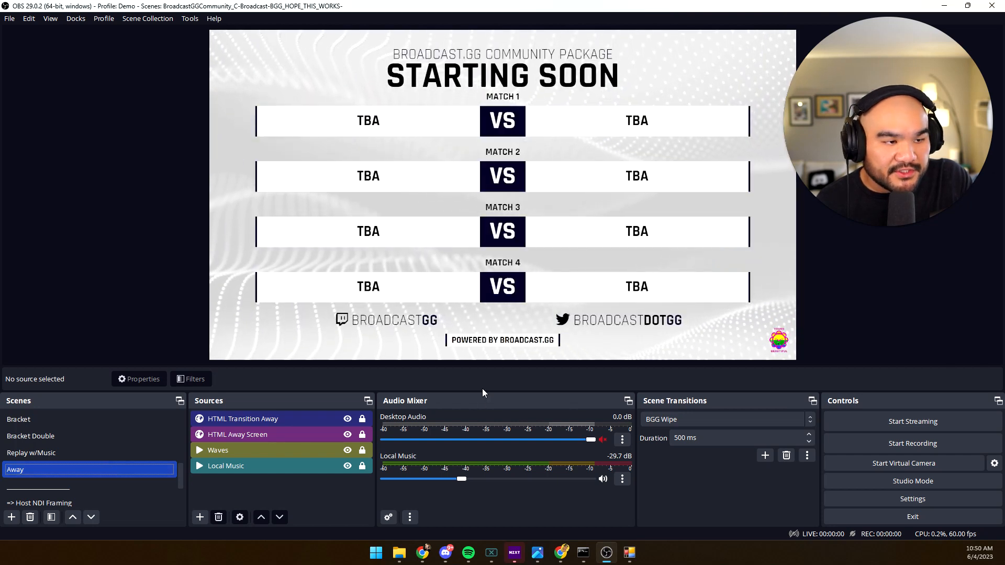
mouse_move(630, 553)
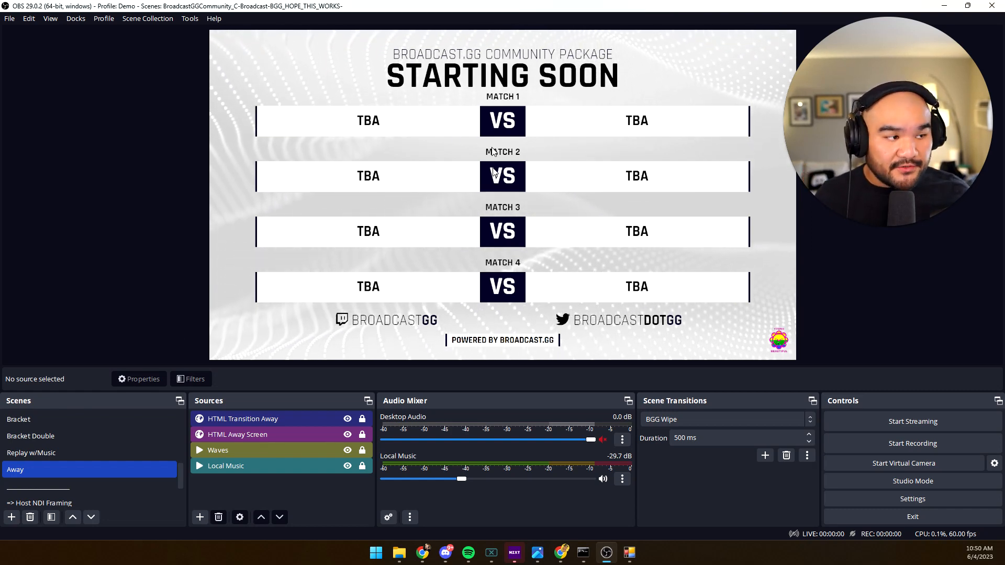
mouse_move(630, 552)
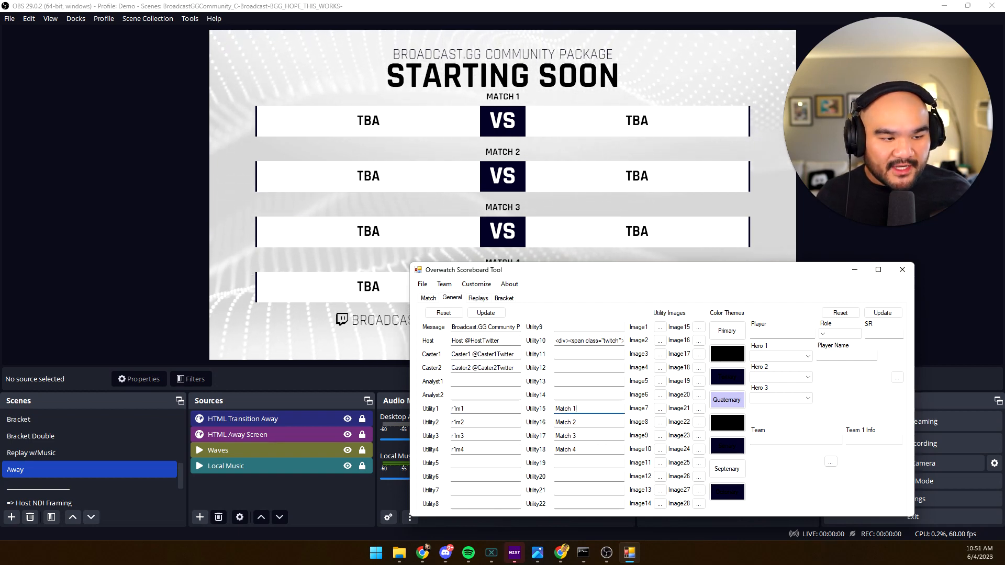
Step: Set the Utility15 match heading to MATCH 1 OF THE DAY, then change it to BLAH BLAH and update
text(of the day)
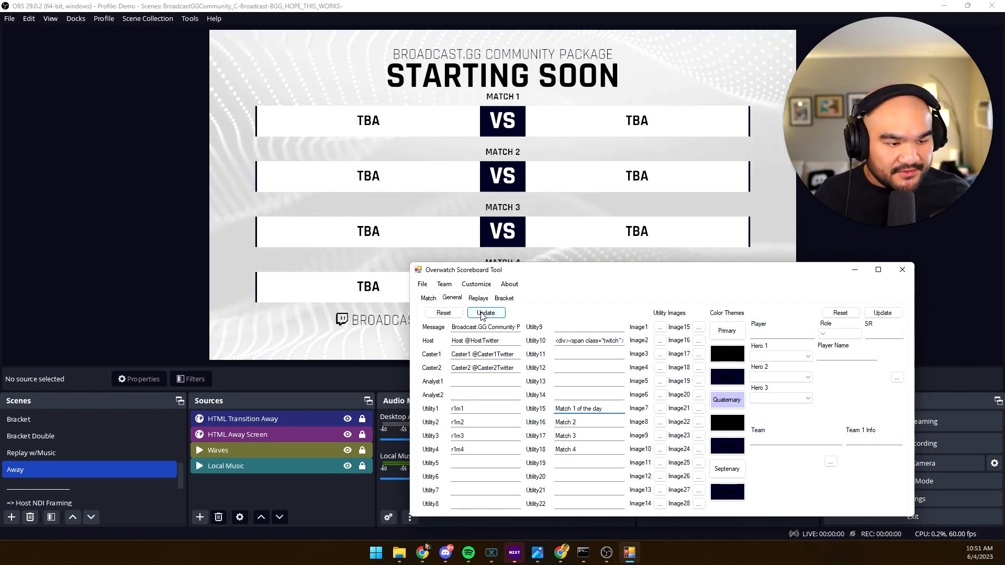
click(486, 313)
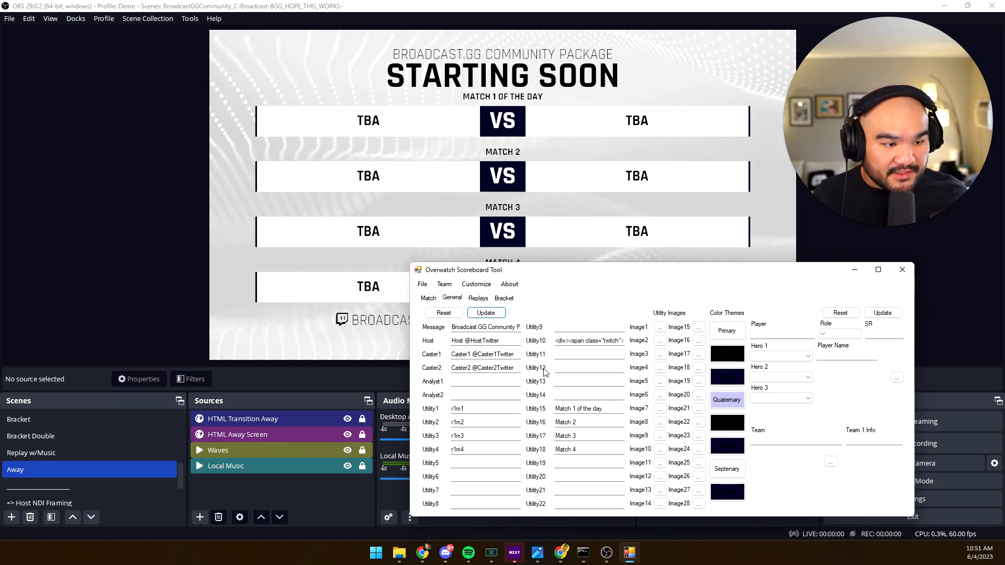
text(BLAH BLAH)
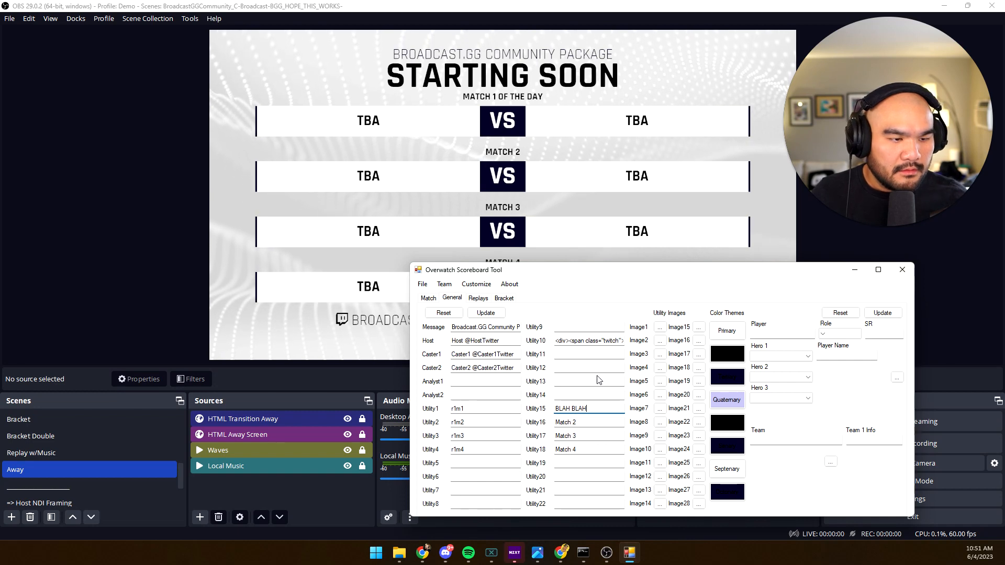
click(486, 312)
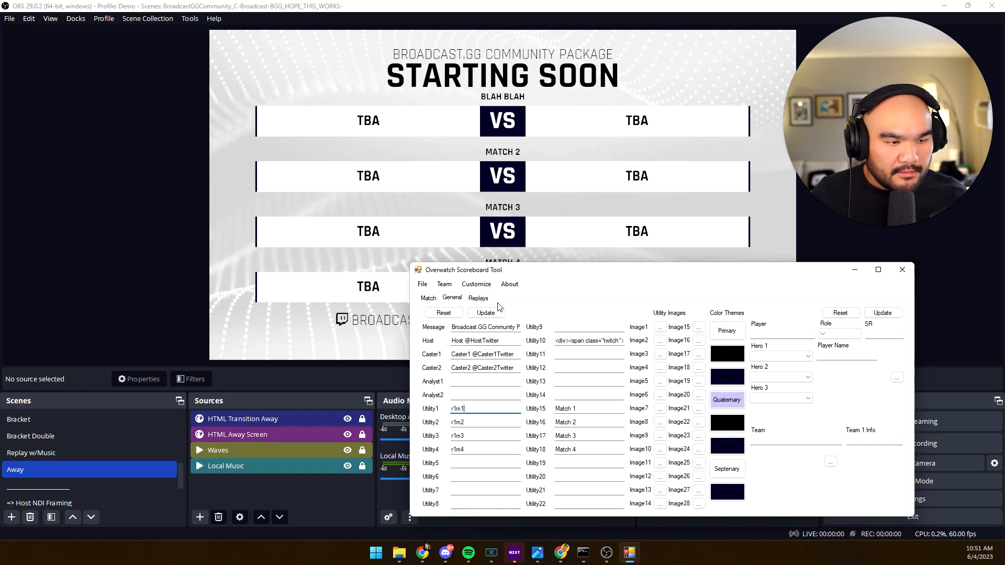
Step: On the Bracket tab put Young and Beautiful in the first Round 1 slot against Clockwork Vendetta
click(504, 297)
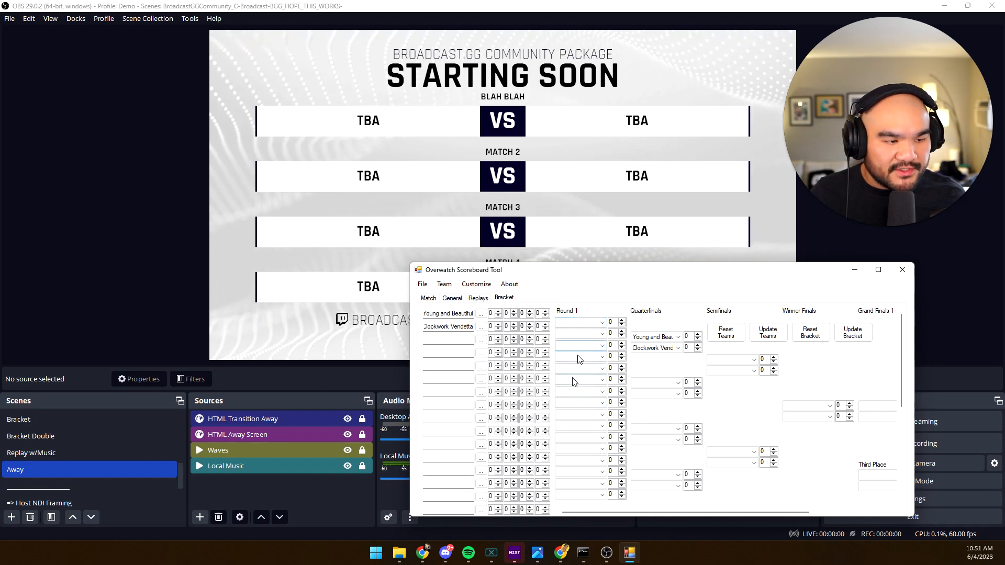
click(577, 321)
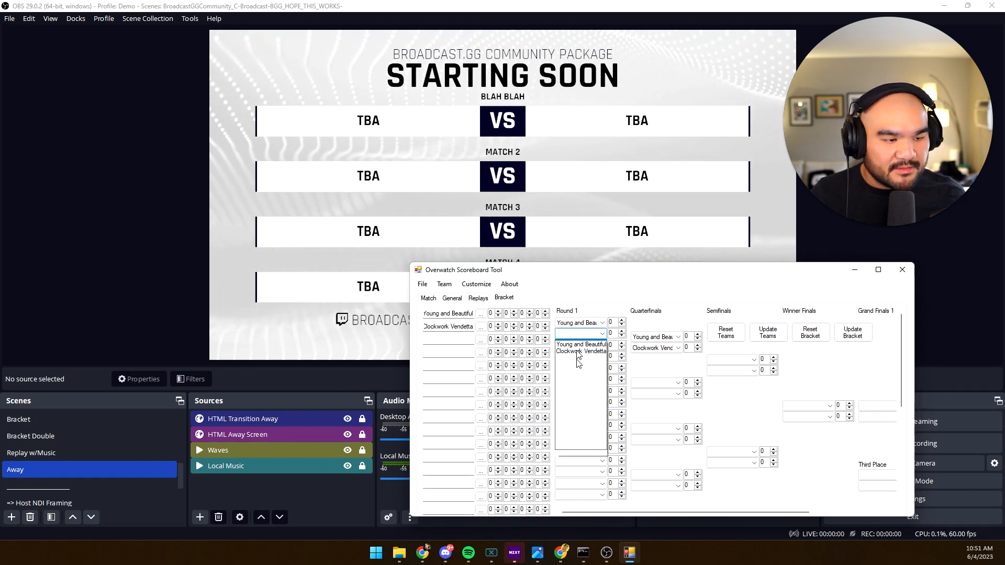
click(578, 351)
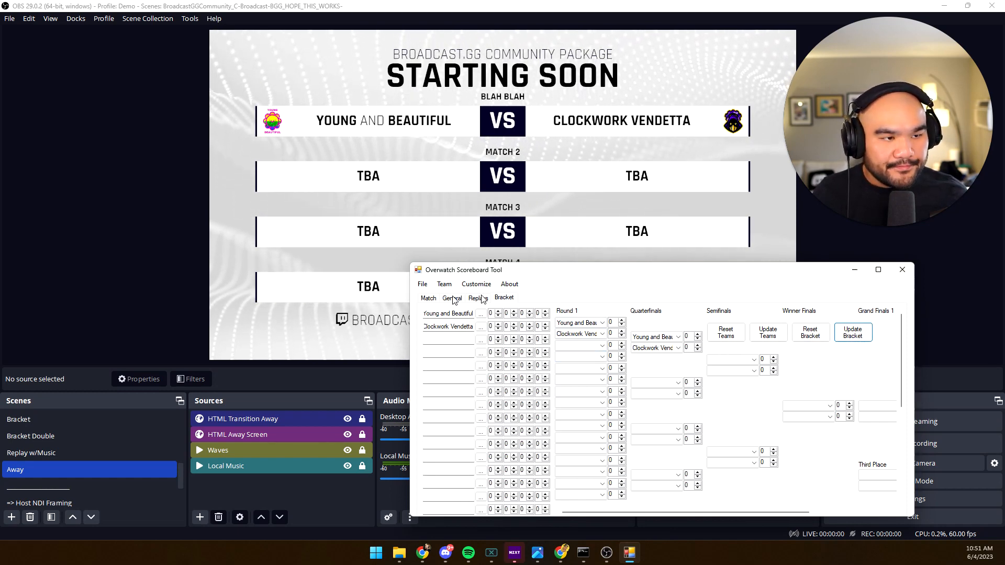
click(452, 298)
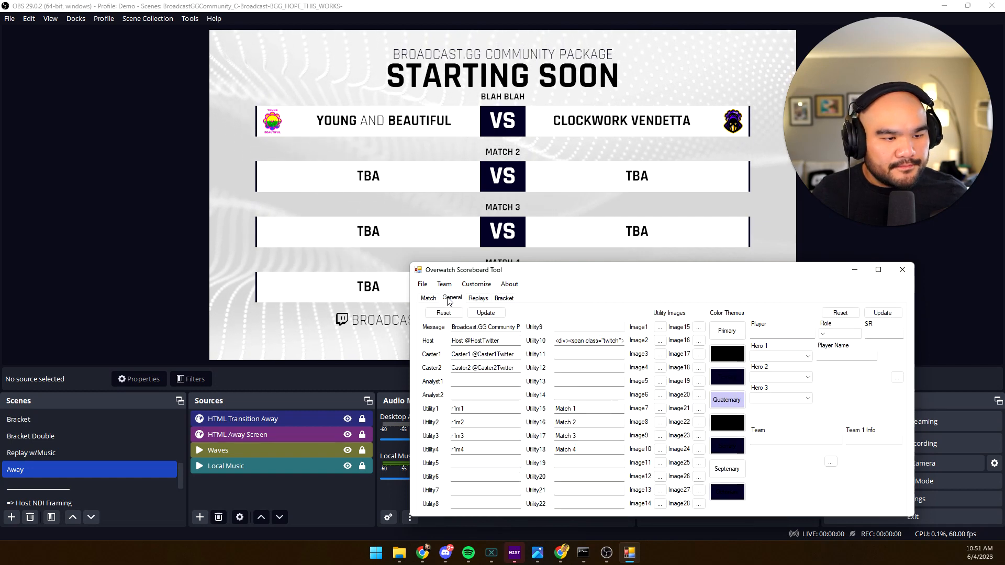
mouse_move(593, 138)
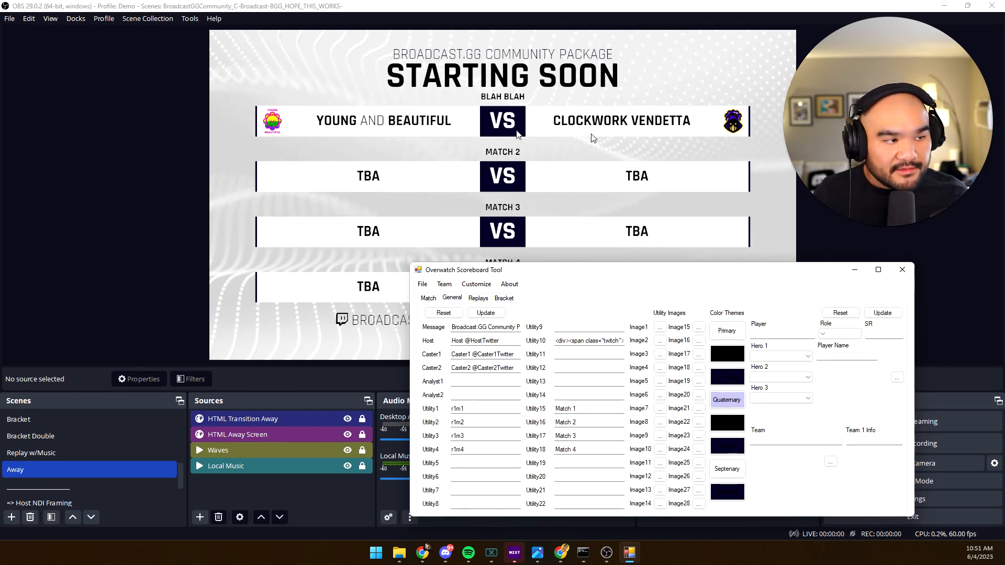
Step: Set the Round 1 score to Young and Beautiful 2, Clockwork Vendetta 3 and update the bracket
click(503, 298)
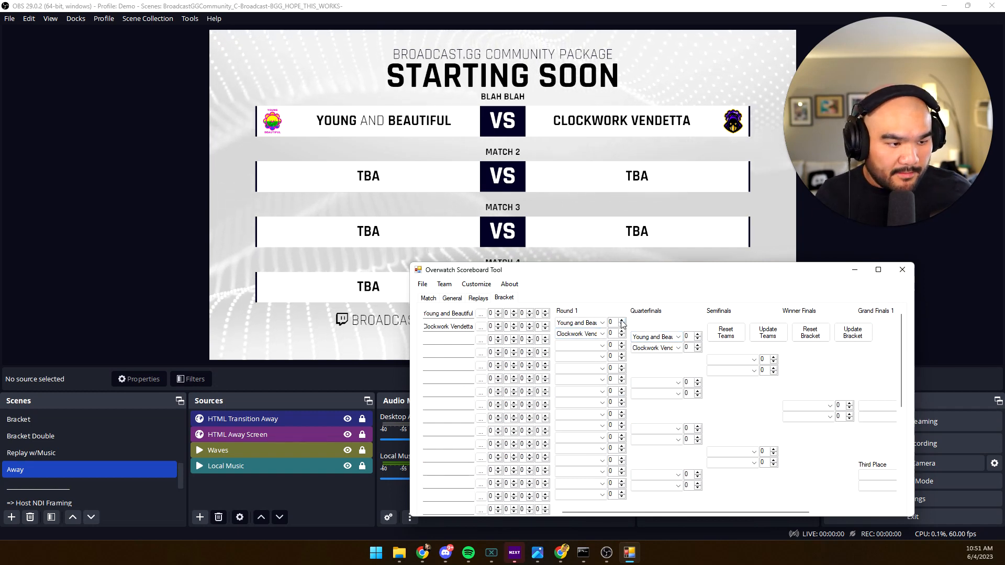
click(620, 321)
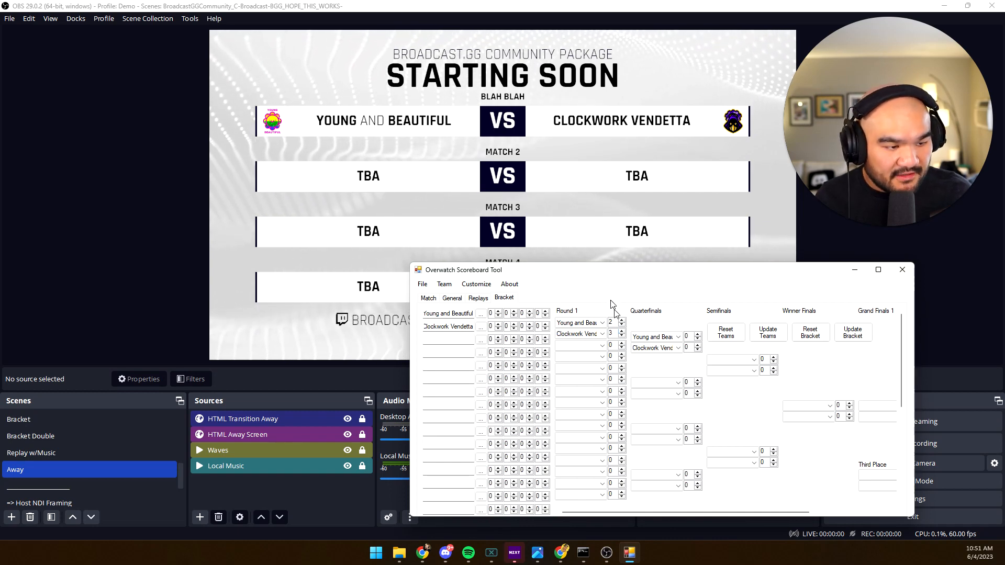
click(852, 333)
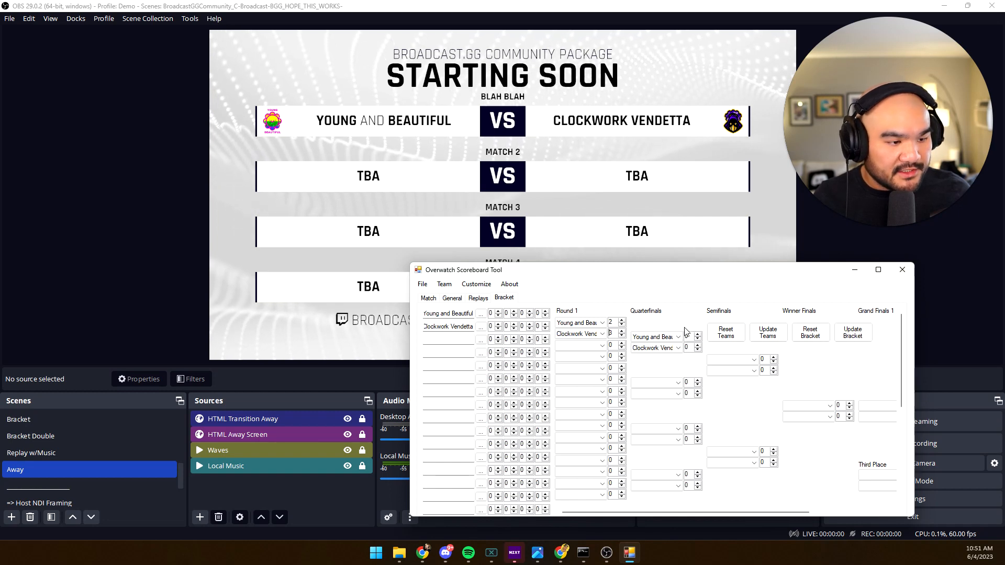
click(852, 333)
text(13)
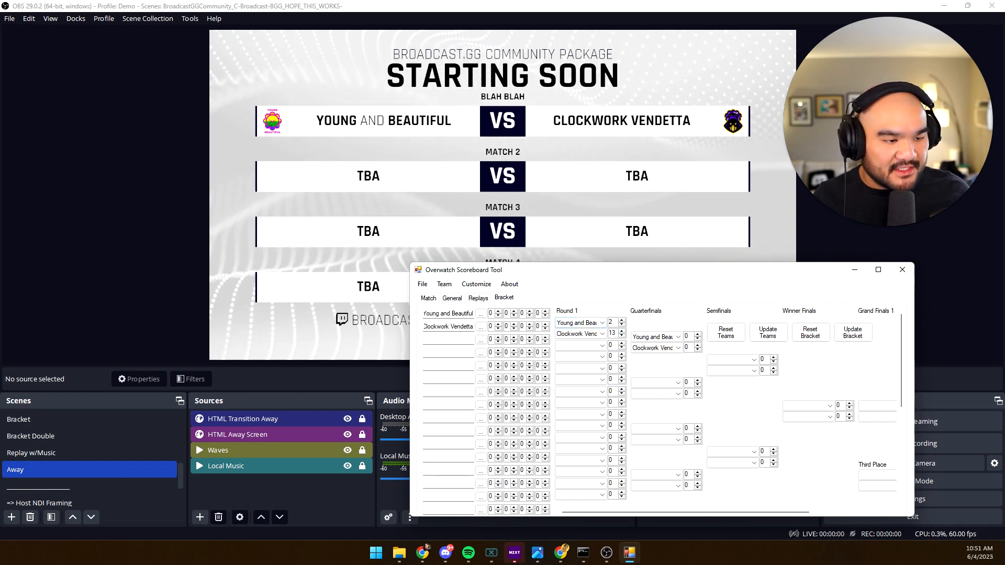
click(852, 332)
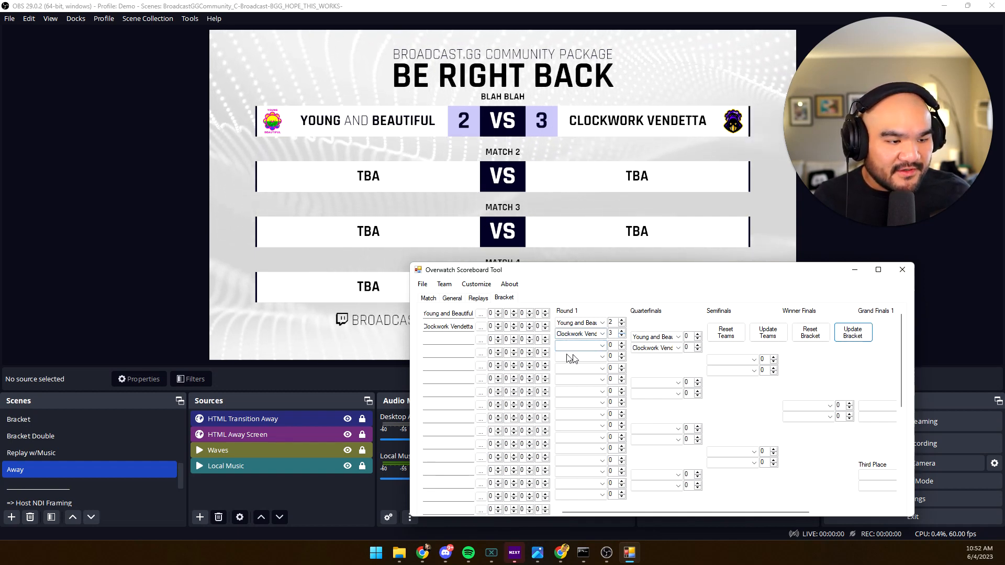
Step: Clear the r1m3 and r1m4 entries from Utility3 and Utility4 and update so only two matches show
click(577, 345)
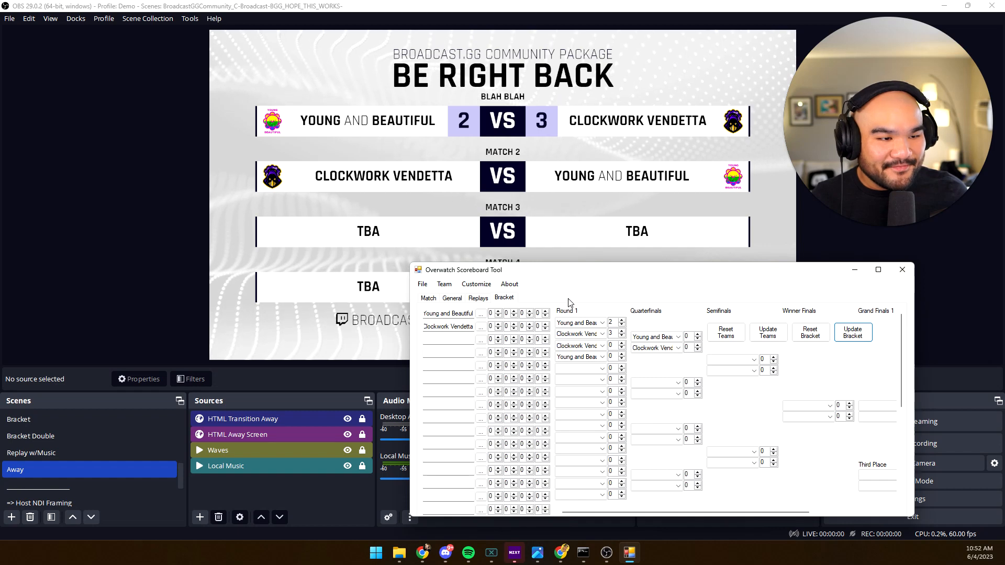
click(452, 298)
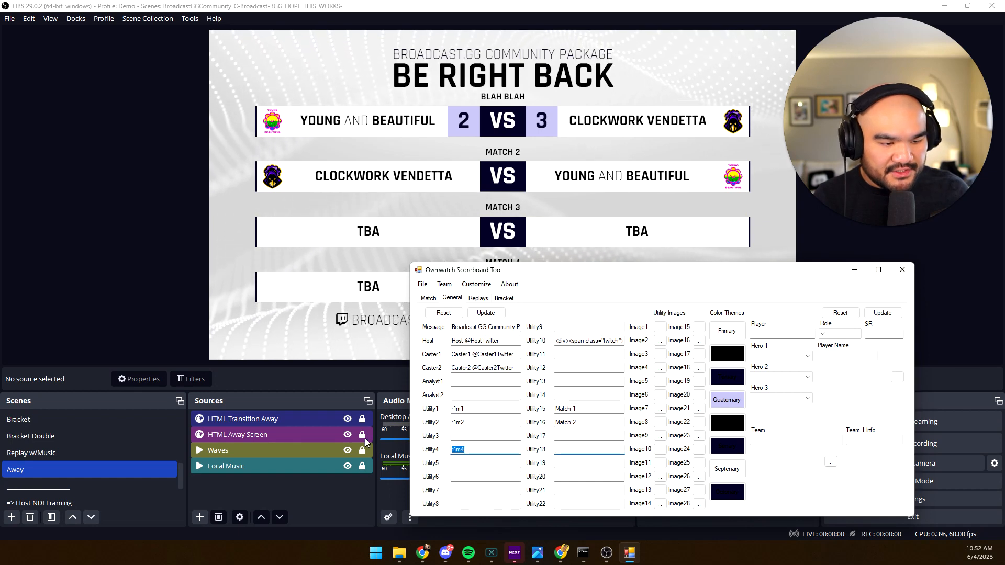
click(486, 313)
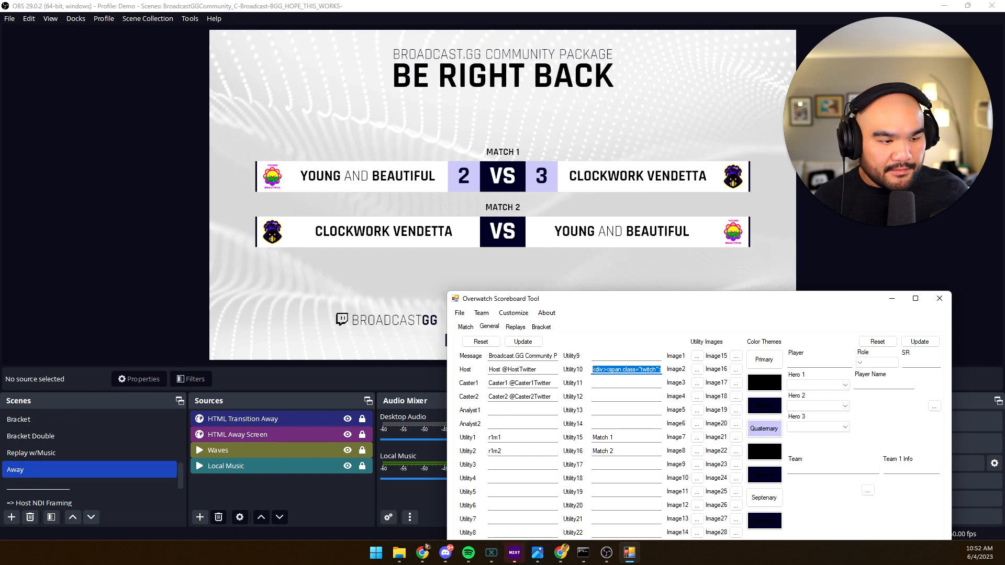
Step: Select the Utility10 social tag code in the scoreboard tool for copying to Notepad
drag(498, 298, 507, 258)
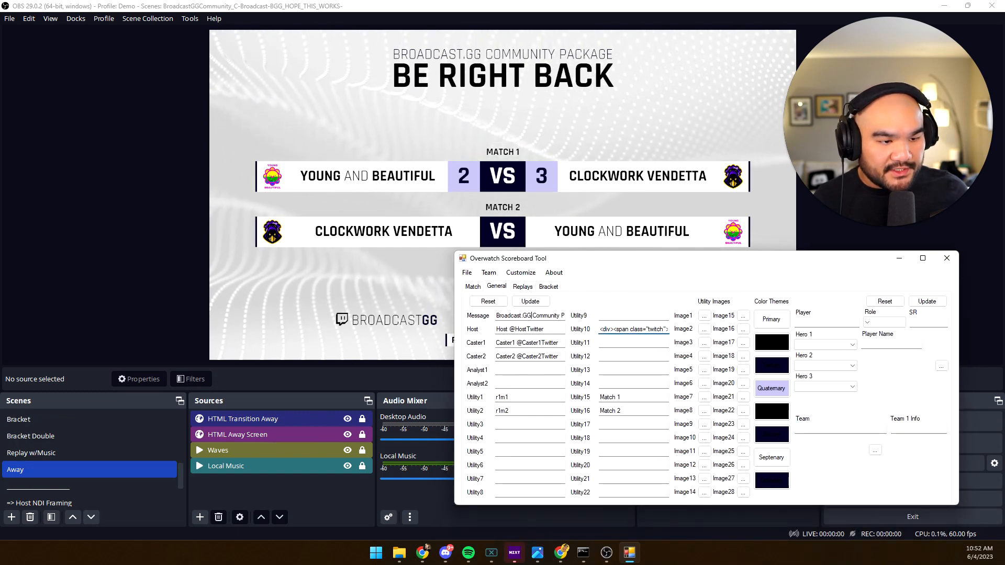
double_click(529, 315)
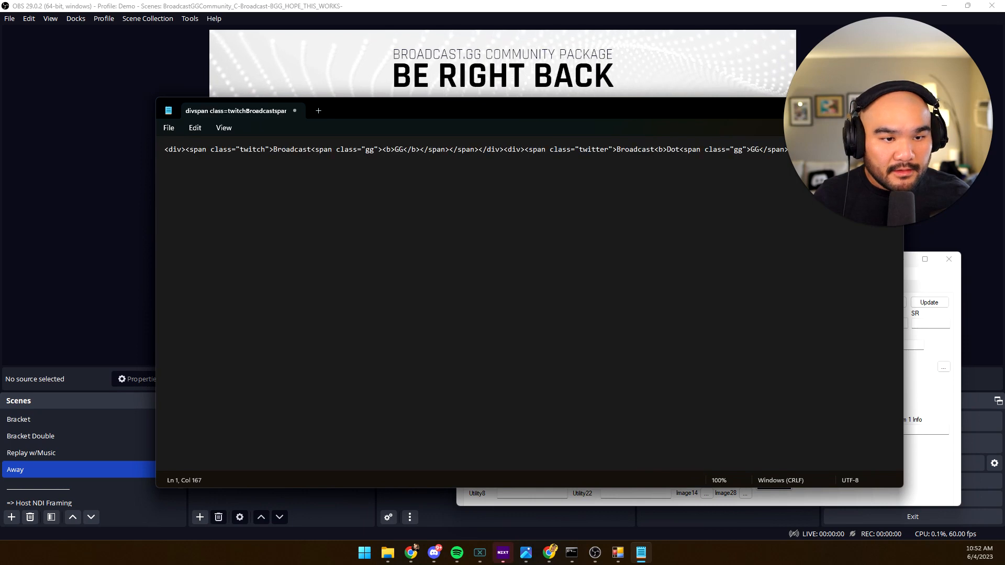
Step: Replace 'Broadcast' with MyTwitchChannel in the Twitch span and delete its bold GG text
double_click(291, 149)
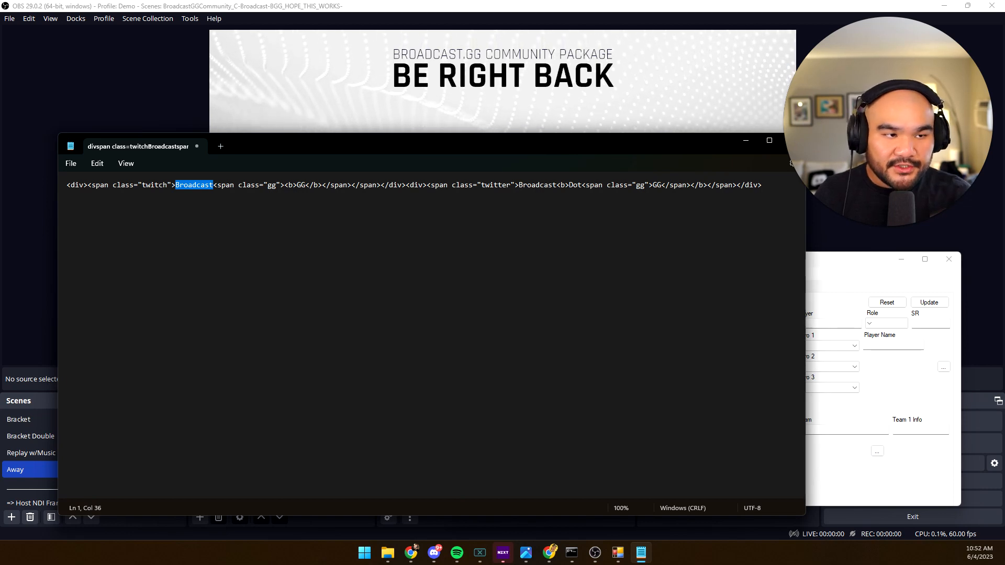
text(MyTwitchChannel)
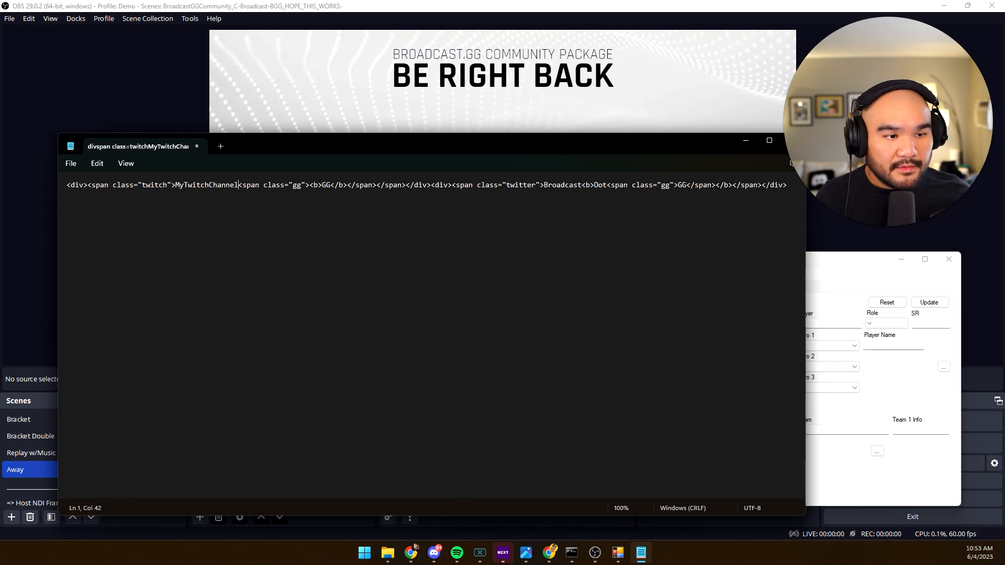
double_click(325, 184)
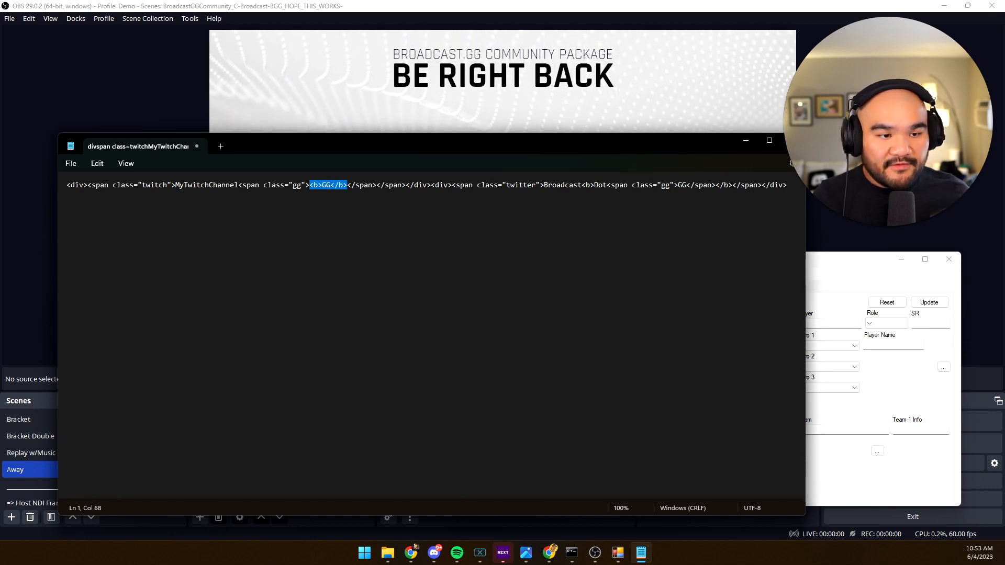
key(Delete)
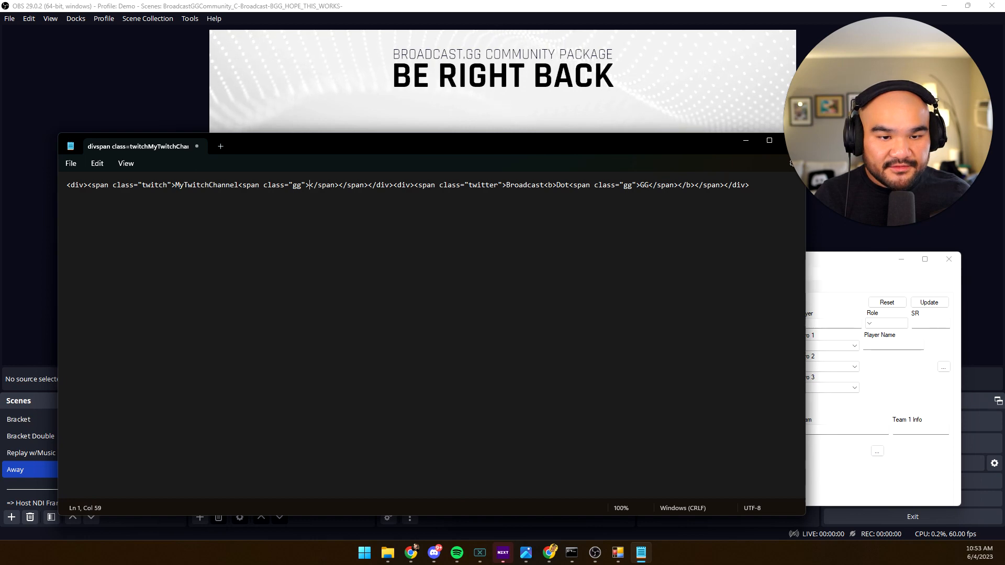
Step: Delete the leftover empty GG span from the Twitch tag
double_click(154, 185)
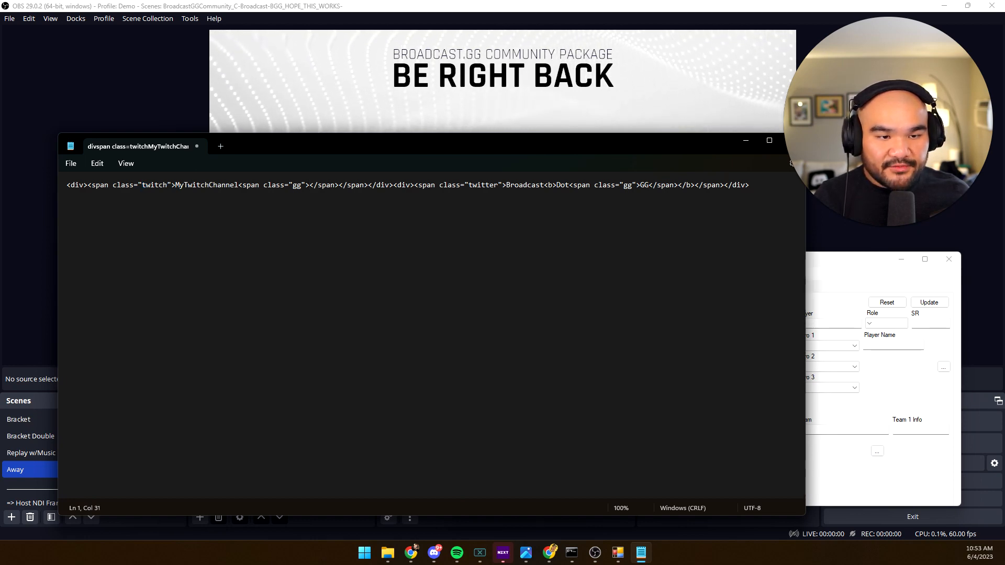
drag(237, 185, 356, 184)
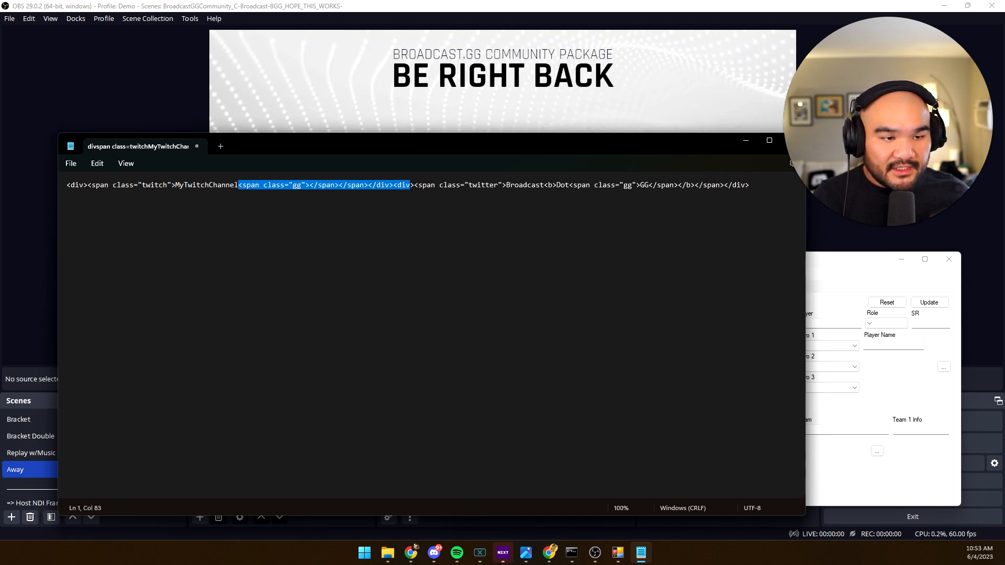
key(Backspace)
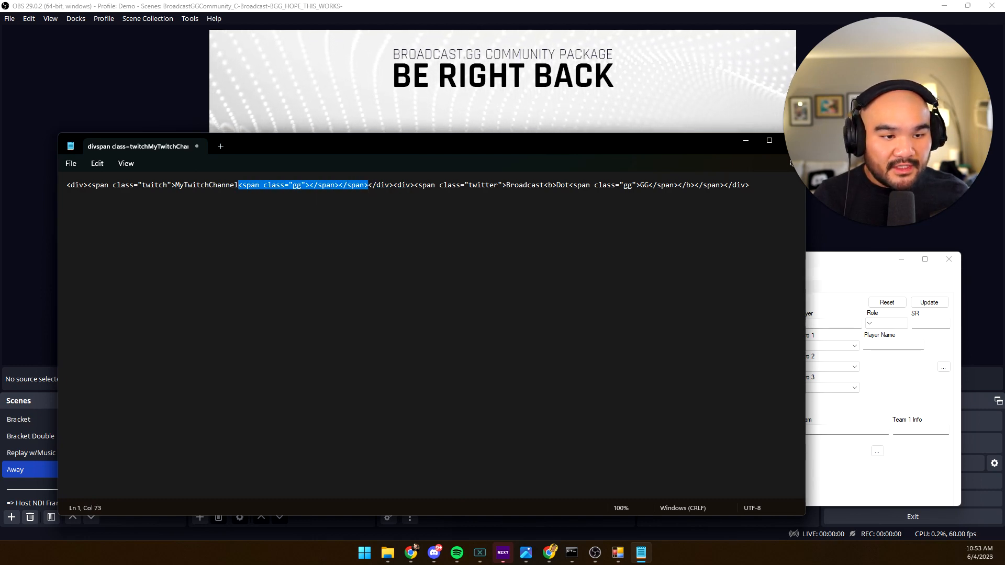
key(Delete)
text(TwitterName)
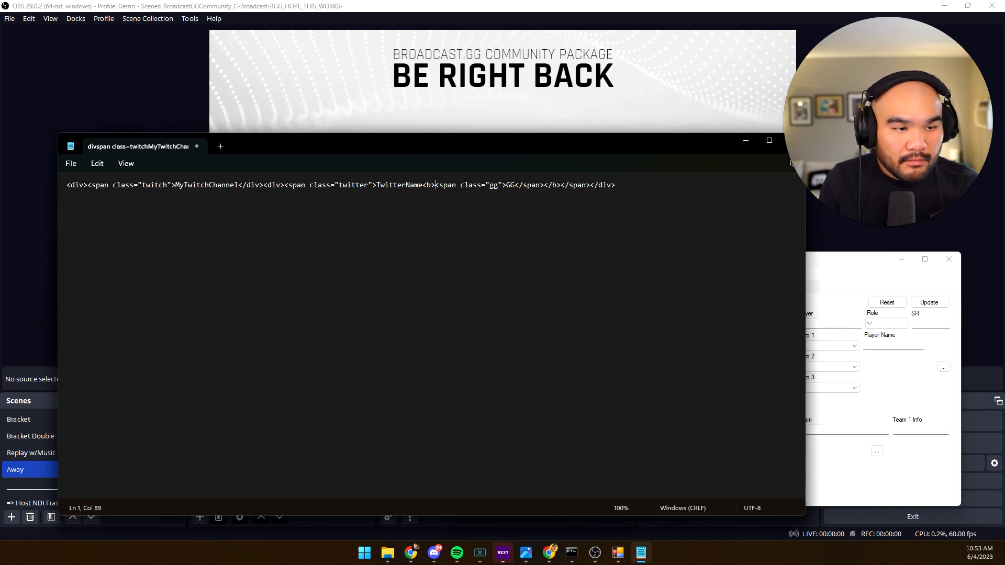
Step: Select the GG text after TwitterName in the Twitter tag for removal
drag(435, 185, 529, 184)
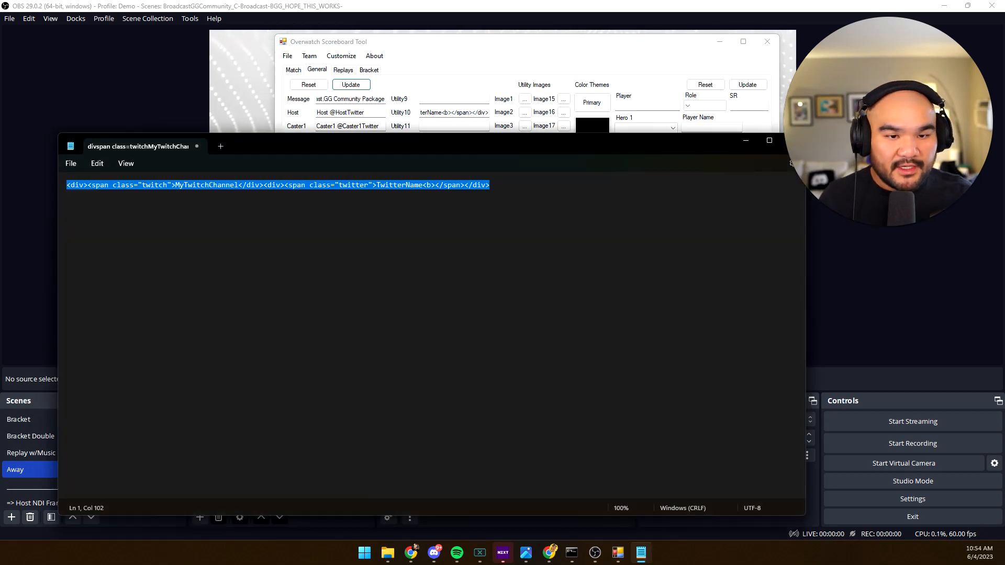
Step: Paste the edited markup into Utility10 so the Away screen shows MYTWITCHCHANNEL and TWITTERNAME
click(212, 184)
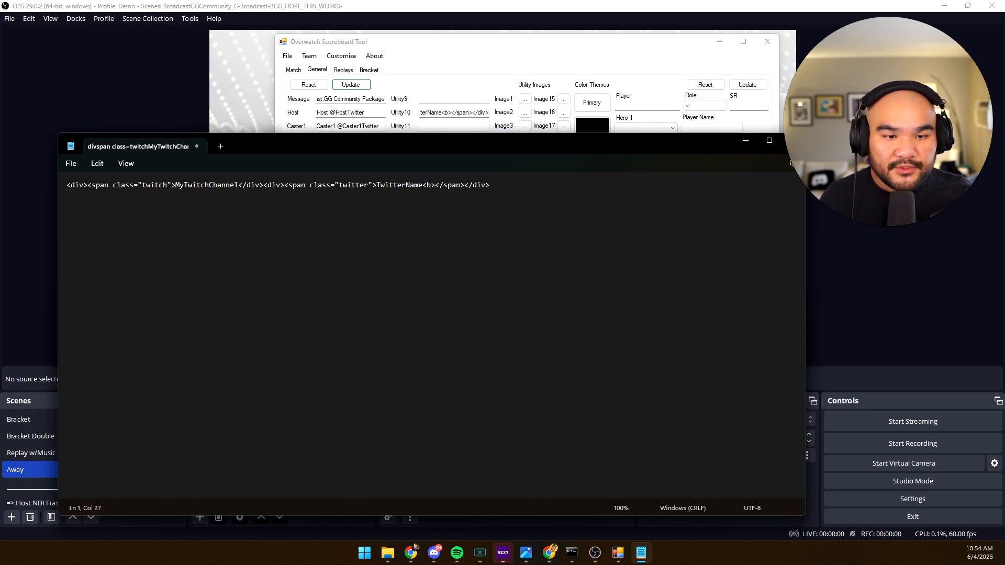
text(<b>)
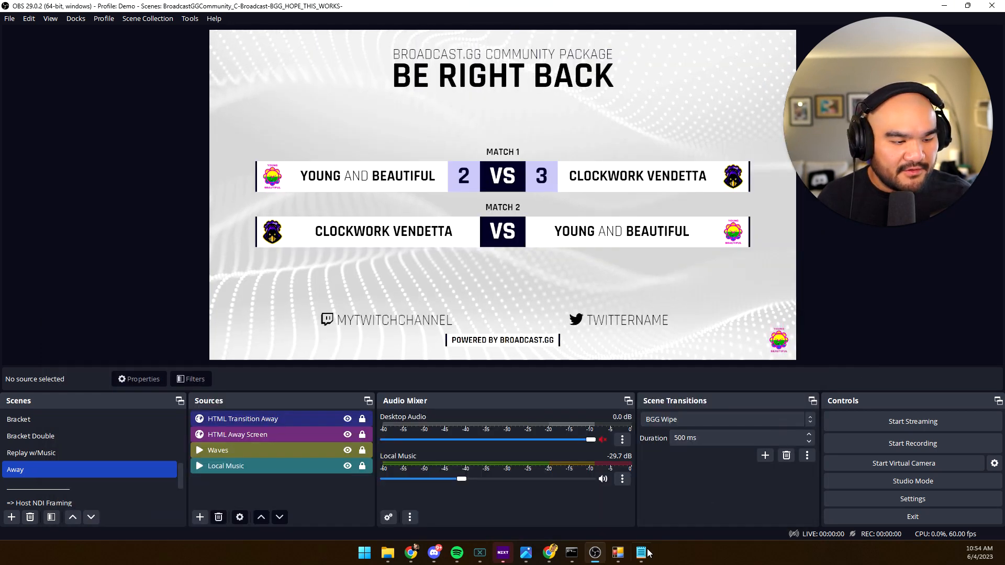
Step: Scroll the OW_Community_Modern wiki in the browser toward the Scene: Away social tag notes
click(640, 552)
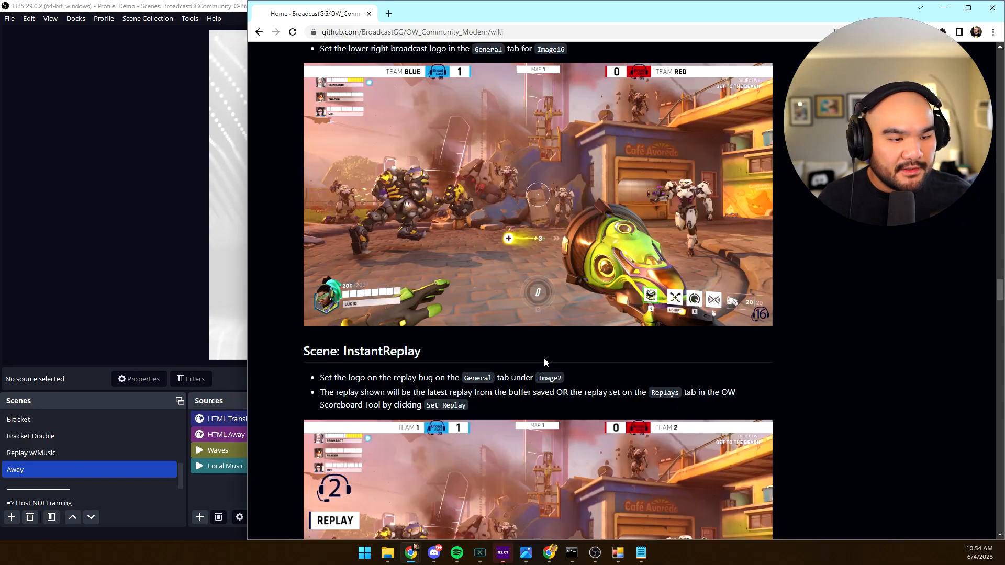
scroll(down, 3)
text(general)
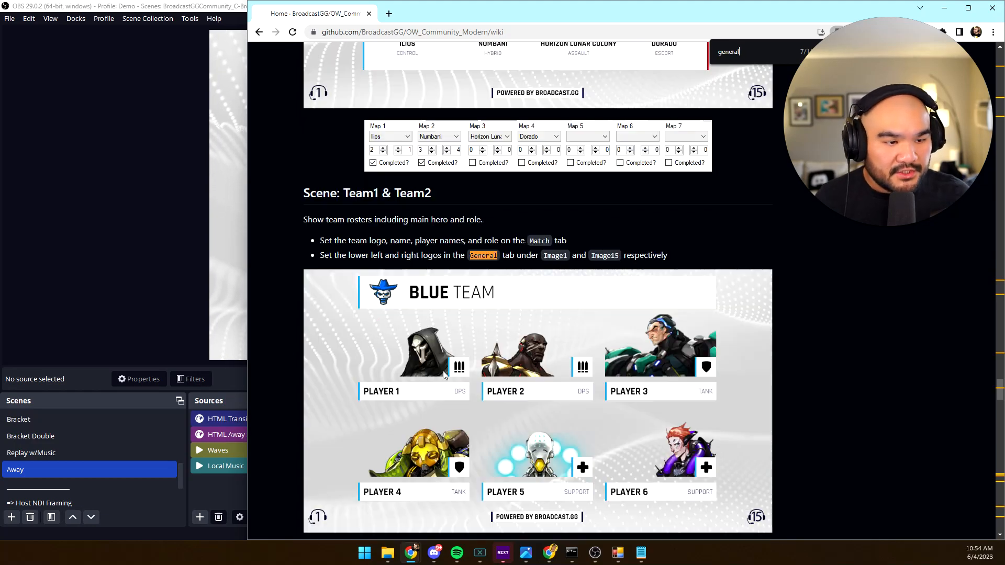
scroll(down, 3)
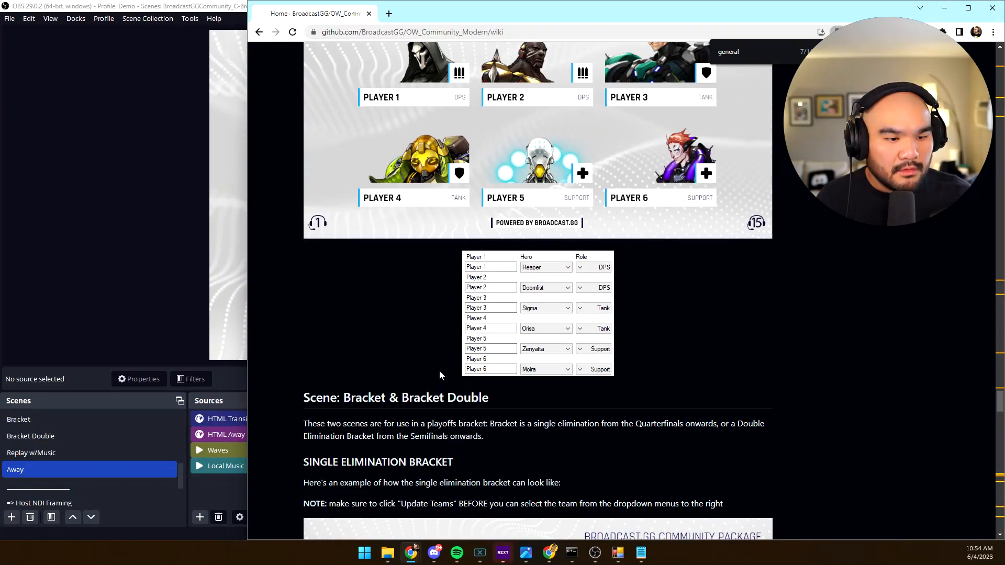
scroll(down, 3)
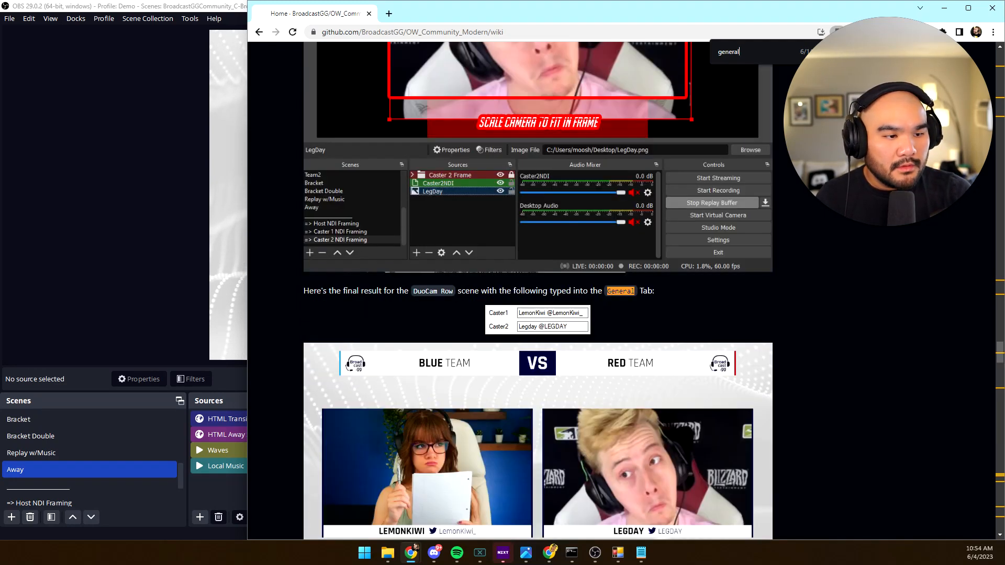
scroll(down, 3)
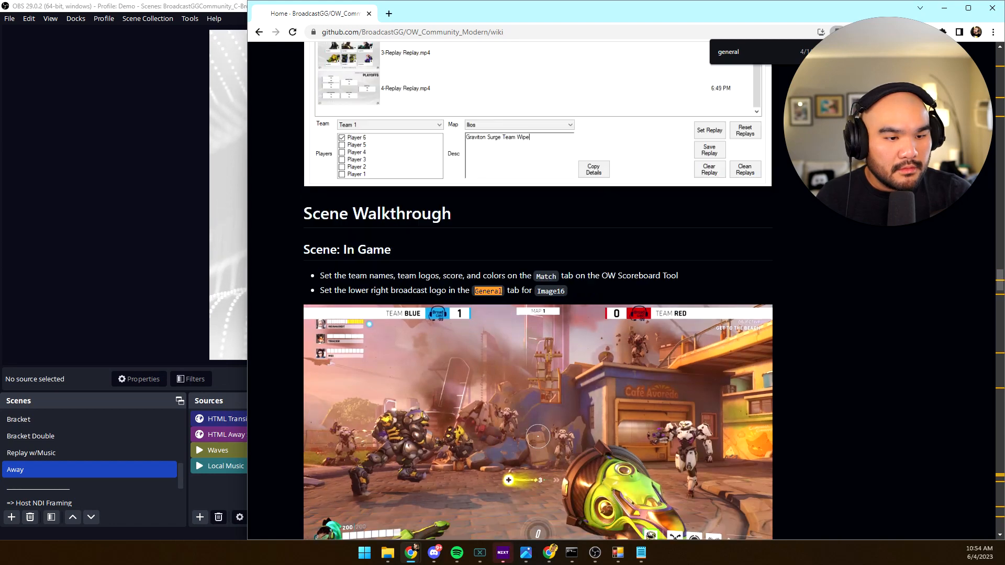
scroll(down, 3)
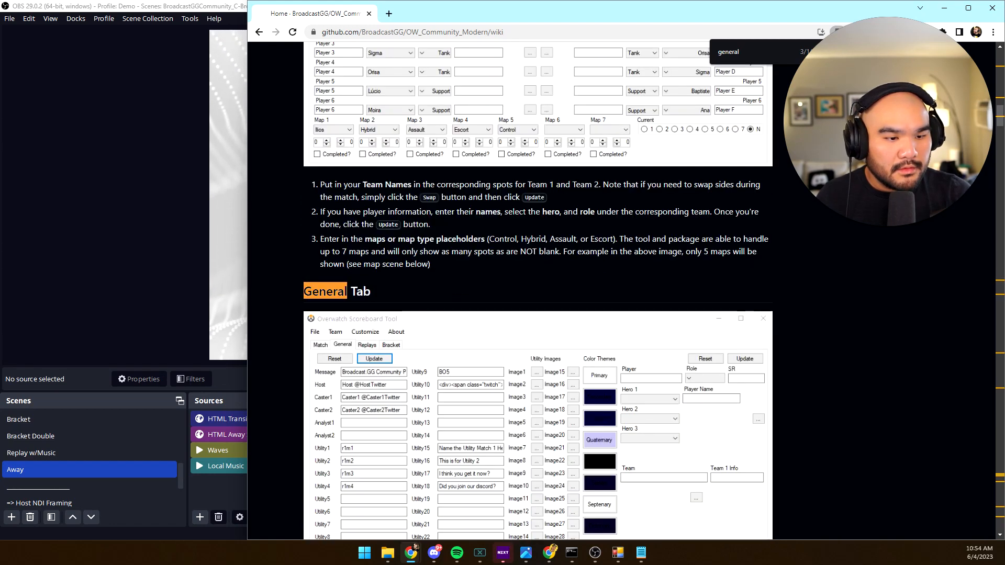
scroll(down, 3)
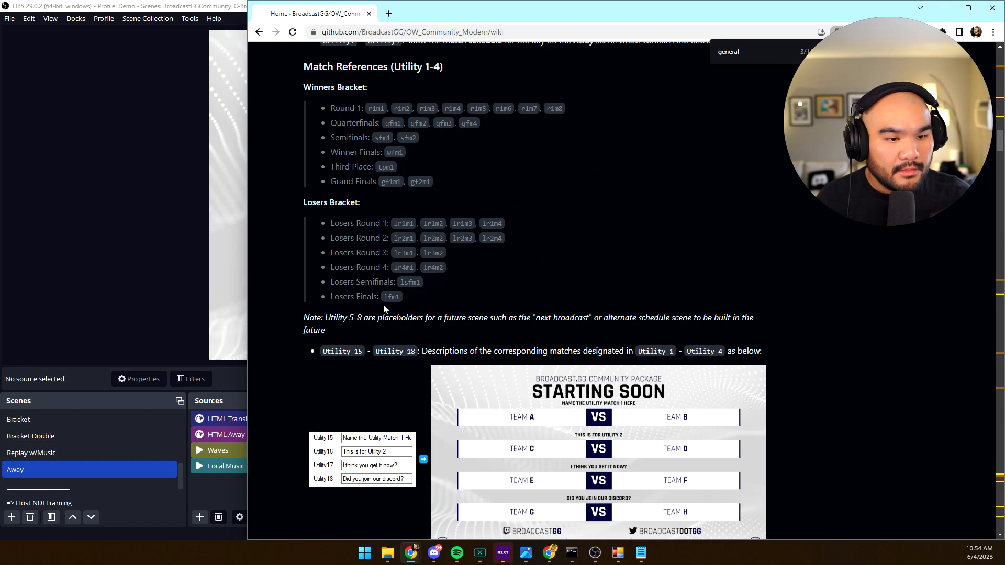
scroll(down, 3)
text(twitch)
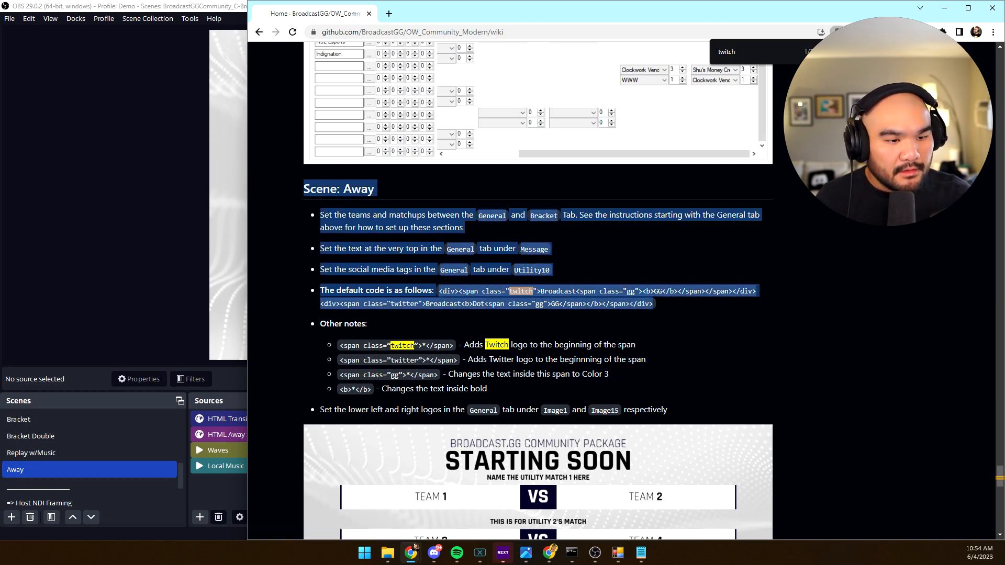
click(655, 337)
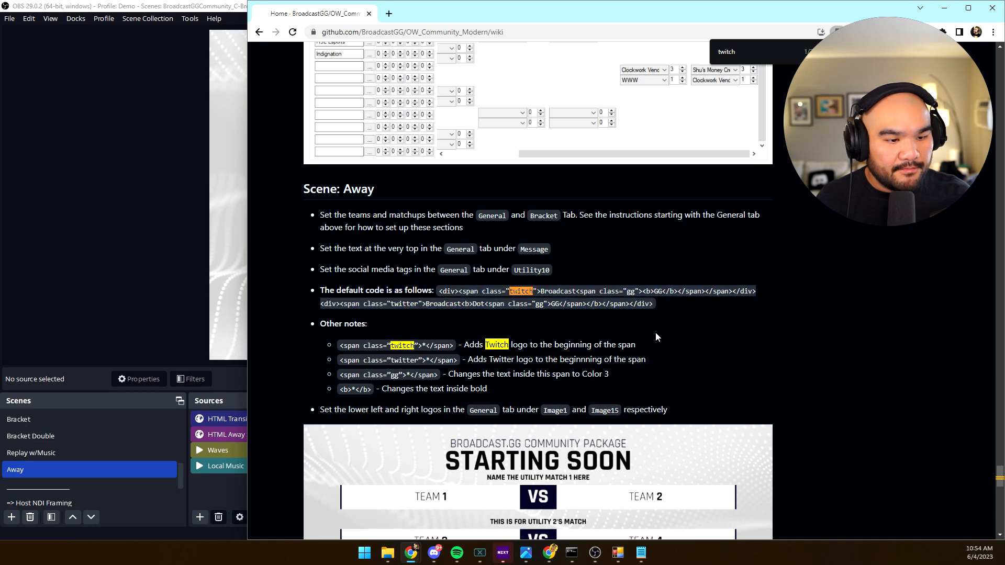
scroll(down, 3)
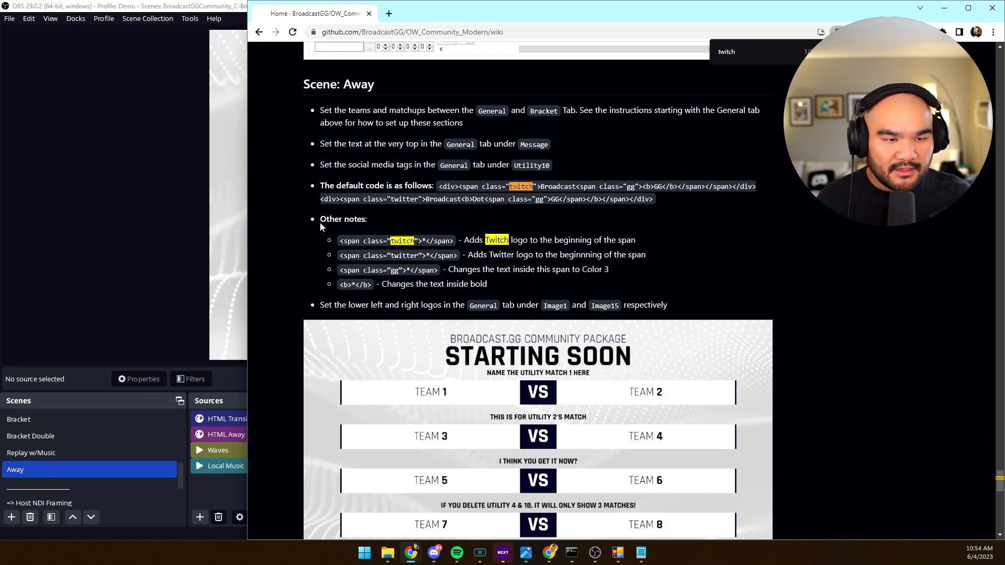
mouse_move(789, 286)
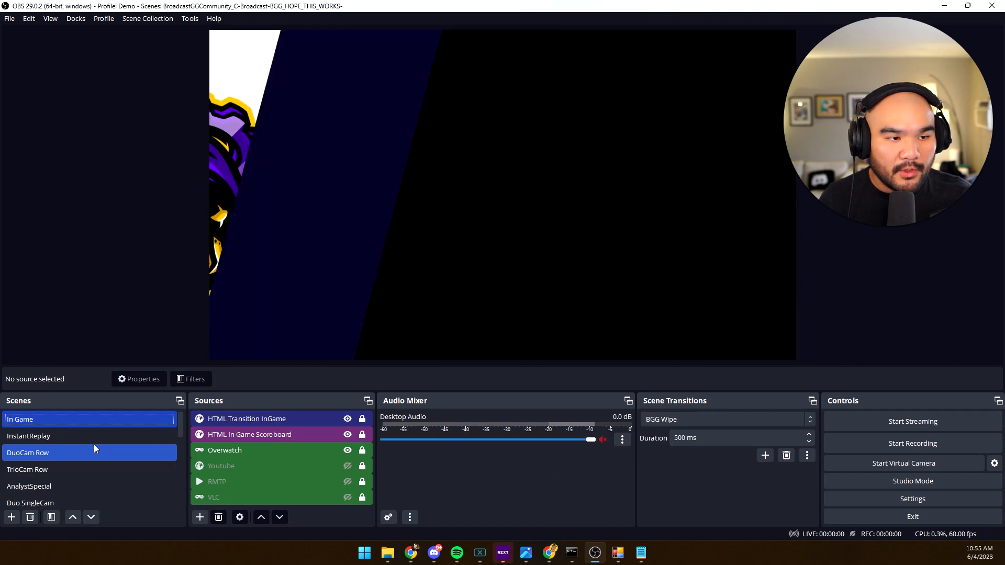
Step: Preview the InstantReplay scene, then switch OBS to the DuoCam Row scene
click(29, 435)
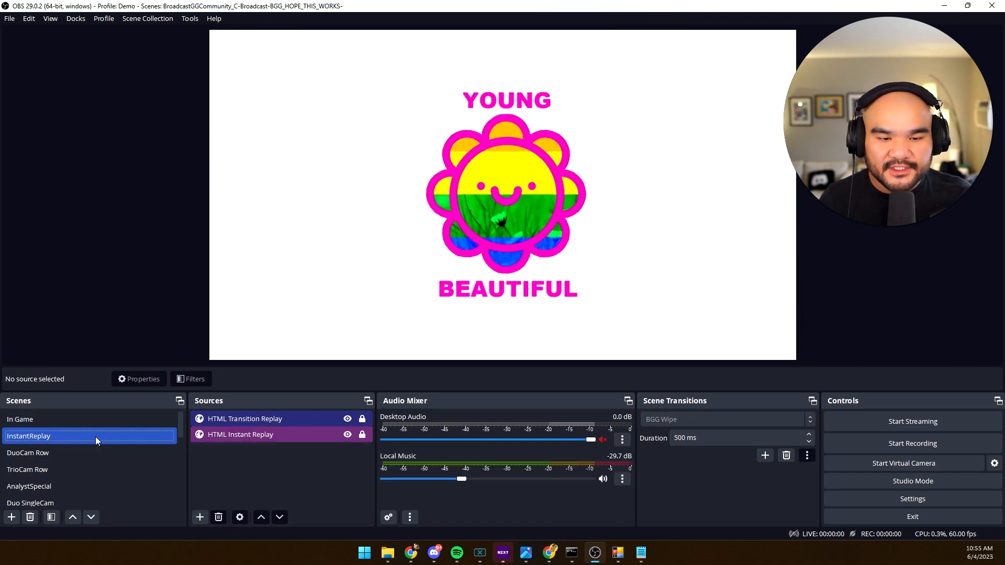
click(90, 469)
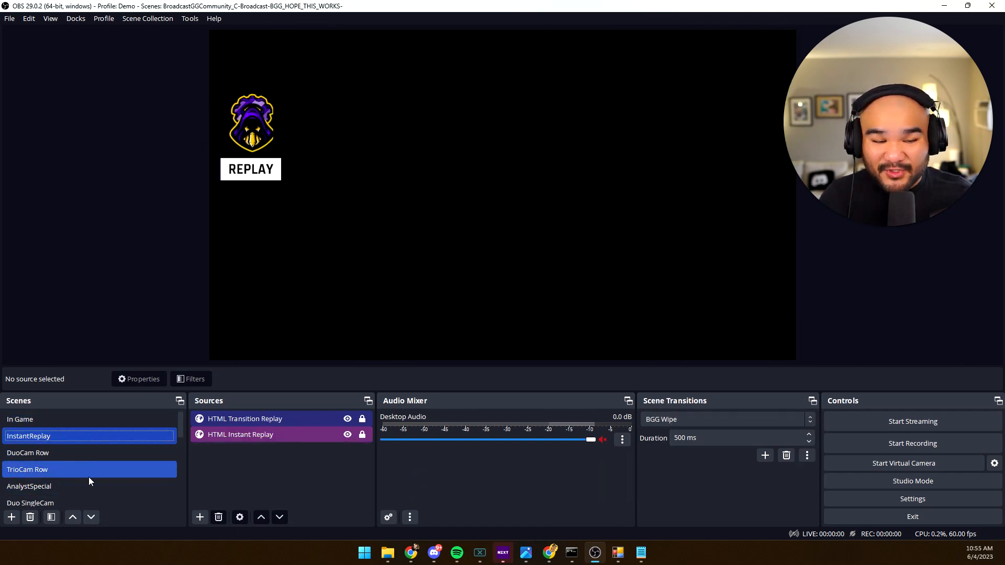
click(618, 552)
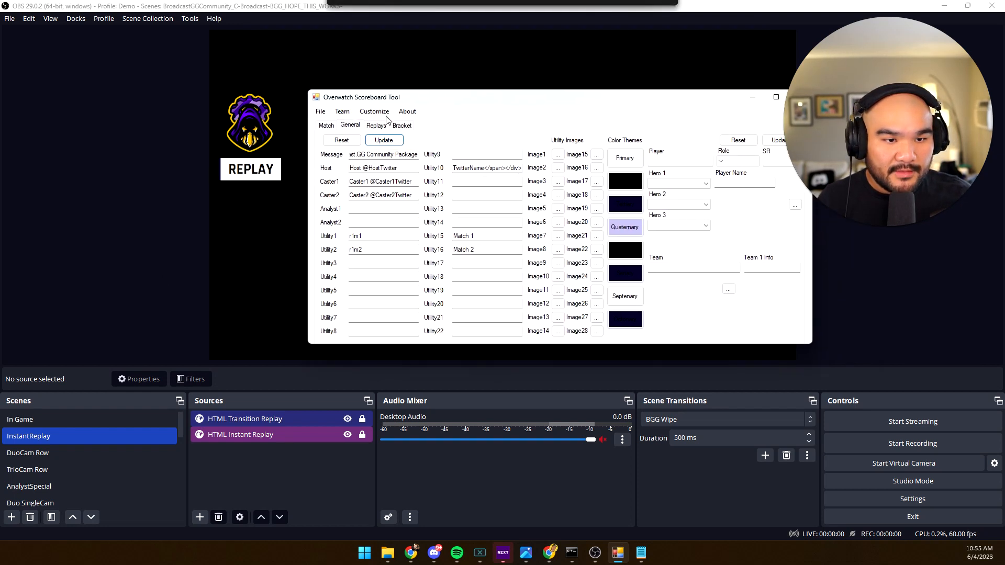
click(33, 452)
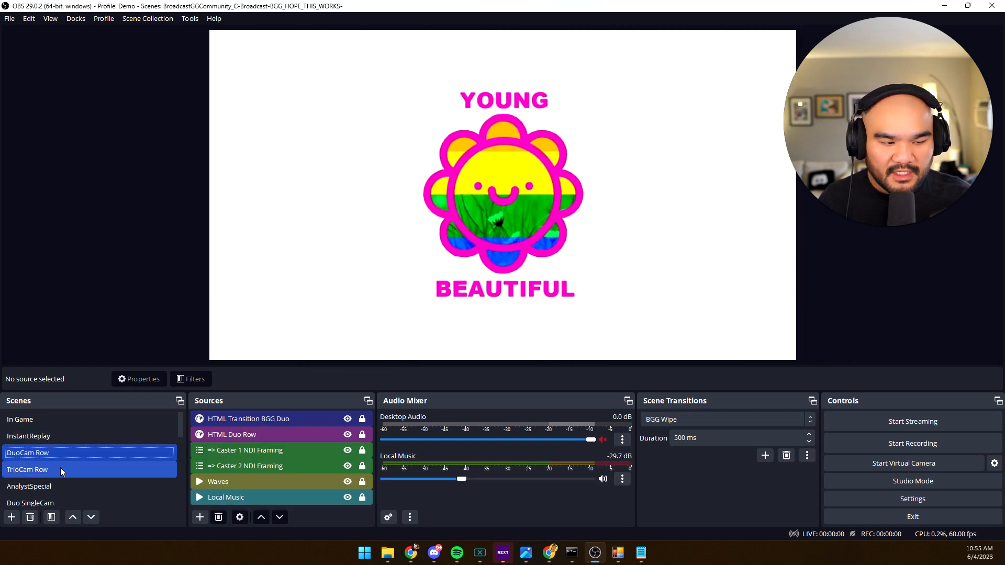